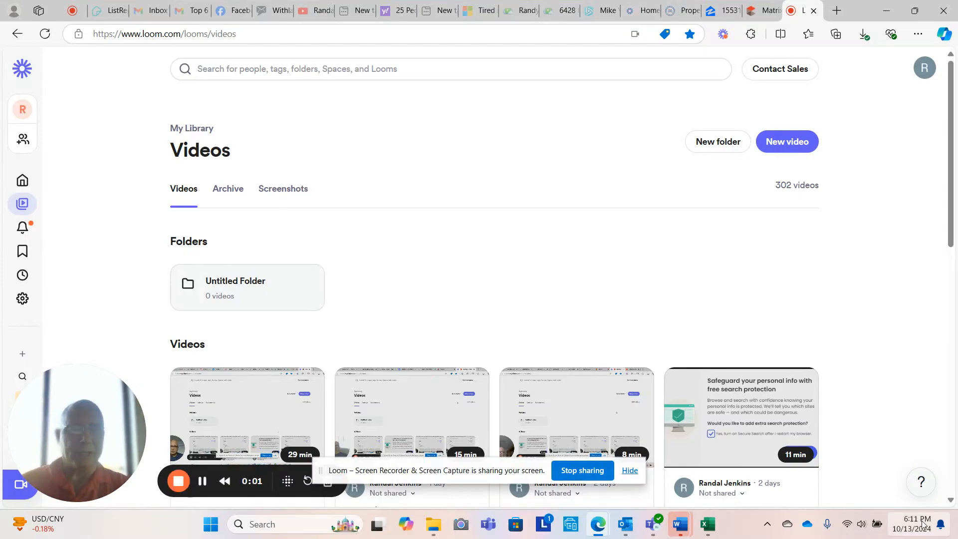
- Dismiss the notifications panel and return to the MLS quick search page
click(925, 525)
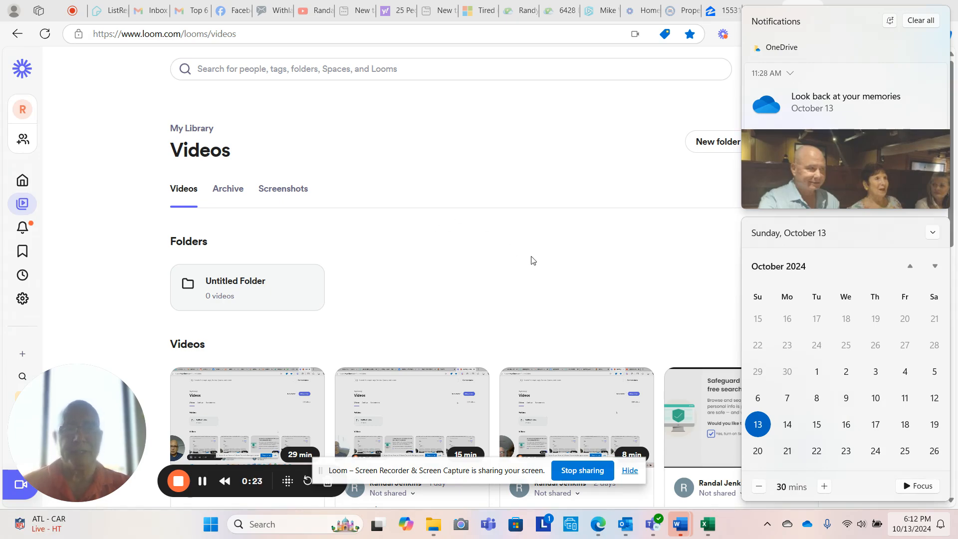
click(531, 259)
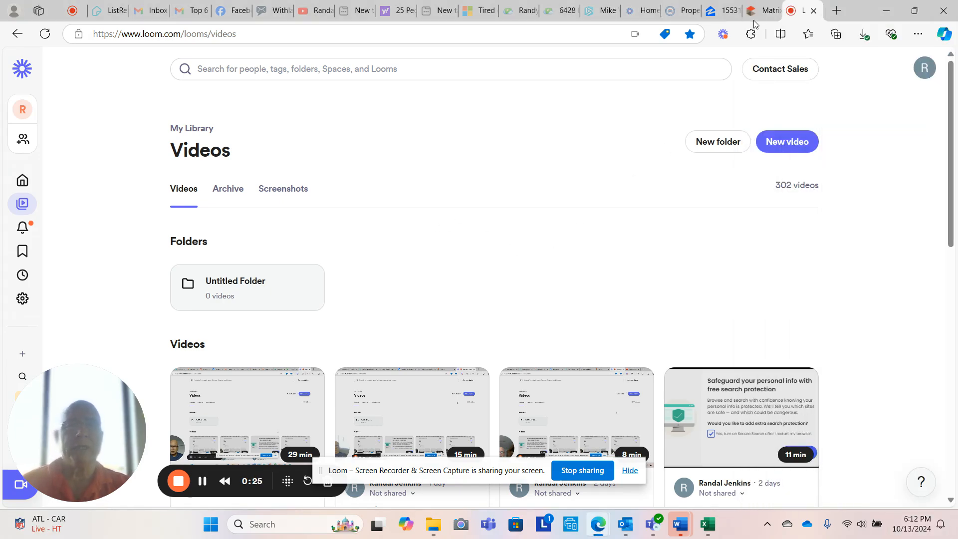
click(760, 10)
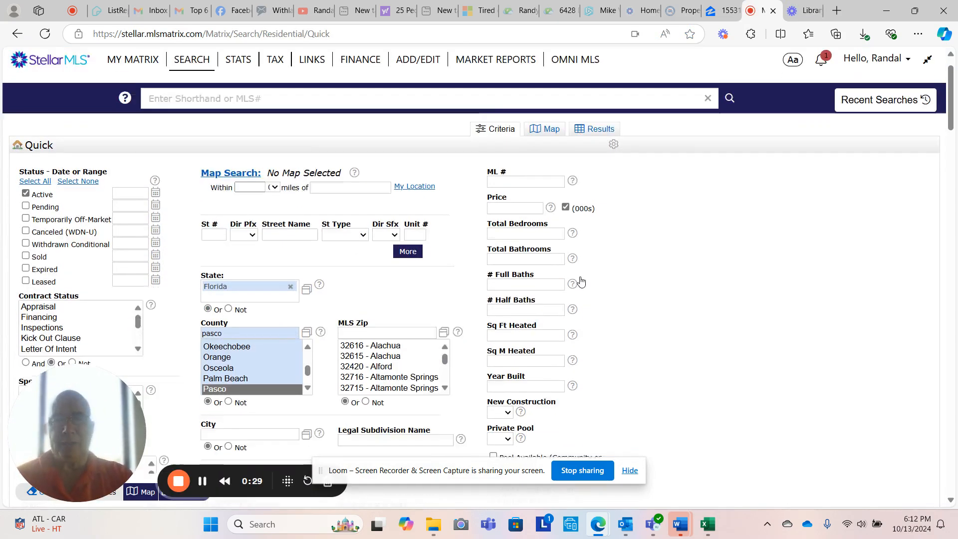
scroll(down, 3)
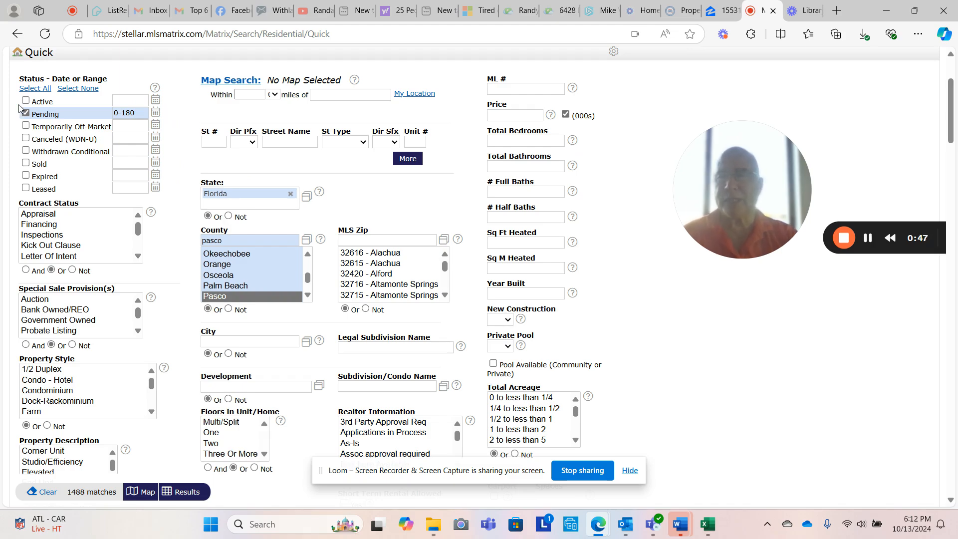
- Limit the Pasco search to Sold listings with a -7-37 date range, giving 1039 matches
click(25, 163)
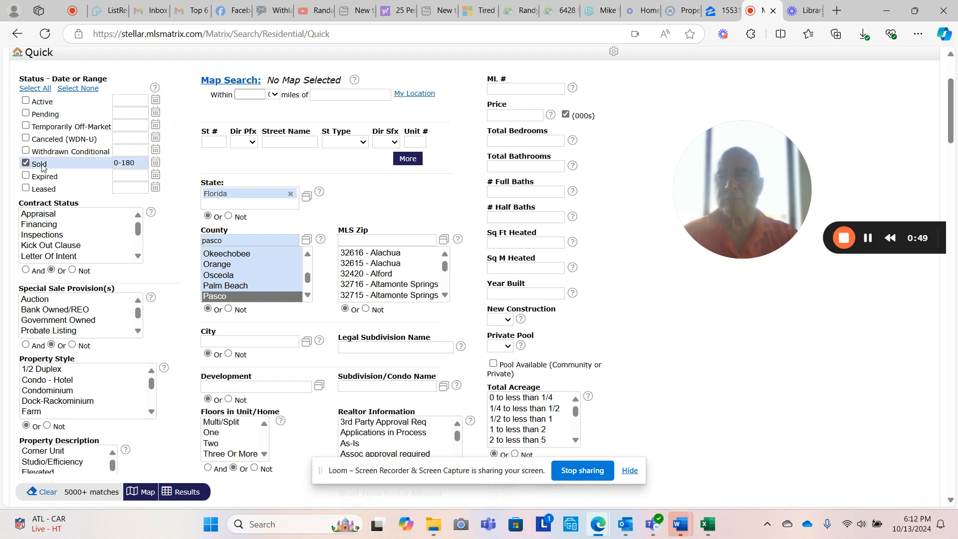
click(130, 163)
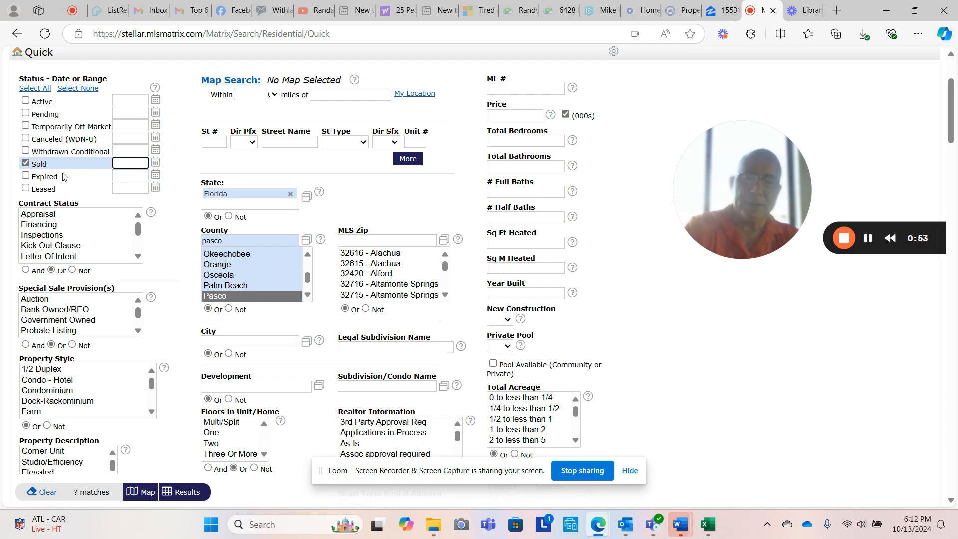
text(0-)
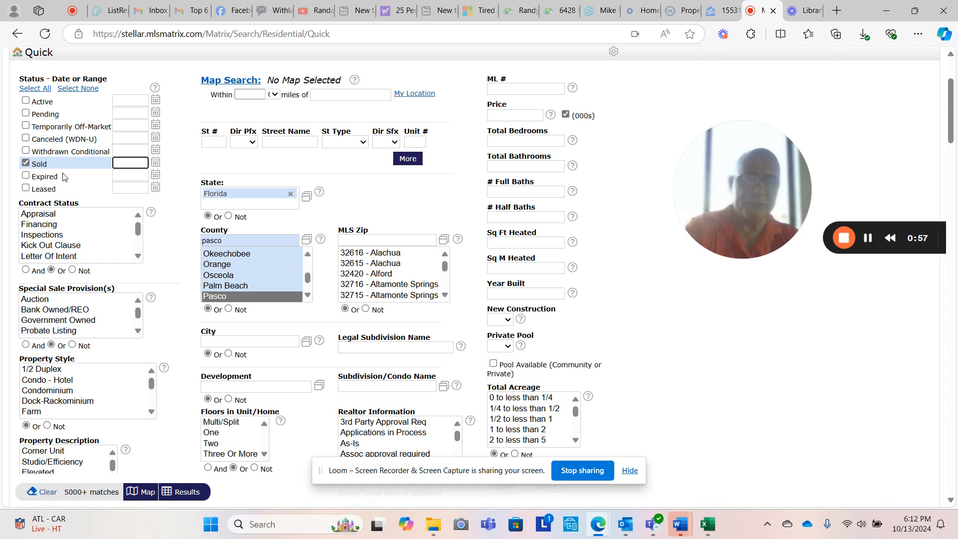
text(-7)
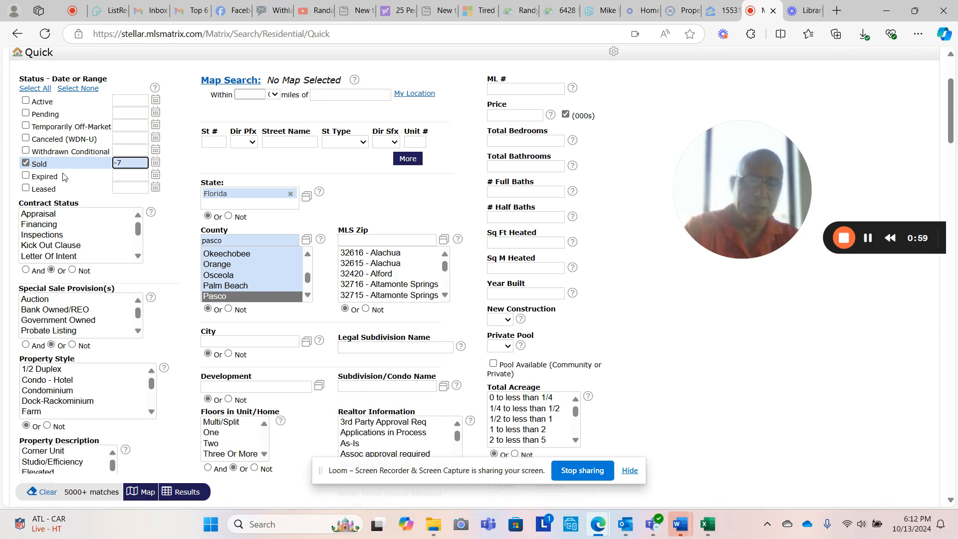
text(-37)
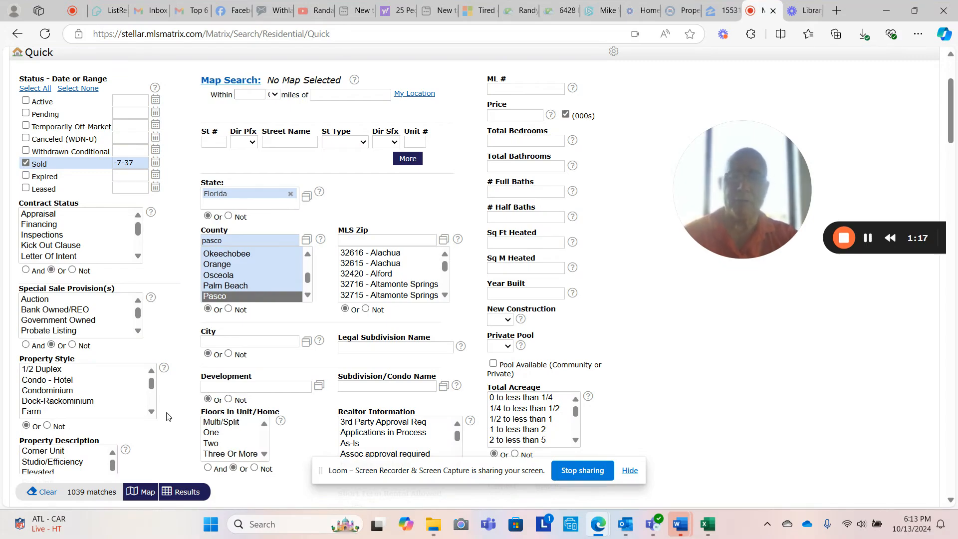
mouse_move(895, 385)
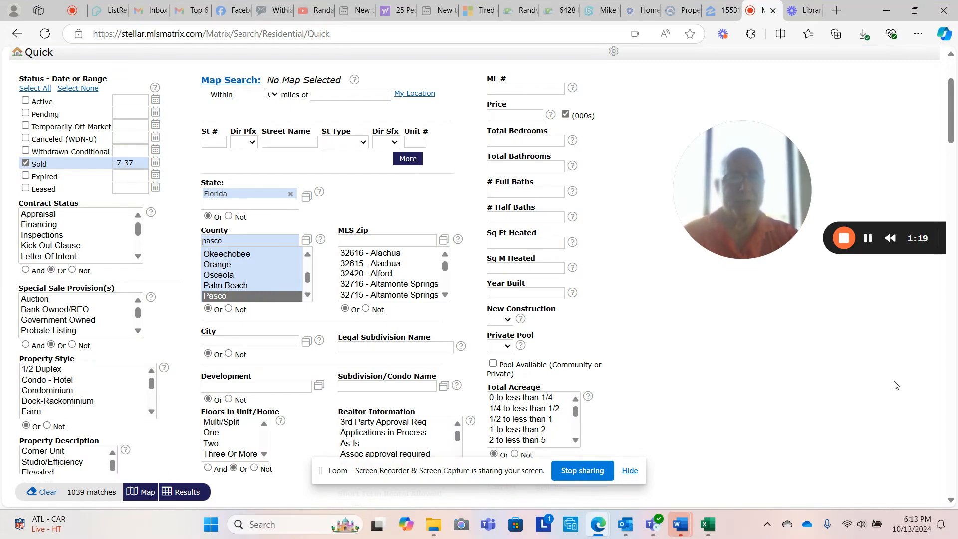
mouse_move(151, 224)
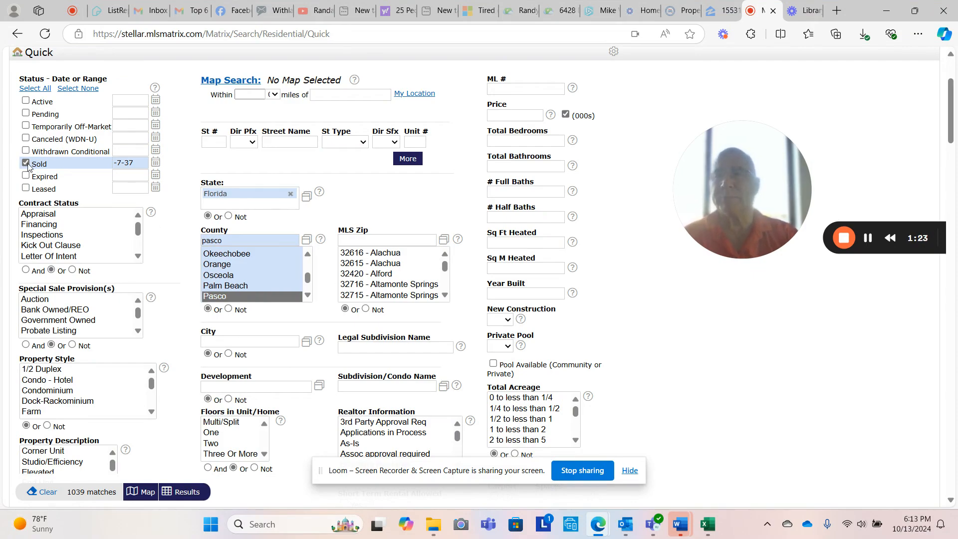
- Filter to Active listings from the last 0-3 days and view the 34 results
click(26, 101)
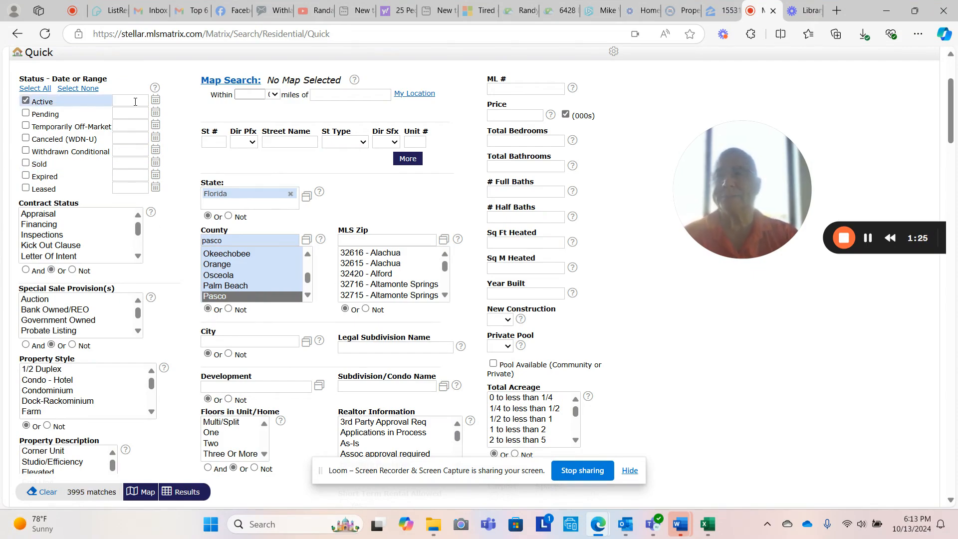
text(0-3)
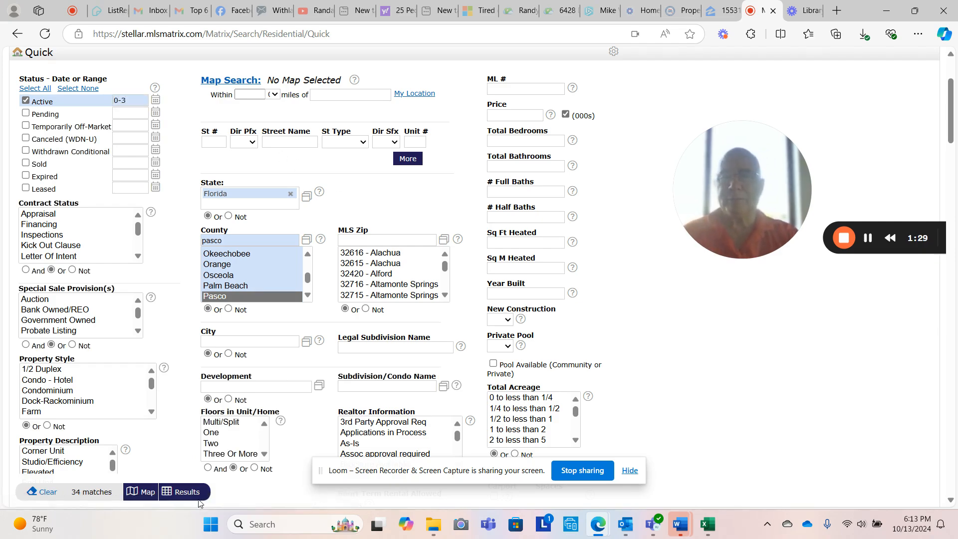
click(182, 491)
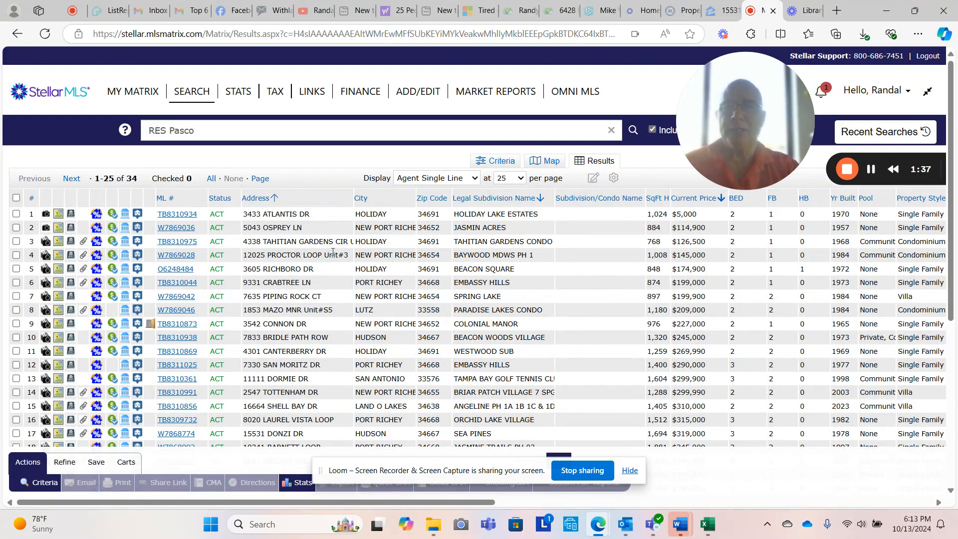
mouse_move(346, 250)
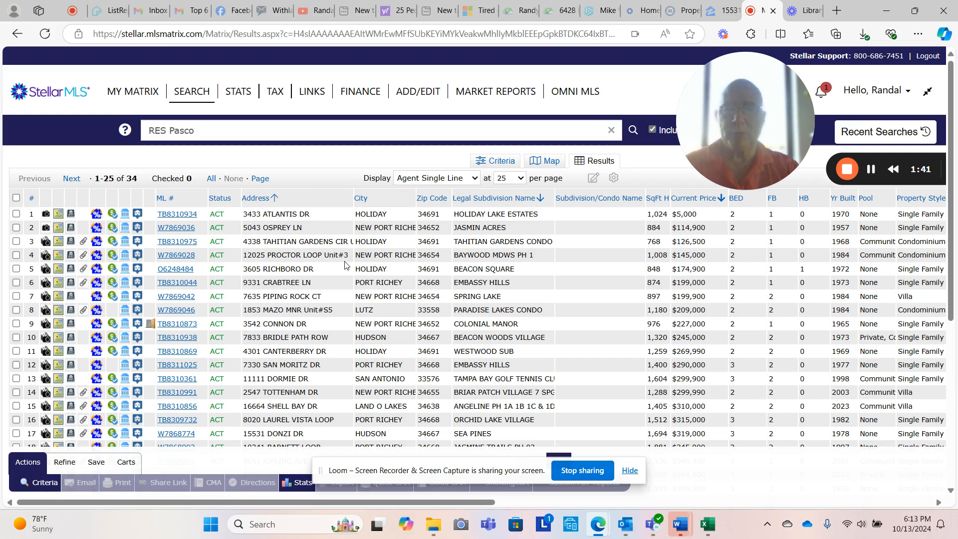
mouse_move(339, 259)
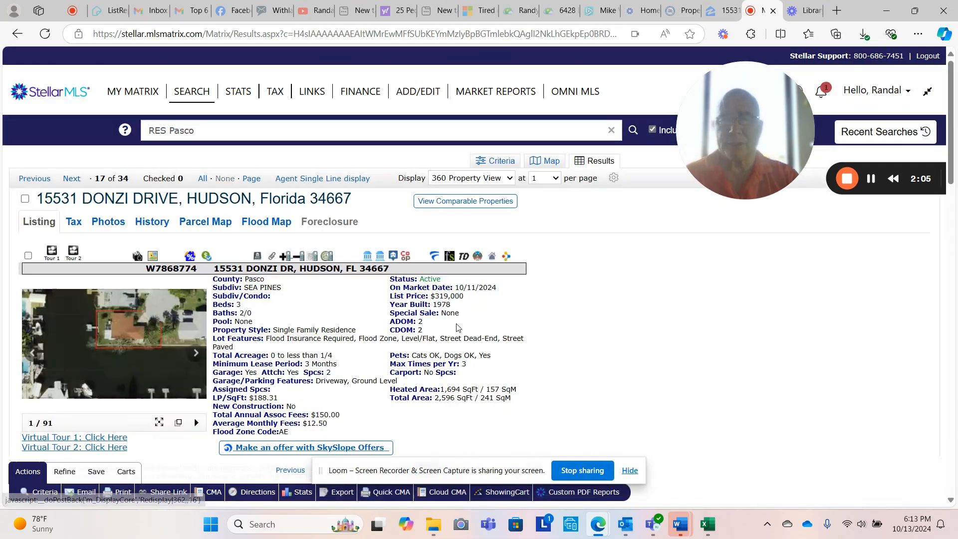
scroll(down, 3)
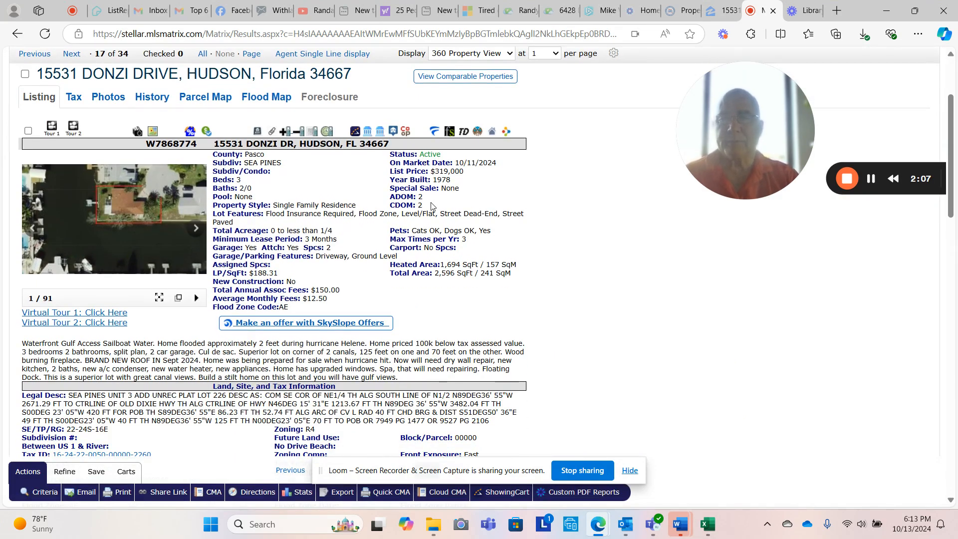
mouse_move(113, 244)
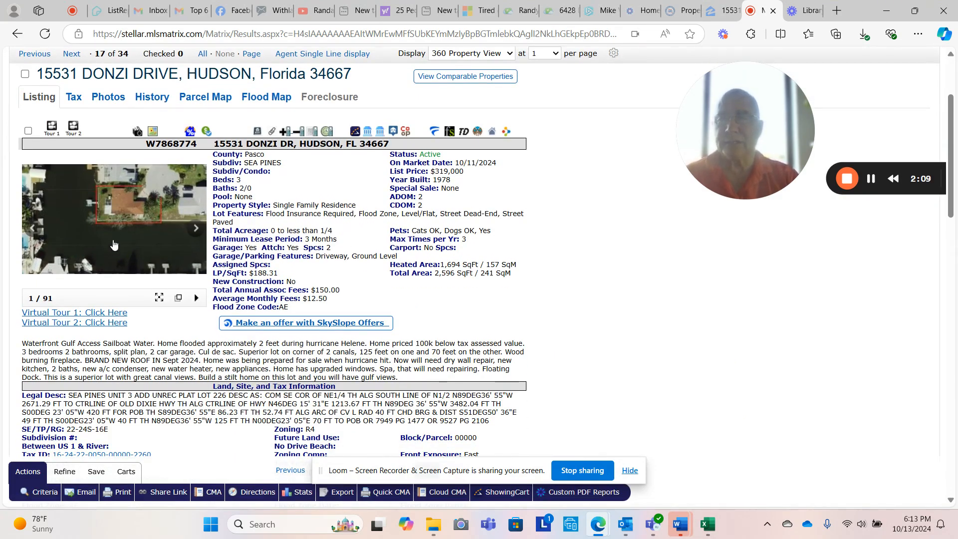
click(114, 218)
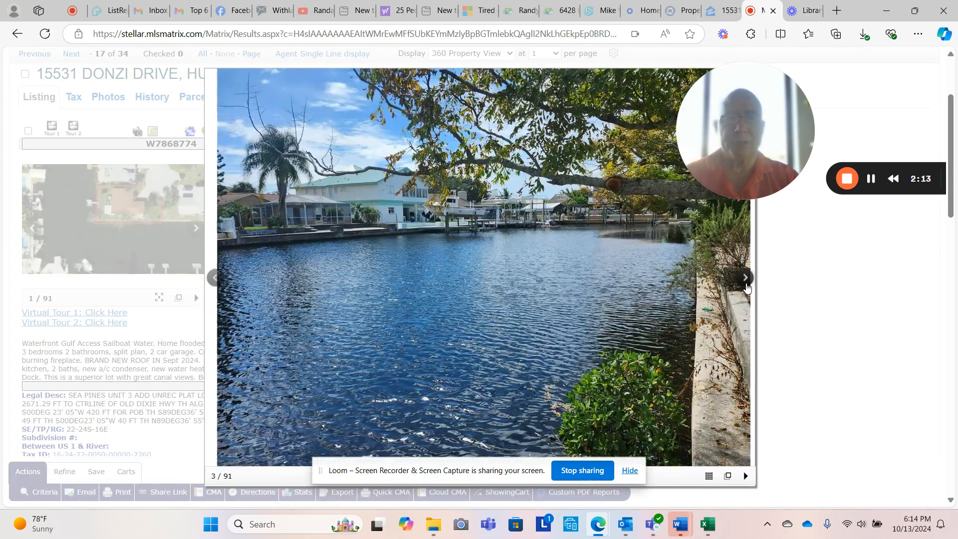
click(745, 277)
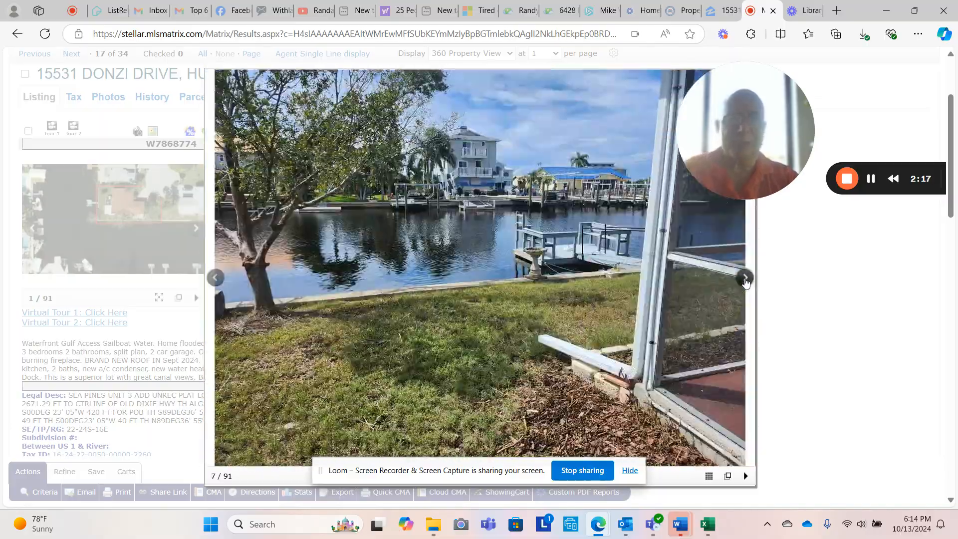
click(745, 277)
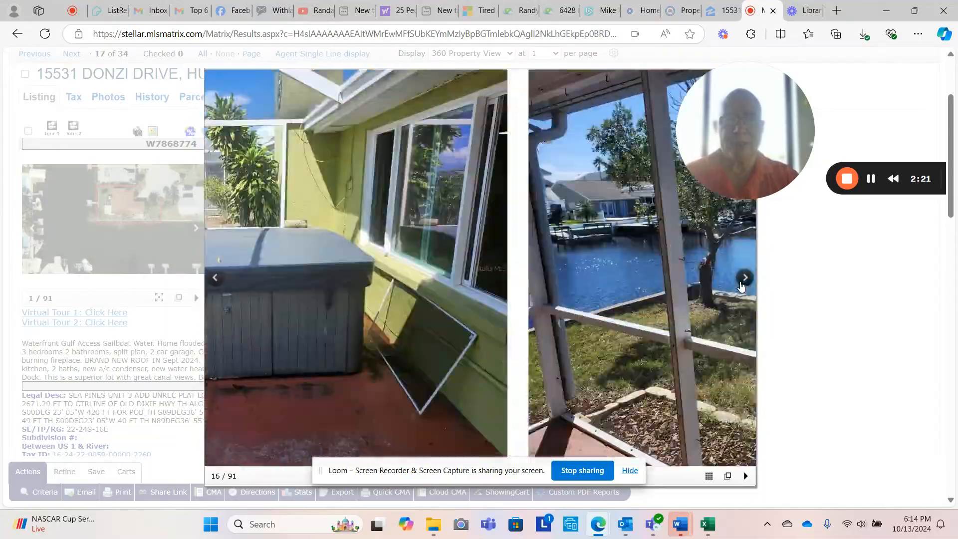
click(745, 277)
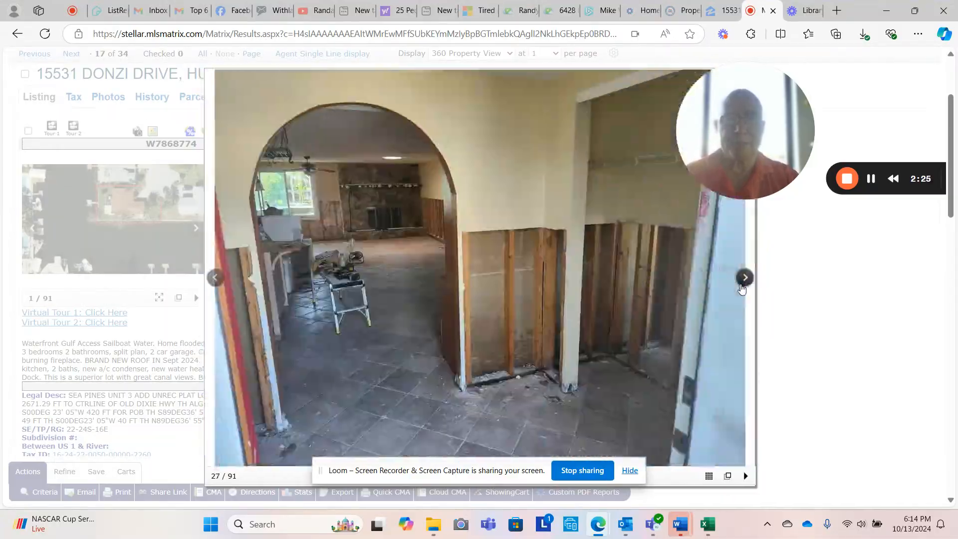
click(745, 277)
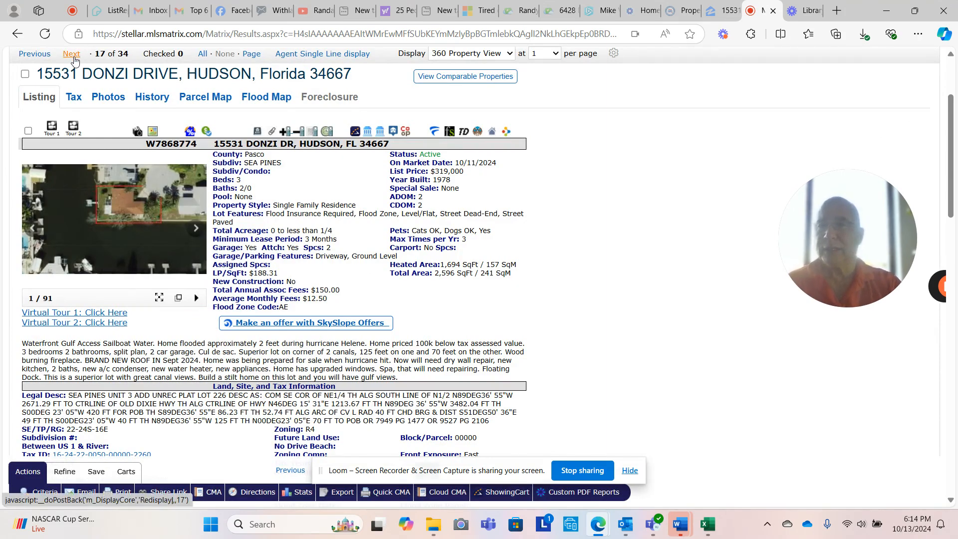
click(71, 54)
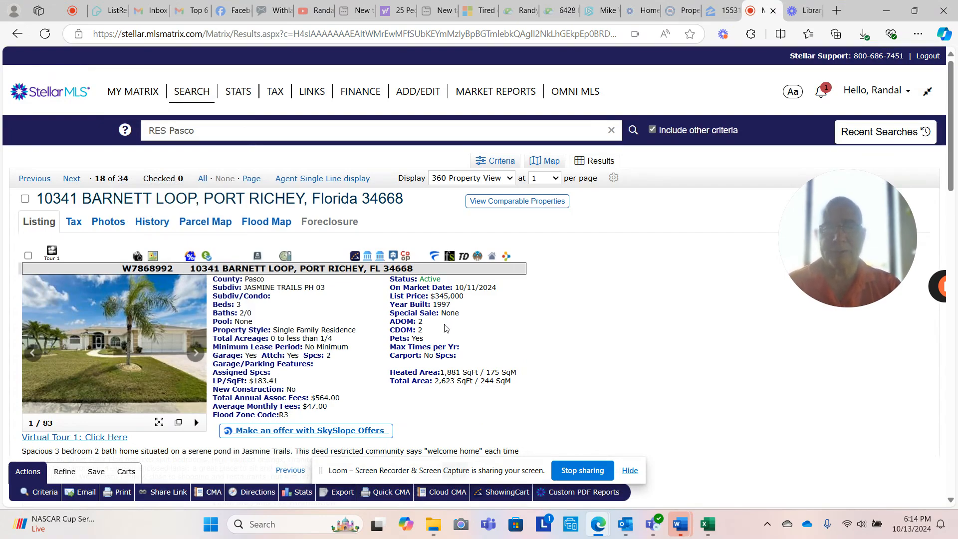
mouse_move(441, 304)
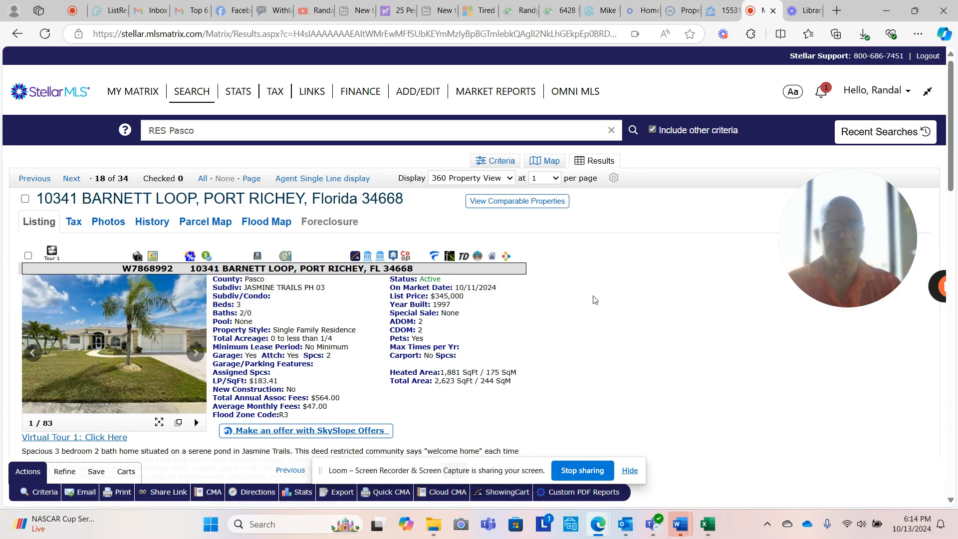
mouse_move(583, 255)
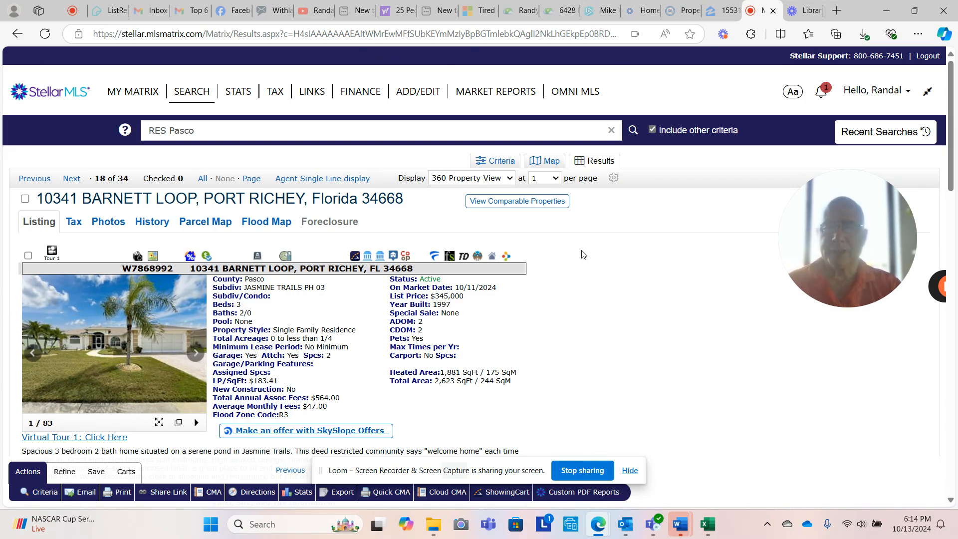
click(471, 178)
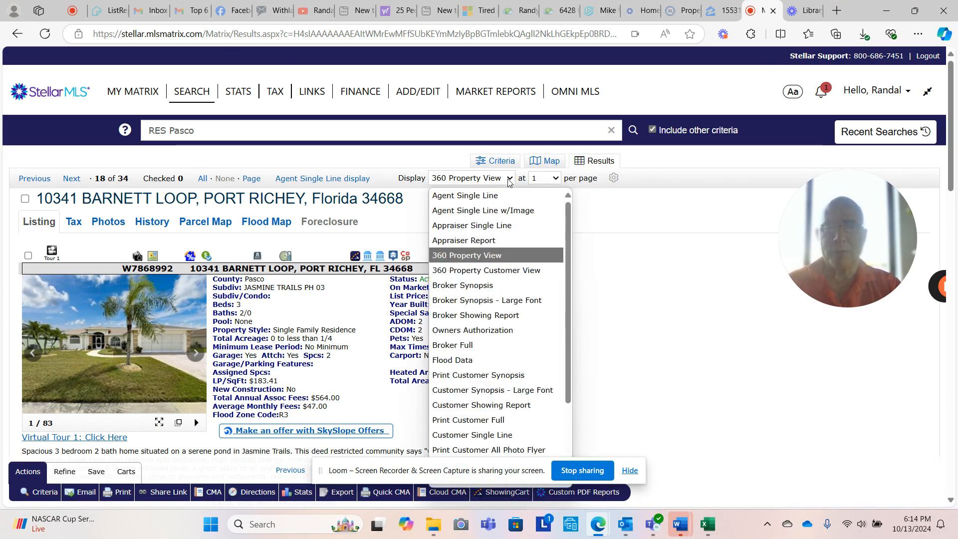
click(465, 195)
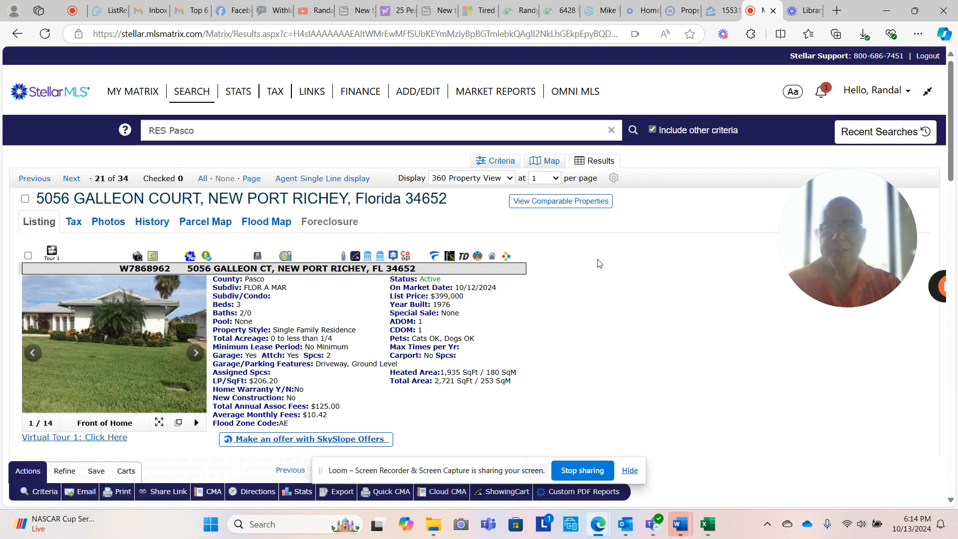
- Review the Galleon Court photos, description, dock and realtor details
scroll(down, 3)
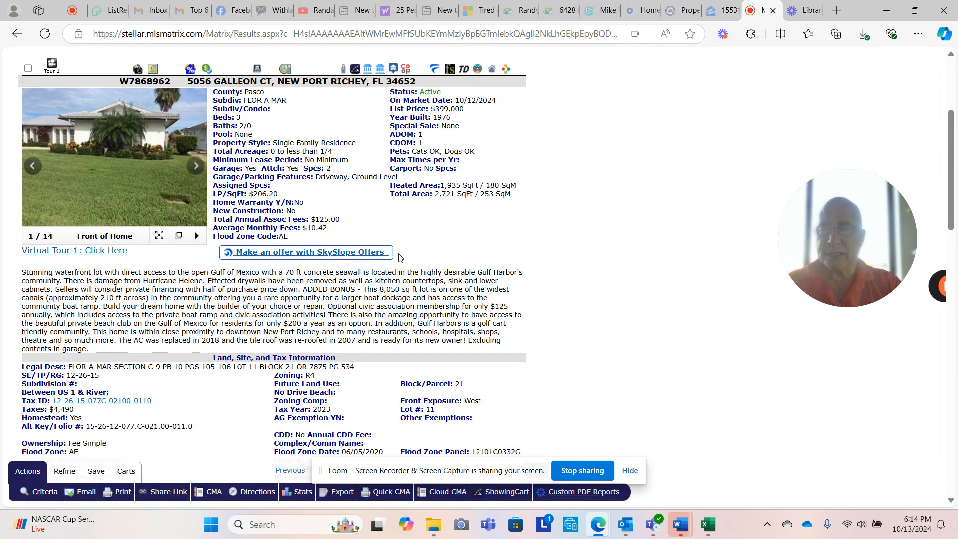
mouse_move(131, 165)
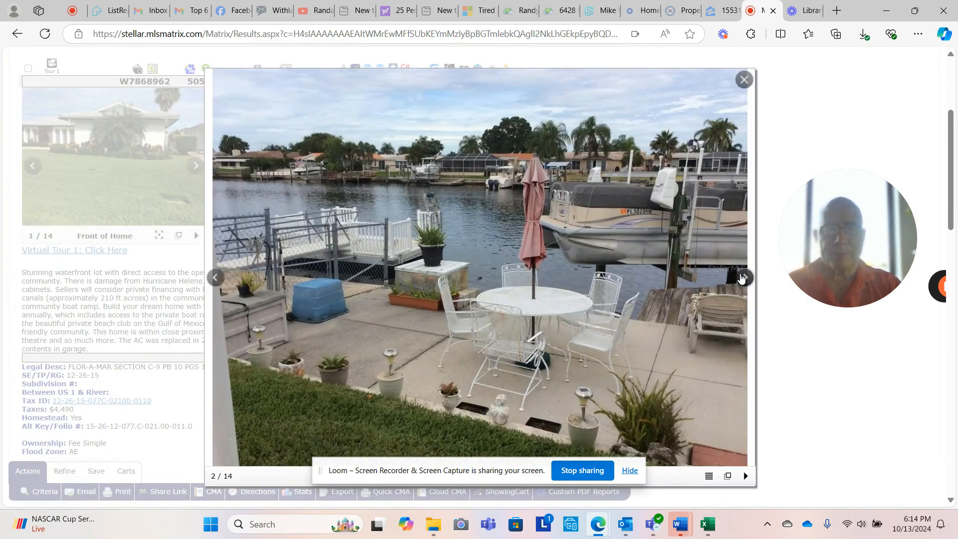
click(741, 277)
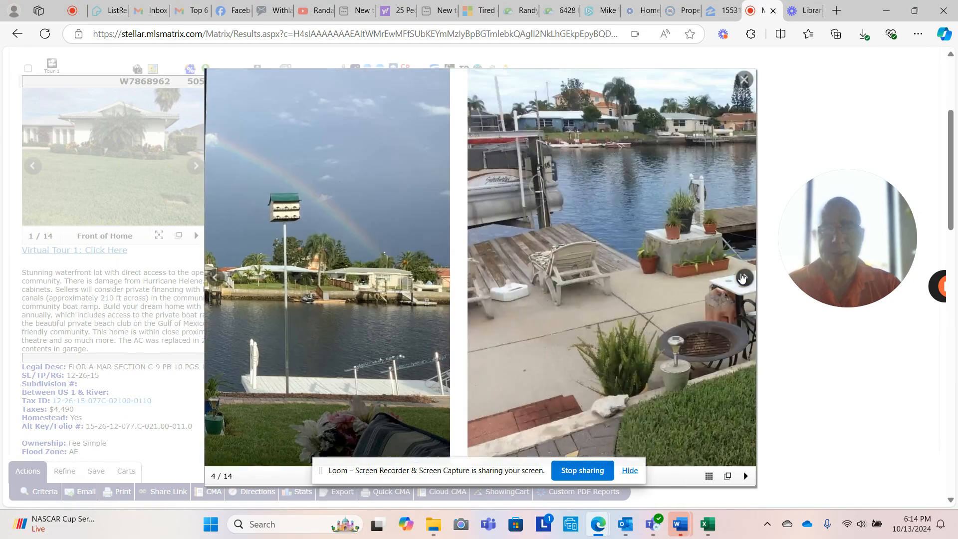
click(743, 277)
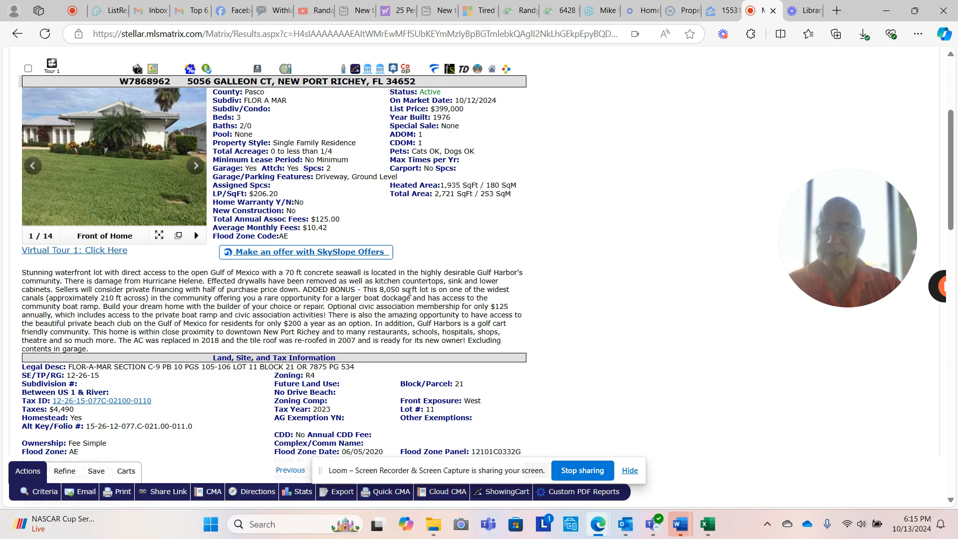
mouse_move(531, 258)
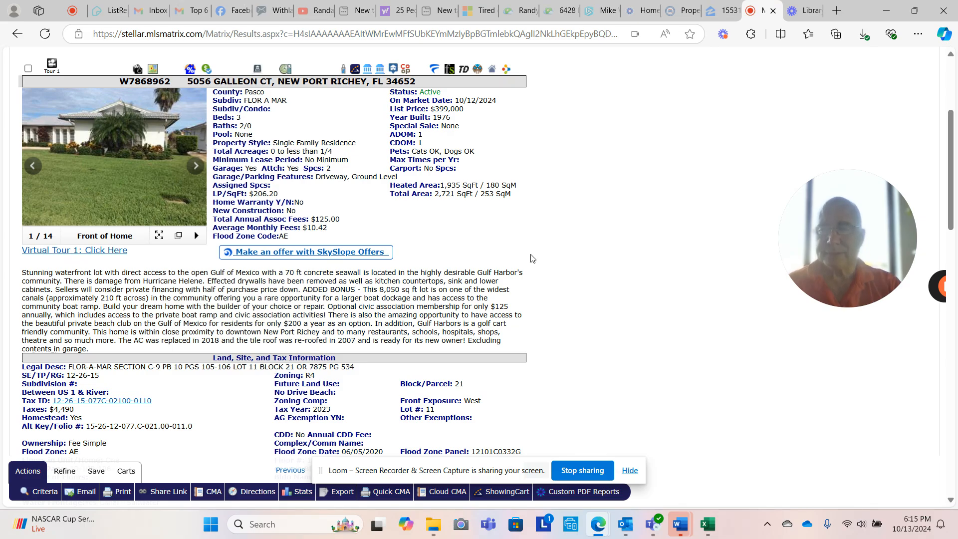
scroll(down, 3)
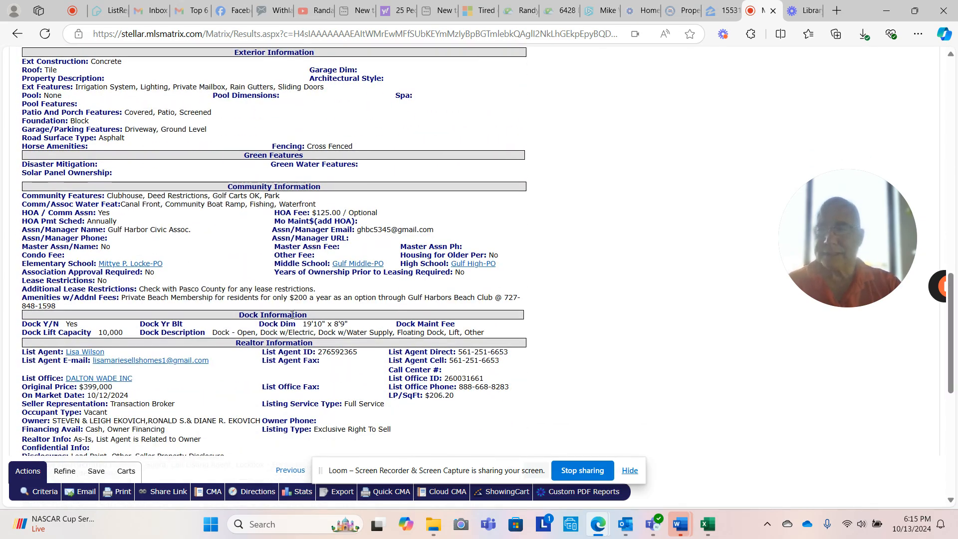
scroll(down, 3)
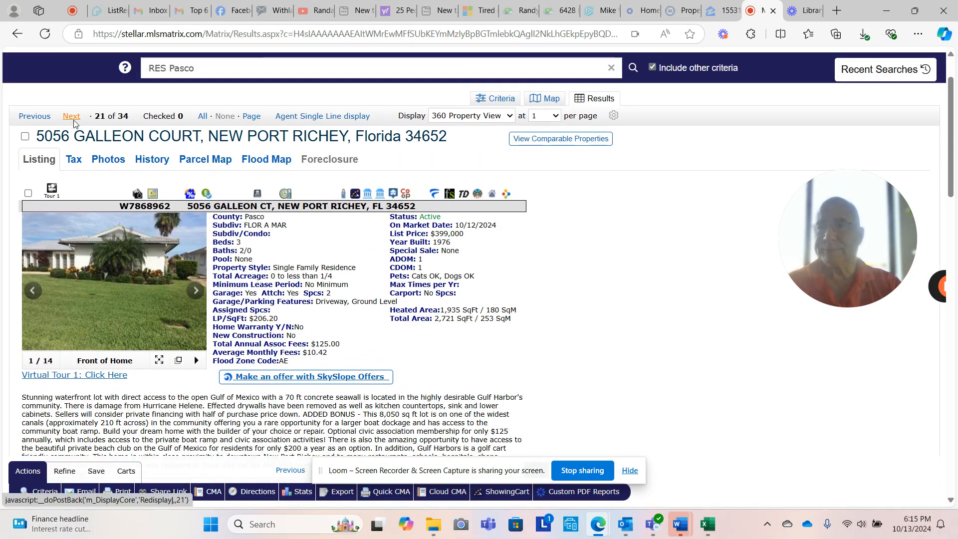
- Page forward through the Active results beyond listing 22
click(72, 116)
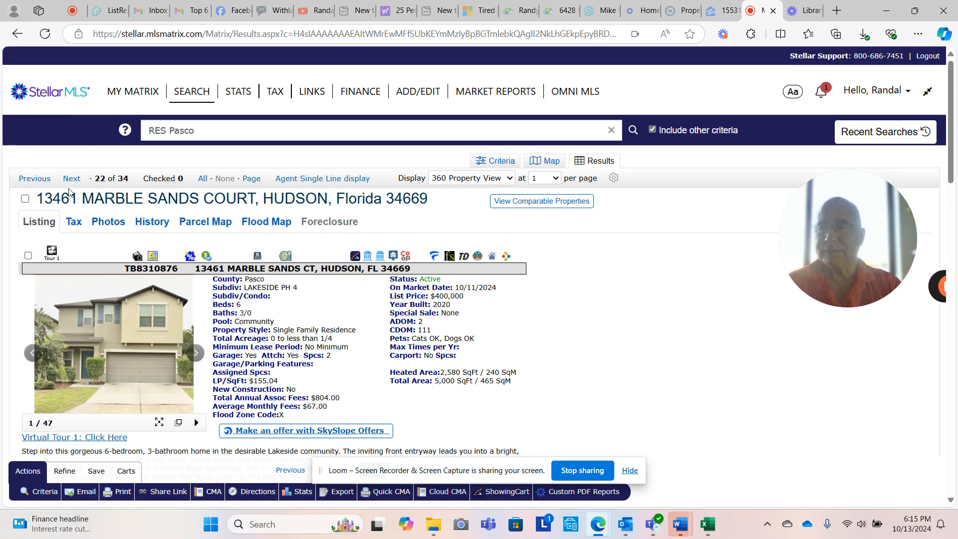
click(71, 178)
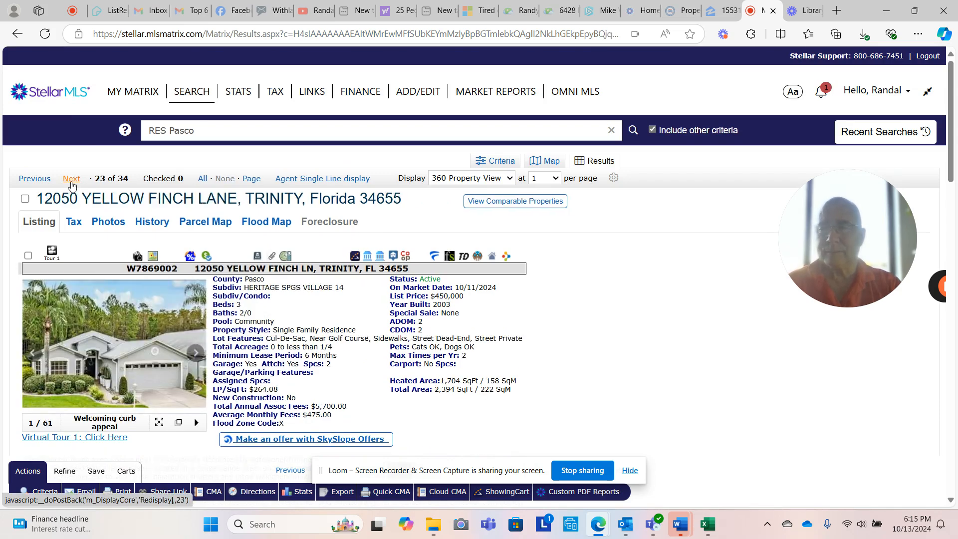
click(71, 178)
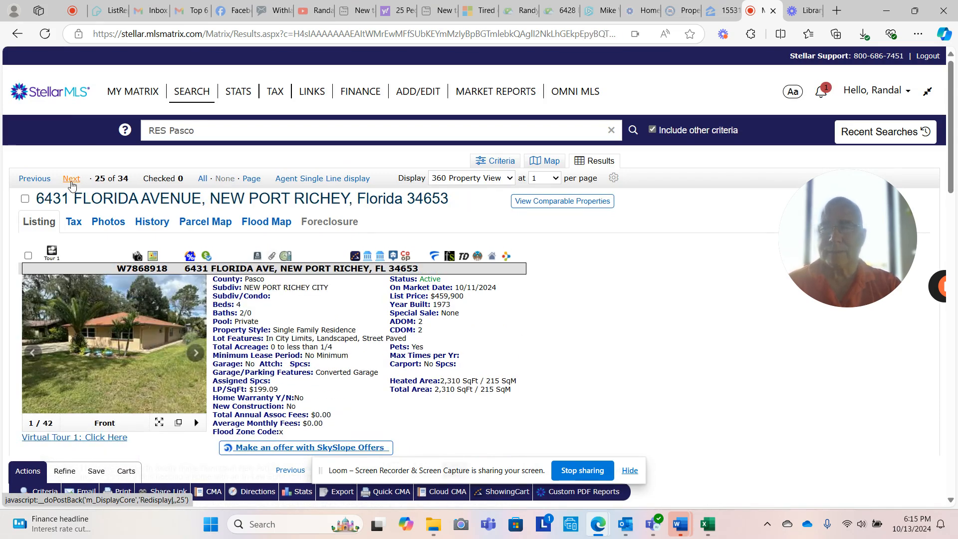
scroll(down, 3)
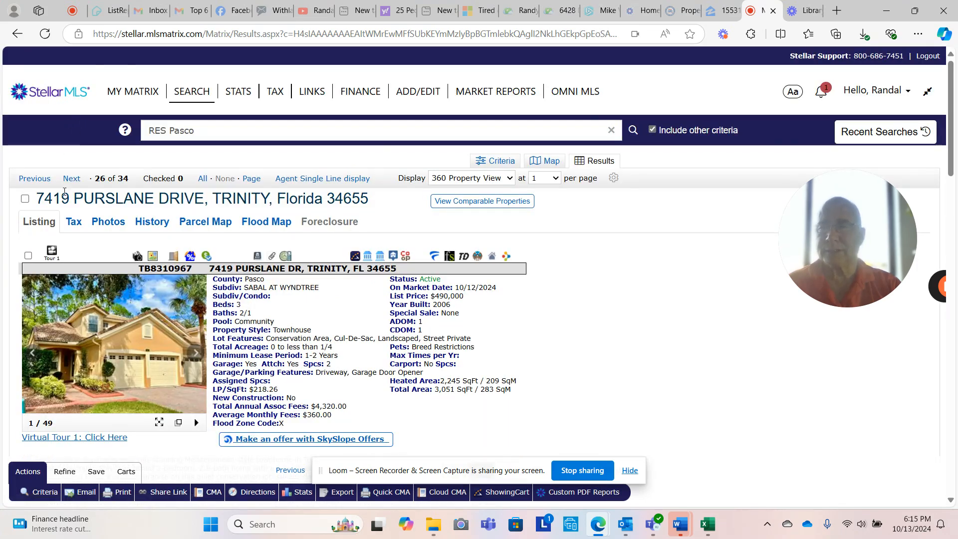
click(71, 177)
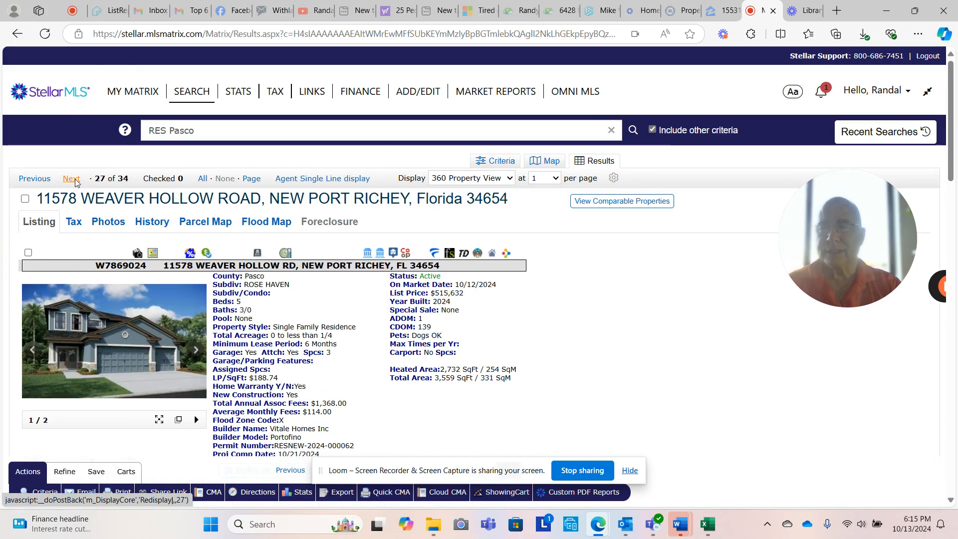
click(71, 177)
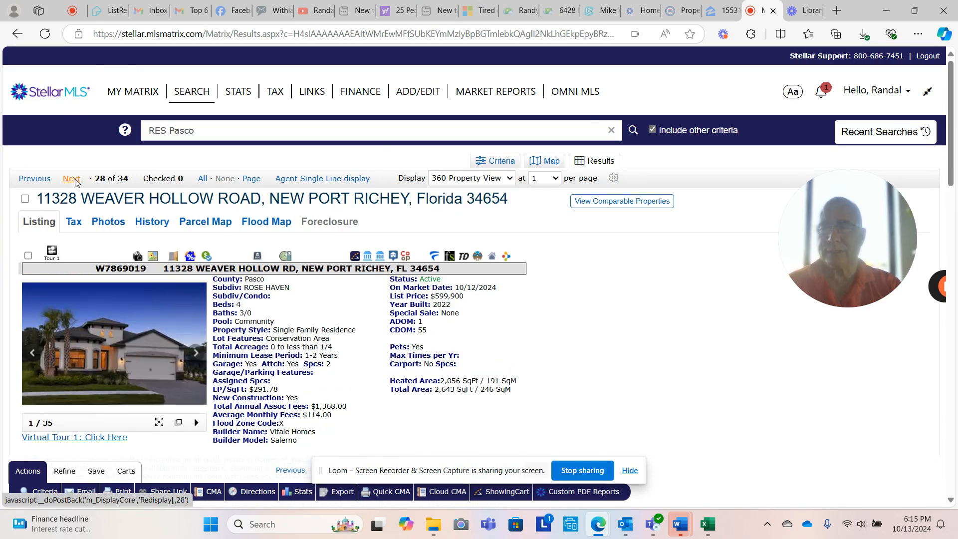
click(71, 179)
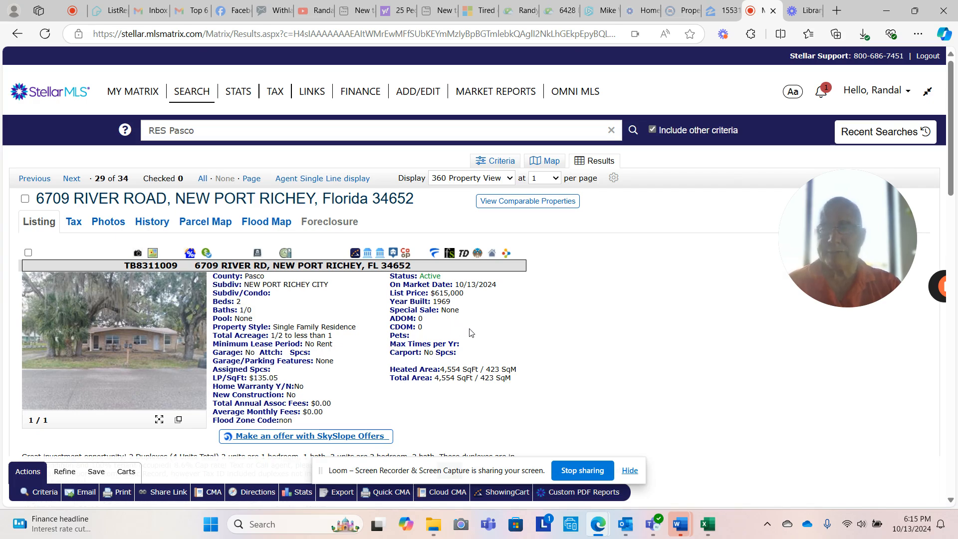
scroll(down, 3)
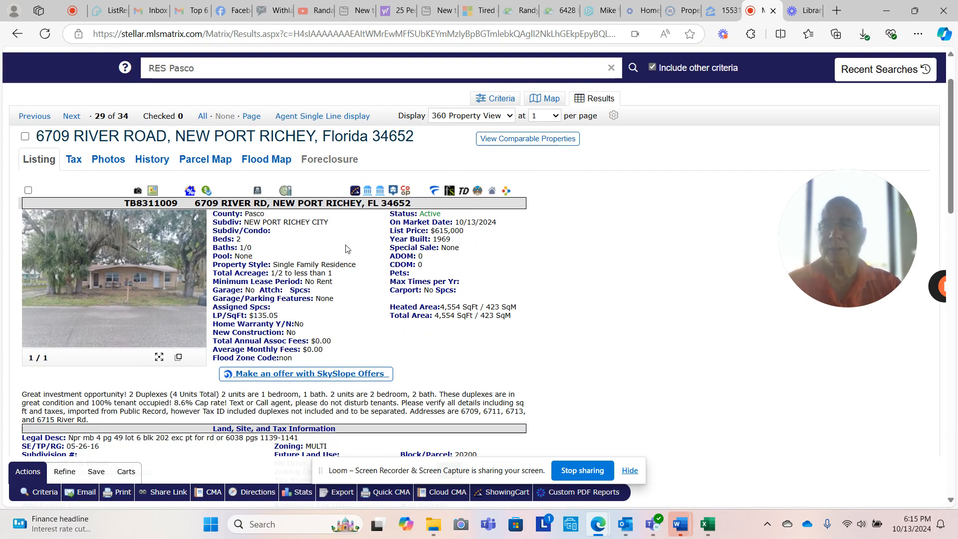
click(70, 178)
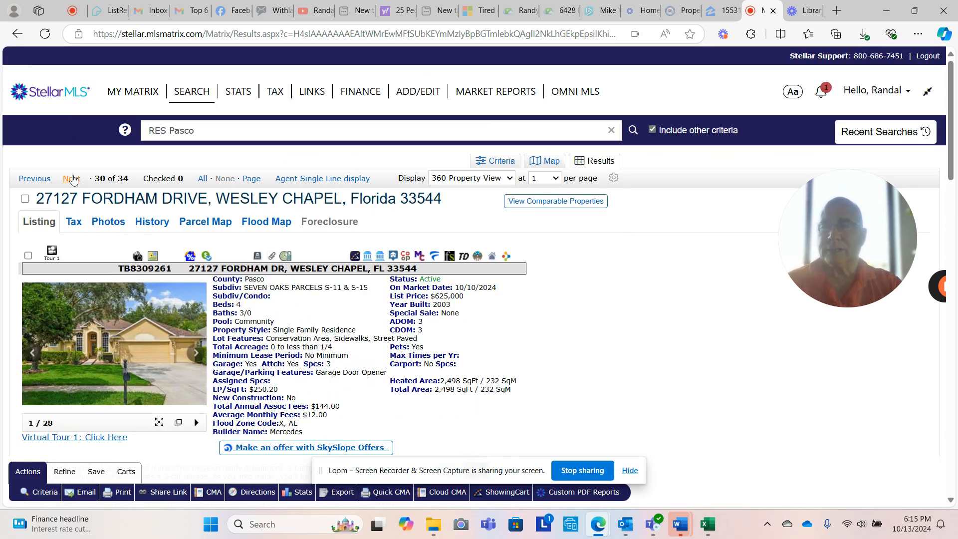
click(71, 178)
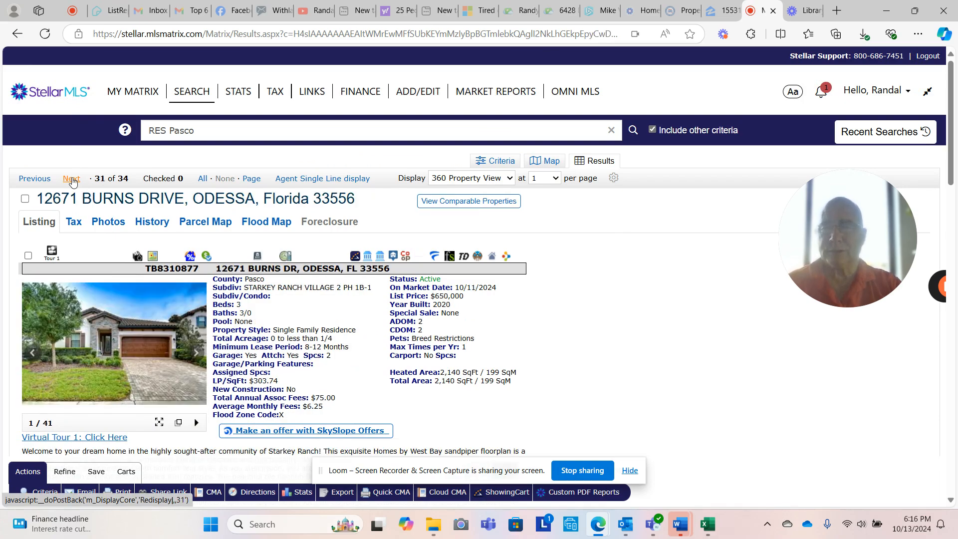
click(70, 178)
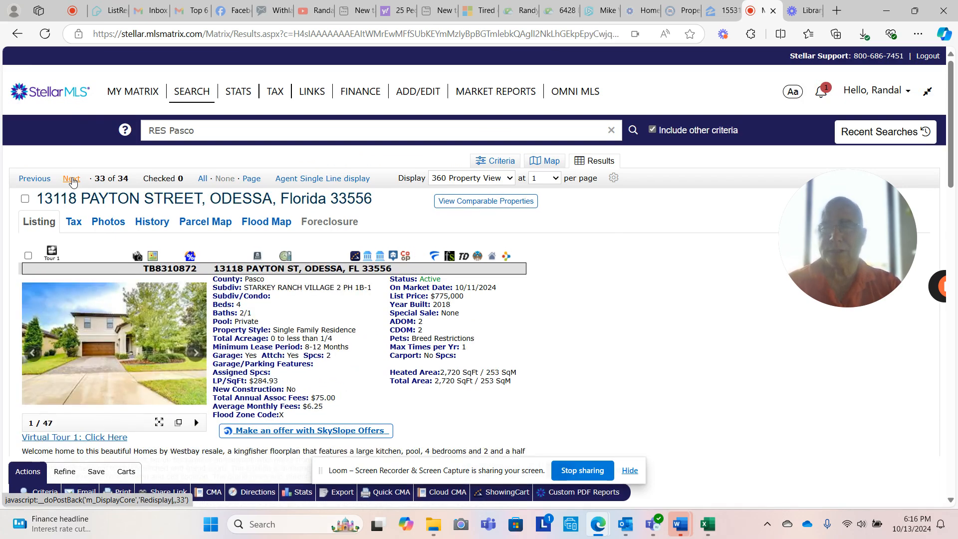
click(70, 178)
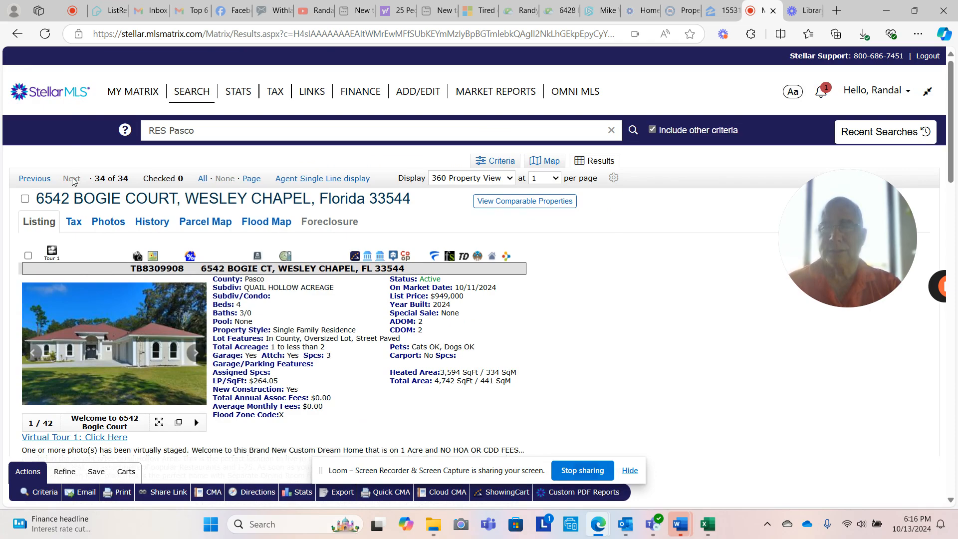
scroll(down, 3)
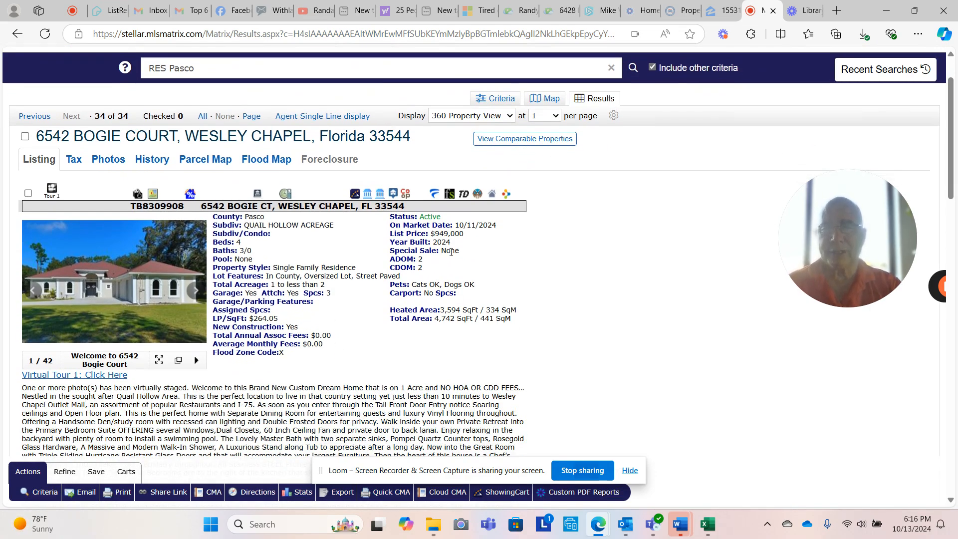
click(115, 281)
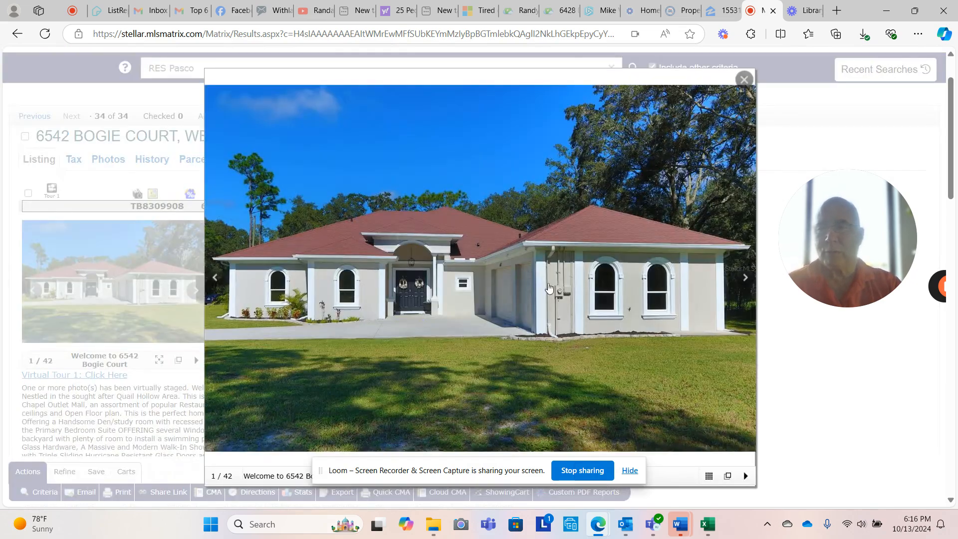
- Close the enlarged Bogie Court photo viewer
click(744, 278)
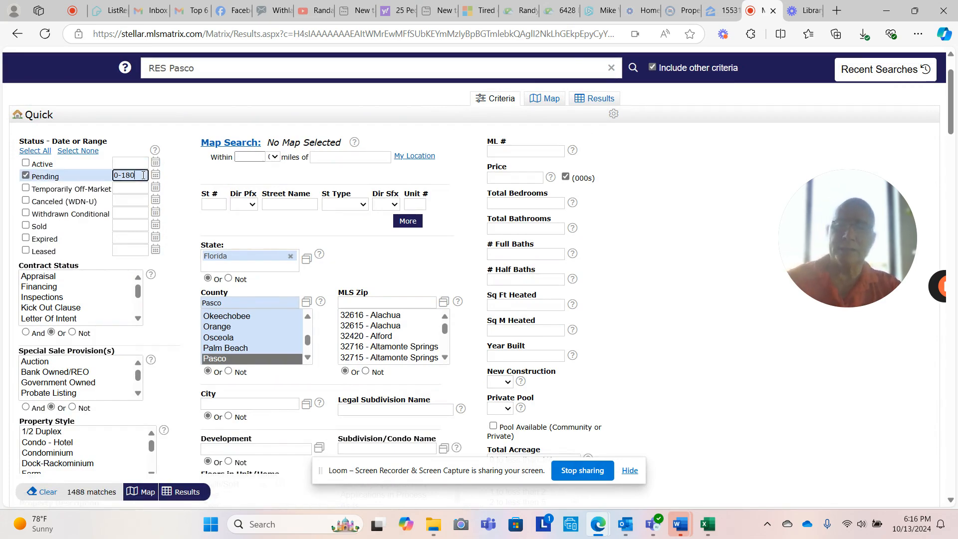
mouse_move(144, 179)
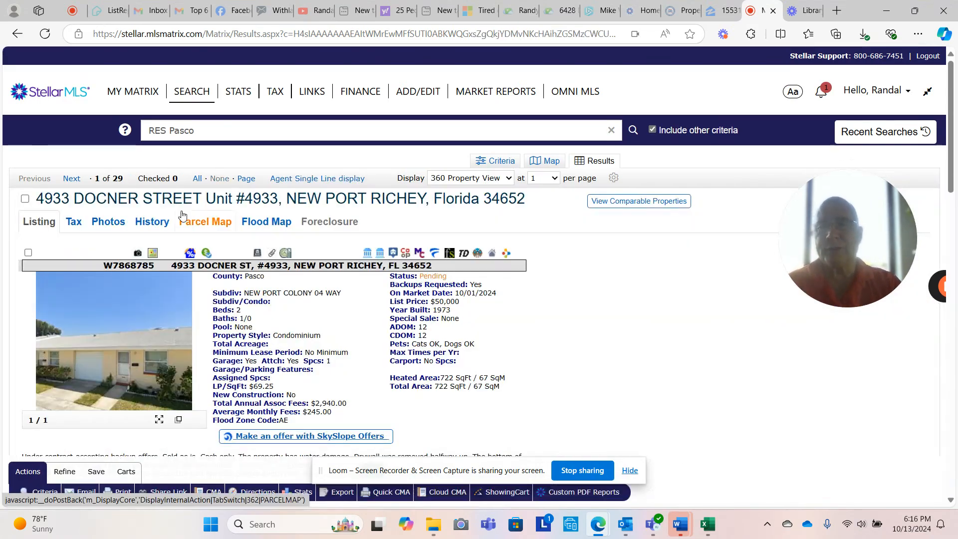
scroll(down, 3)
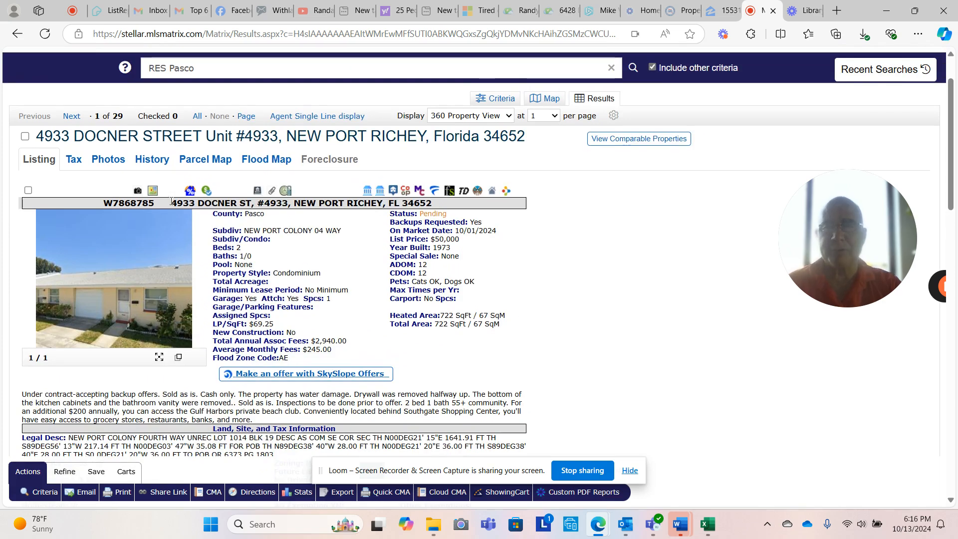
click(71, 116)
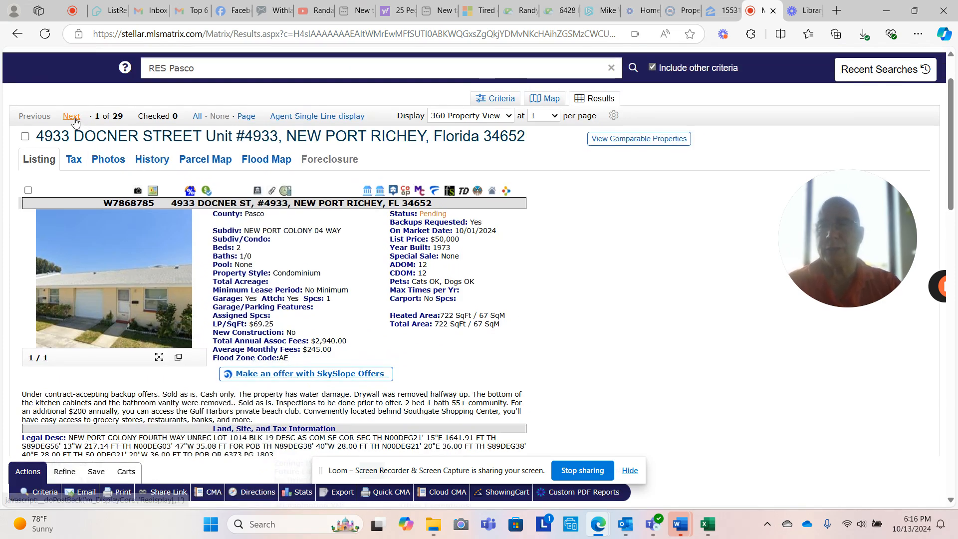
click(71, 117)
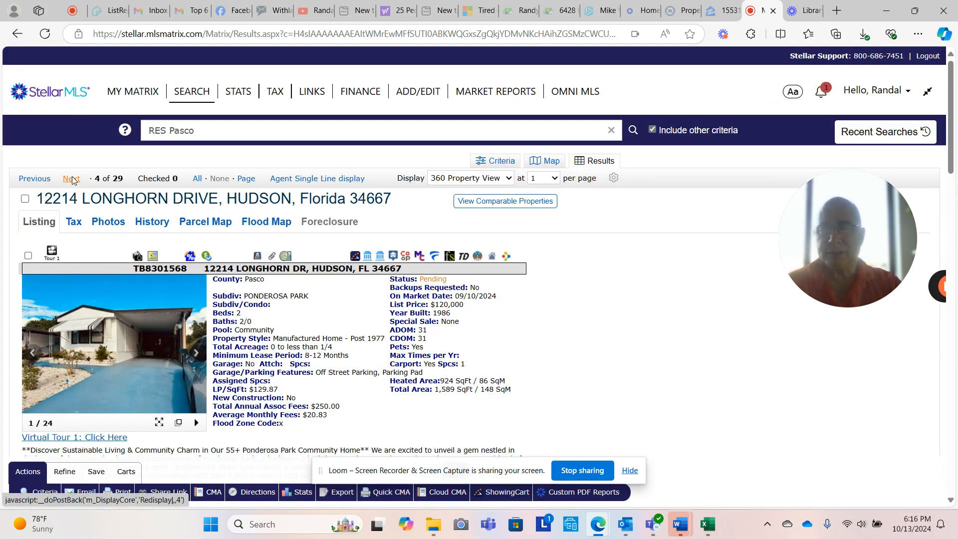
click(71, 178)
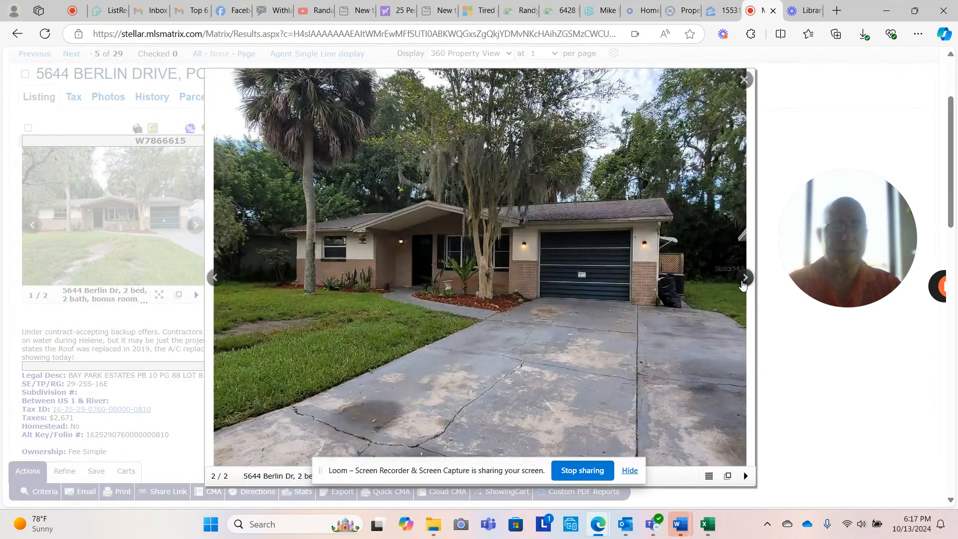
click(744, 79)
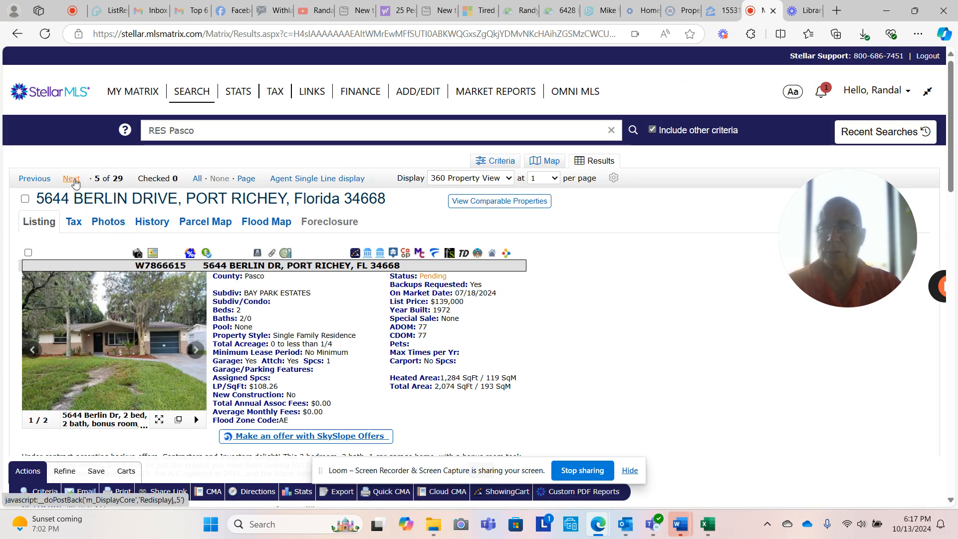
click(71, 177)
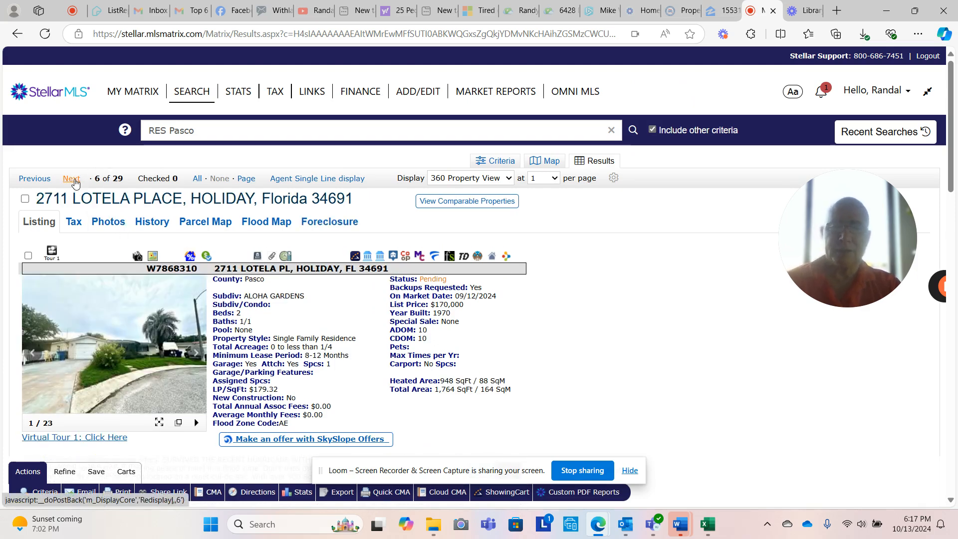
click(71, 178)
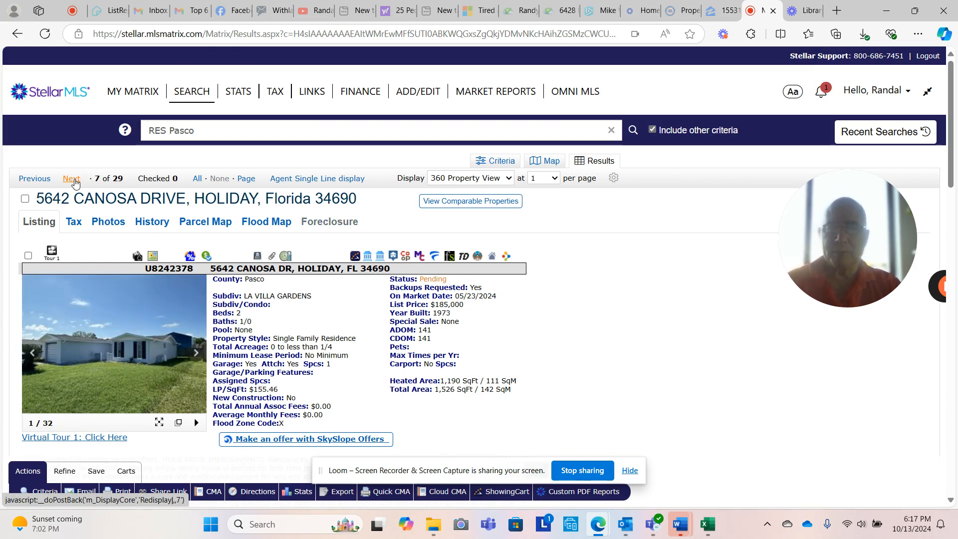
click(71, 178)
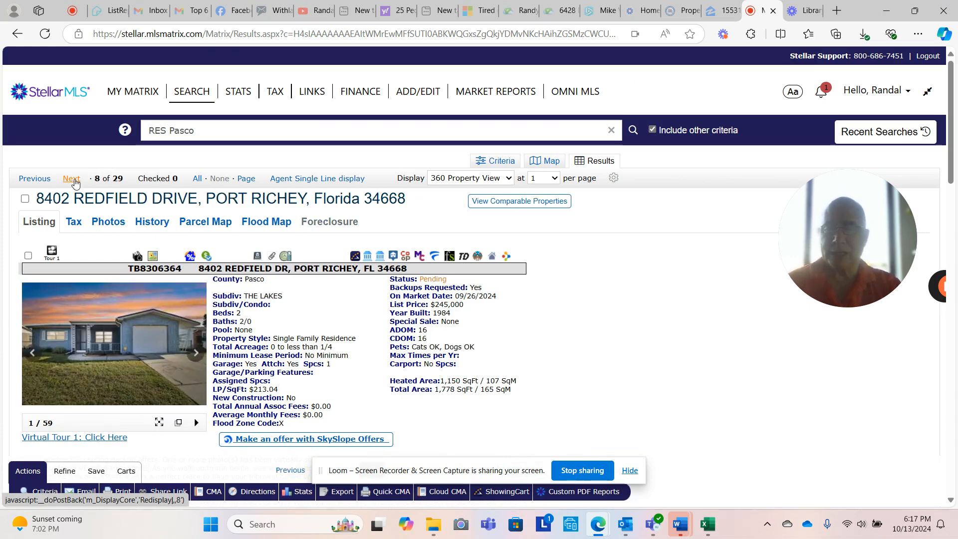
click(71, 177)
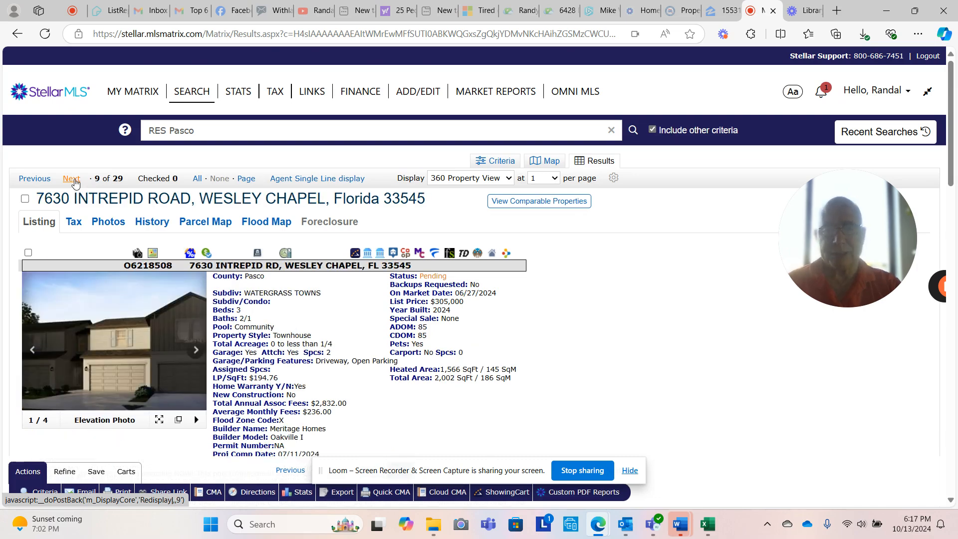
click(71, 178)
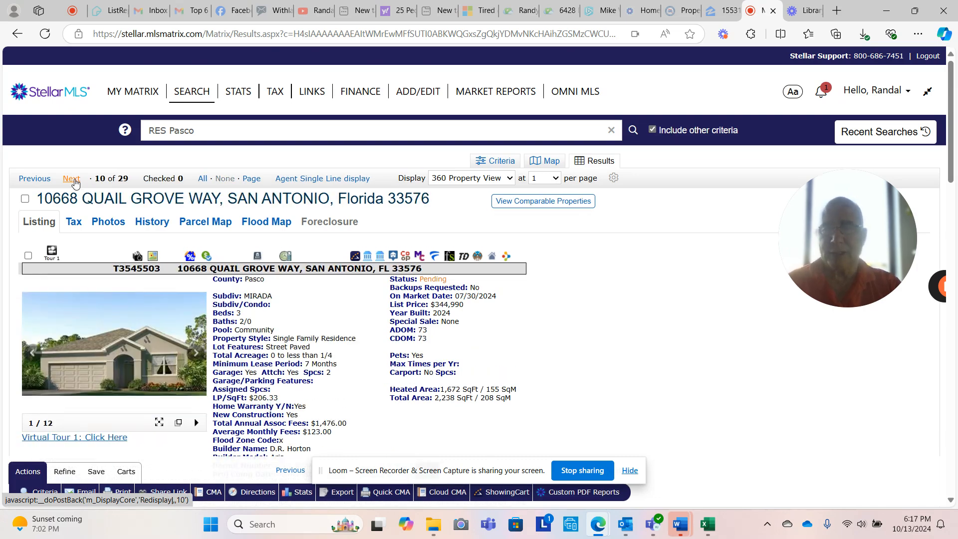
click(71, 177)
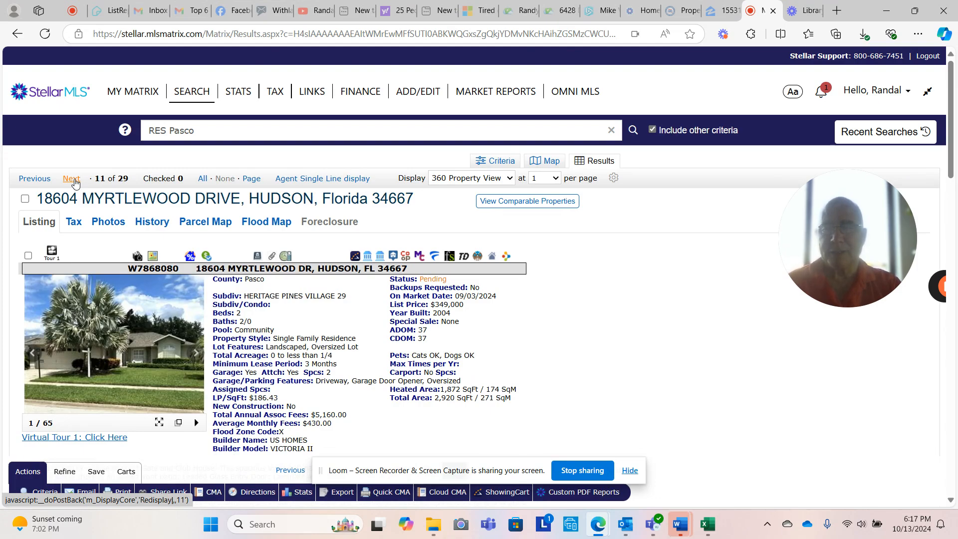
click(71, 177)
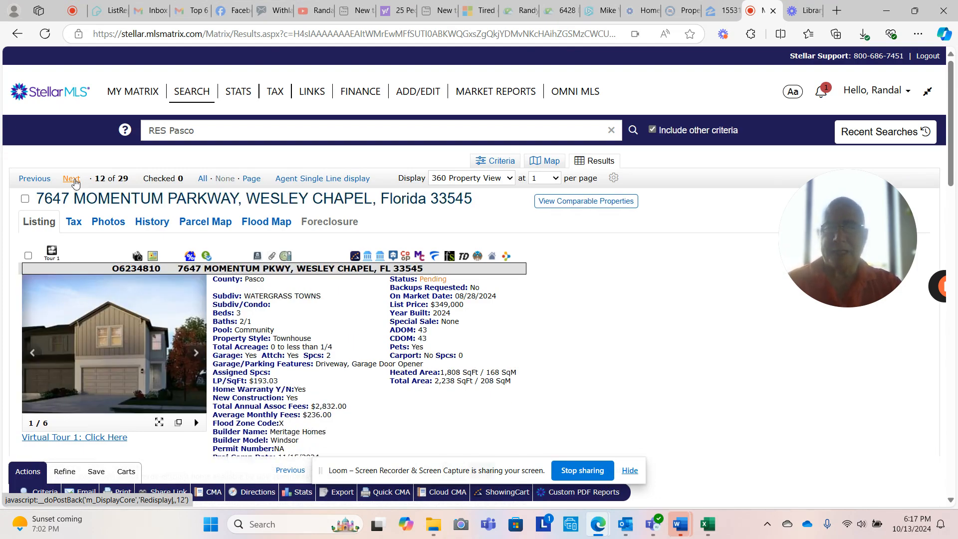
click(71, 178)
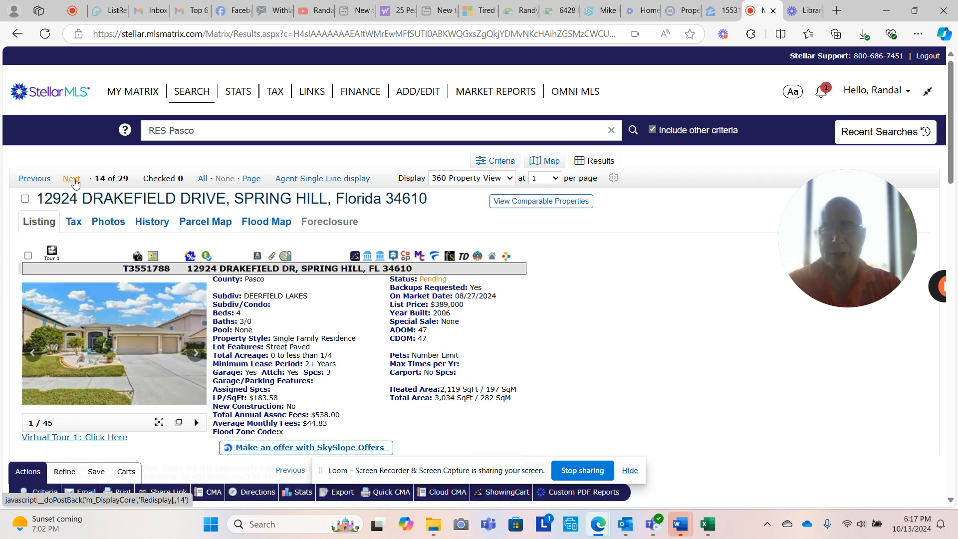
click(71, 178)
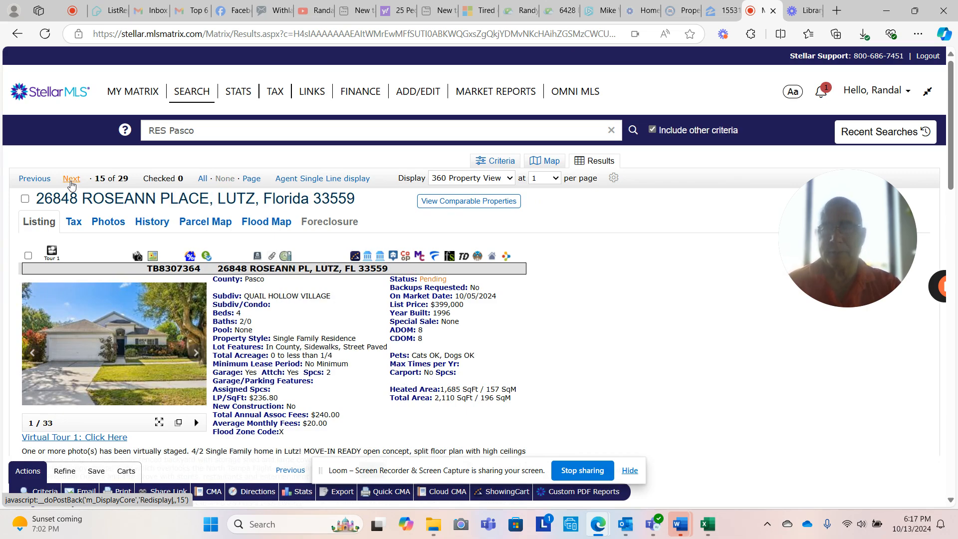
click(71, 177)
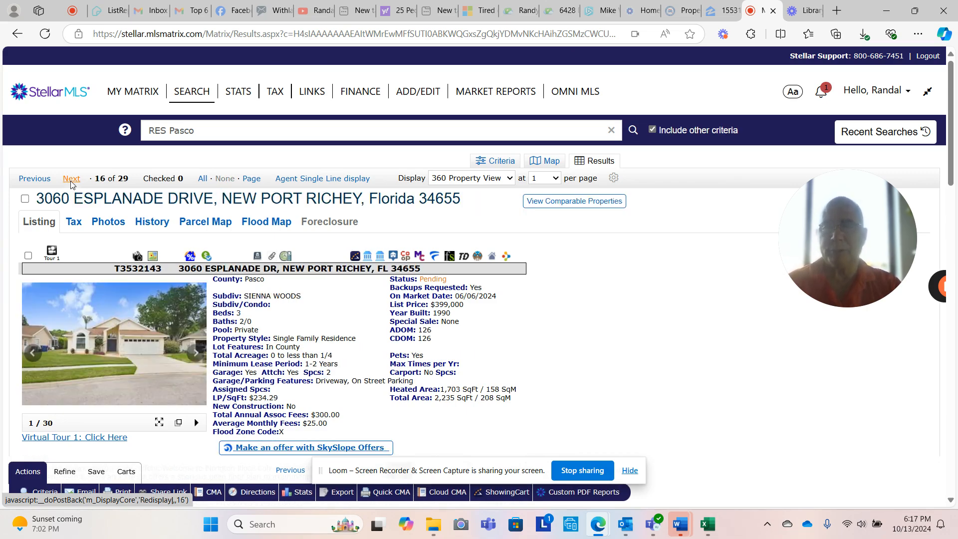
click(70, 177)
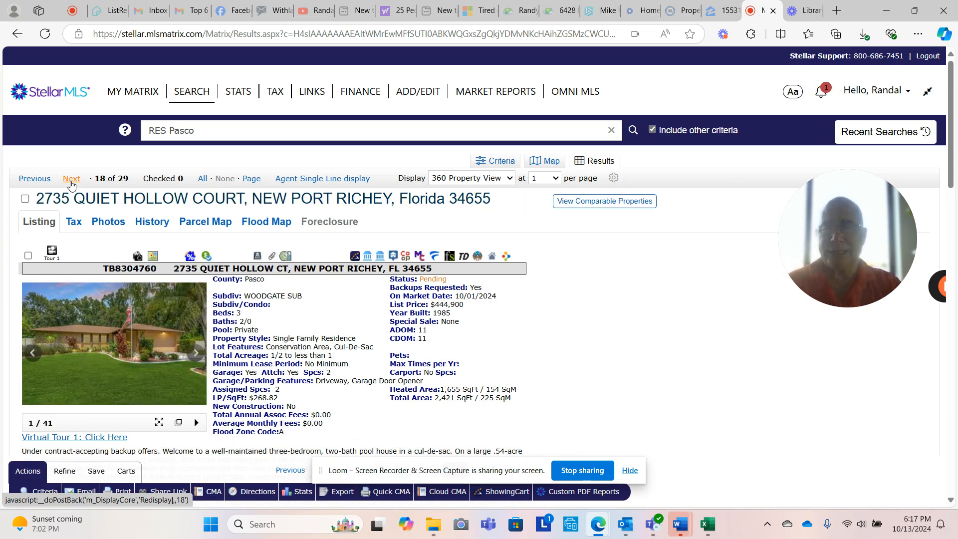
click(71, 178)
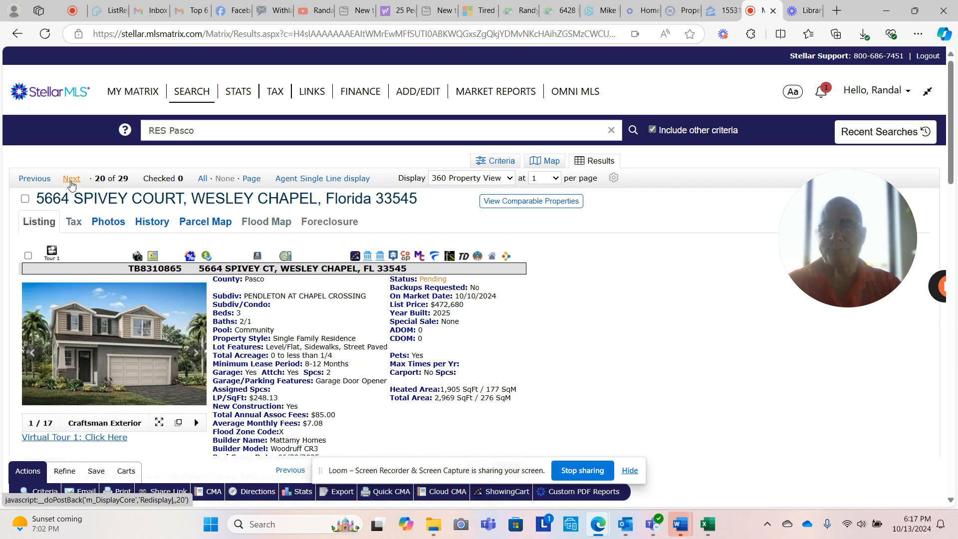
click(71, 177)
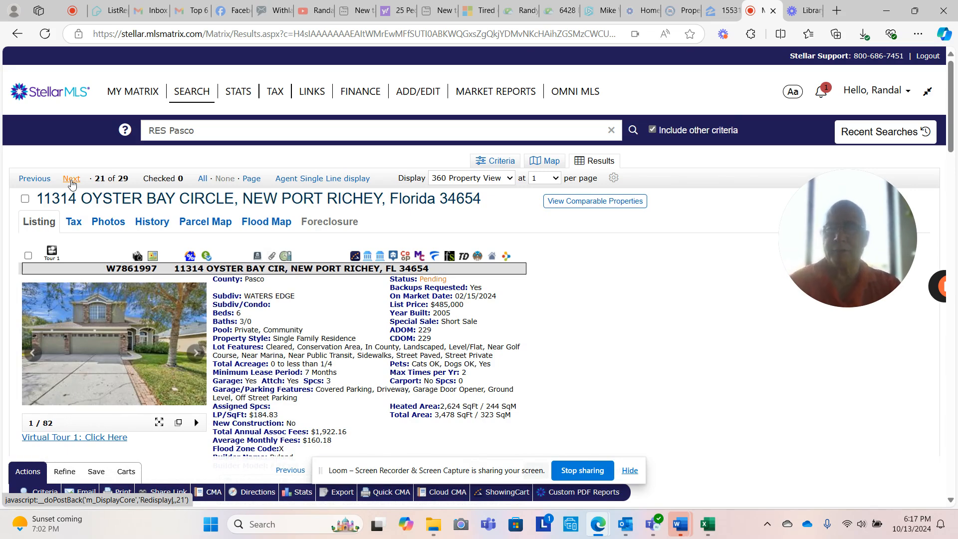
click(71, 178)
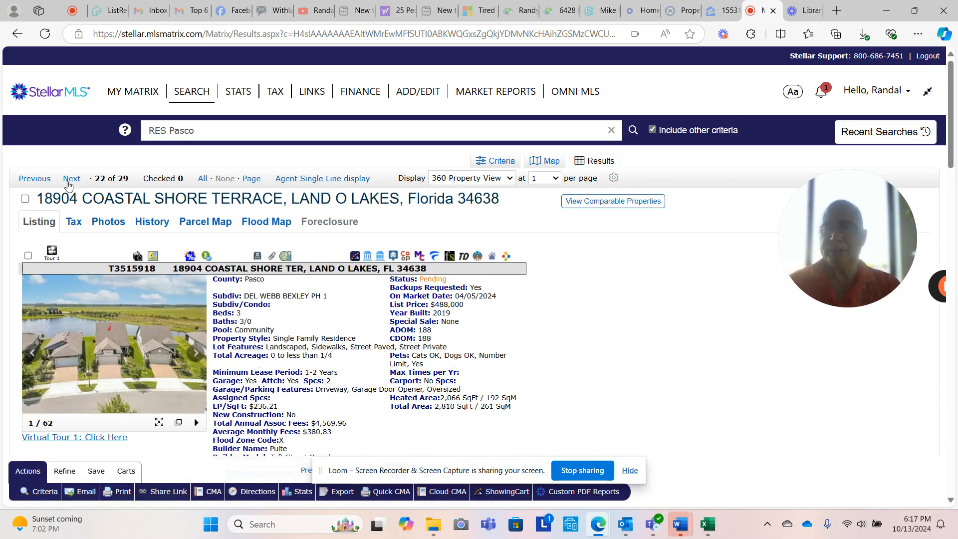
click(71, 177)
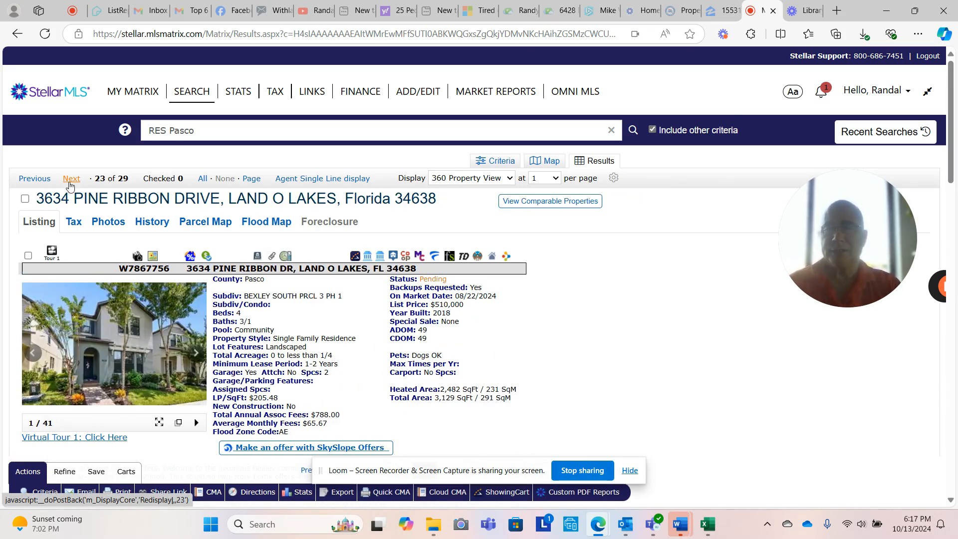
click(71, 178)
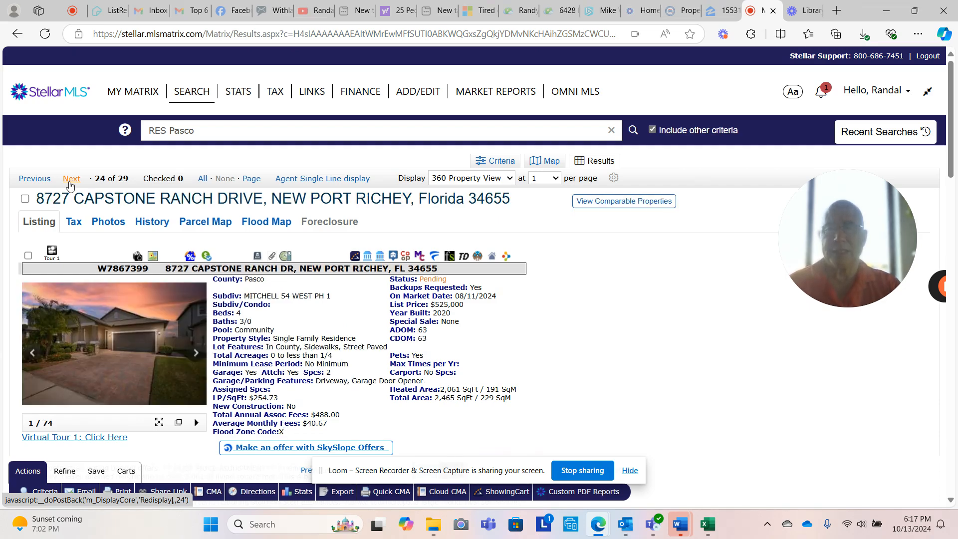
- Move to the Fair Lane listing and page through its photo gallery
click(71, 178)
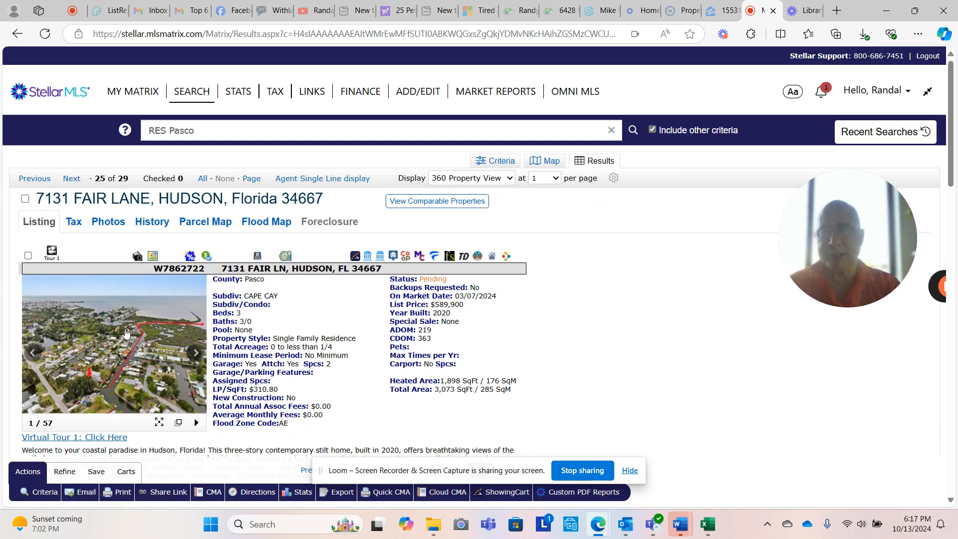
click(115, 343)
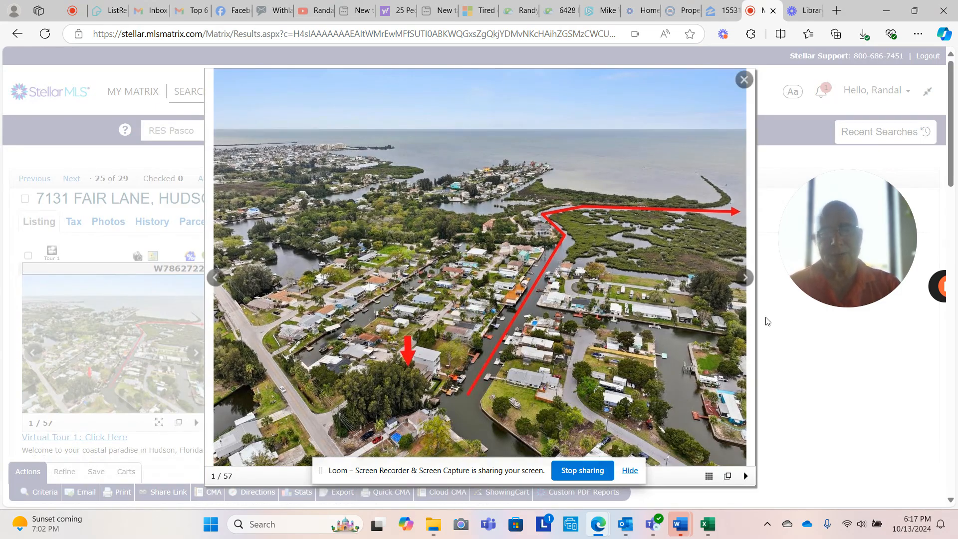
click(745, 277)
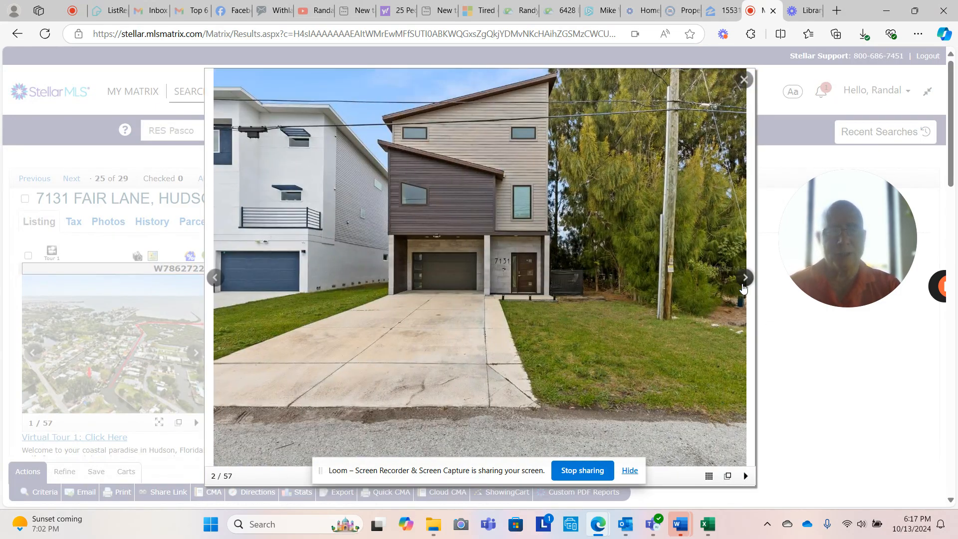
click(745, 277)
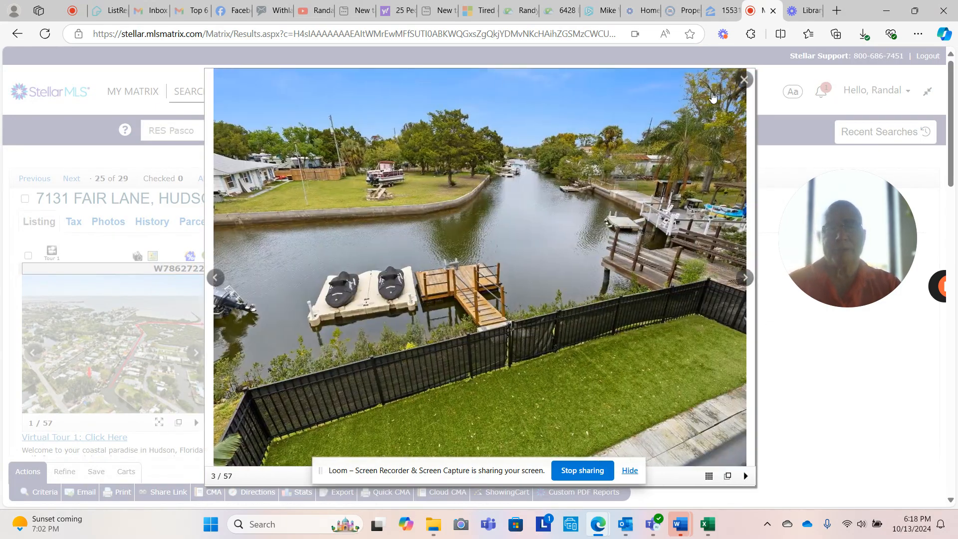
click(744, 79)
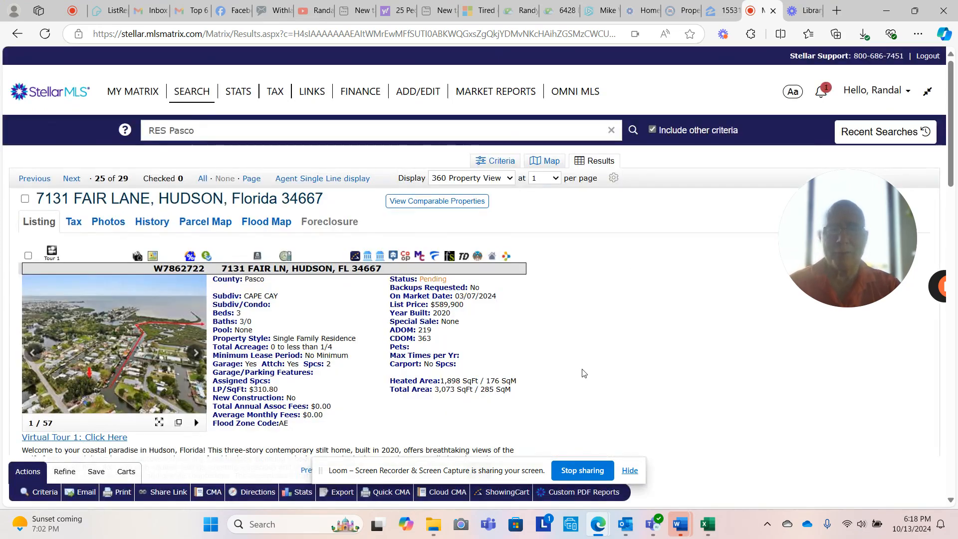
scroll(down, 3)
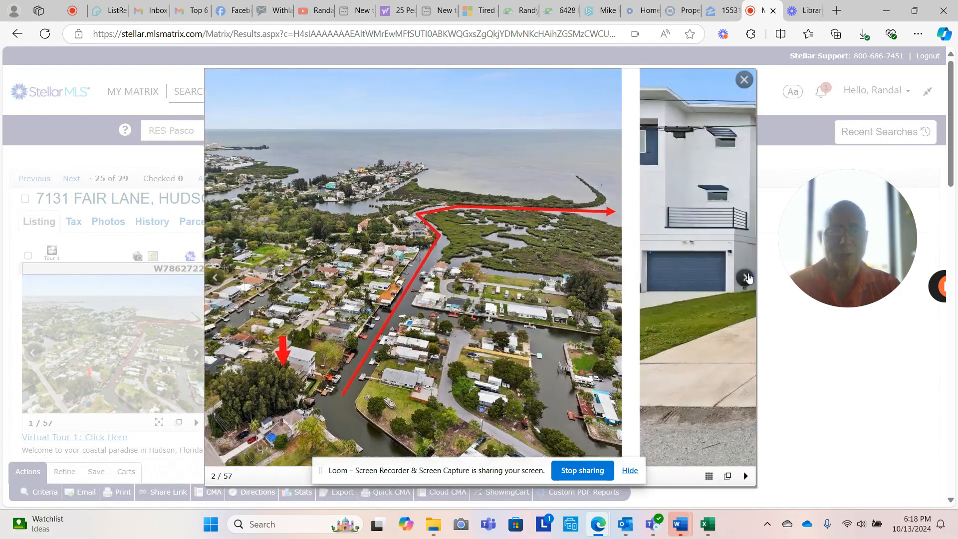
click(745, 278)
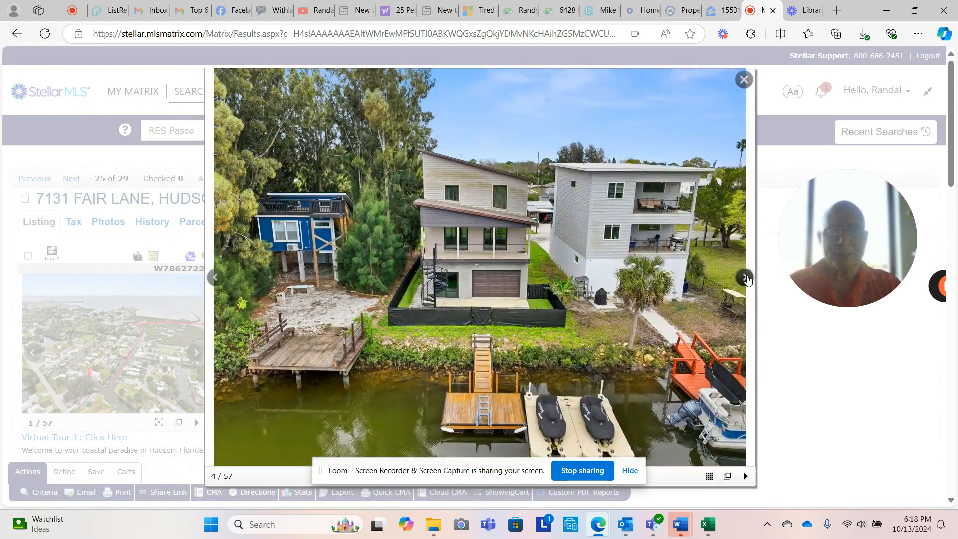
click(745, 277)
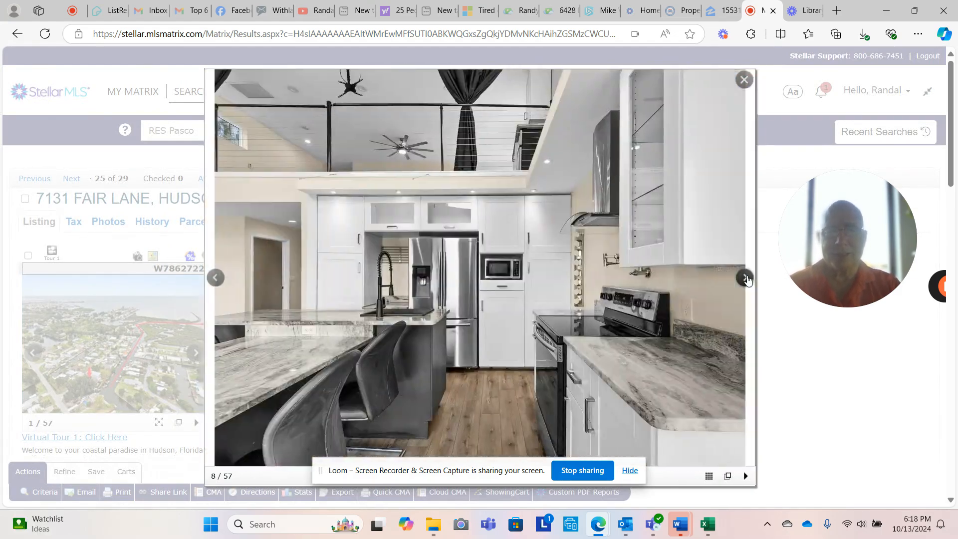
click(743, 79)
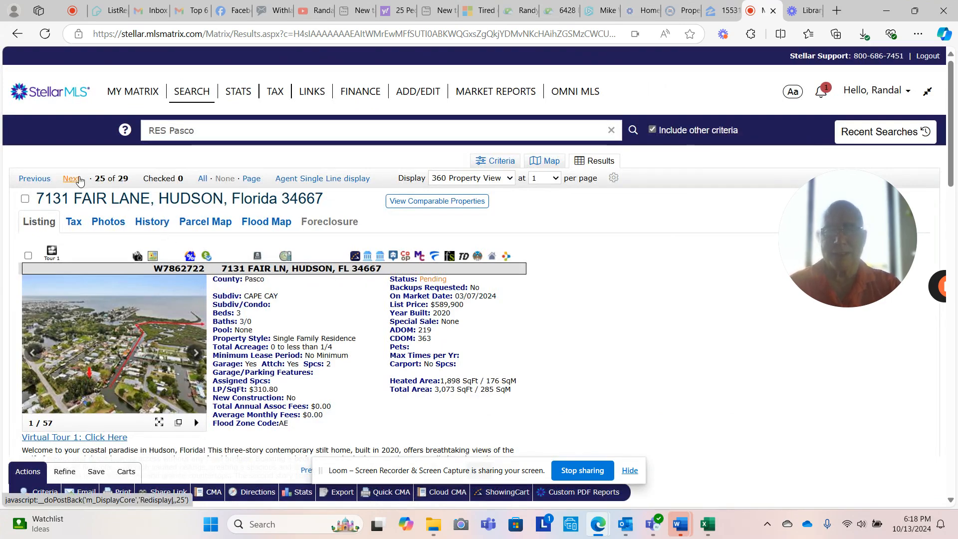
click(71, 178)
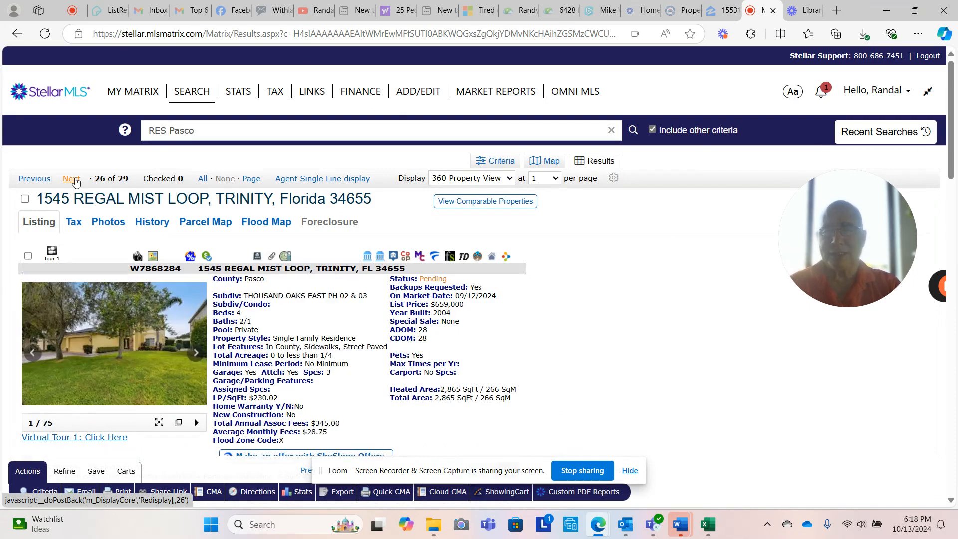
click(71, 178)
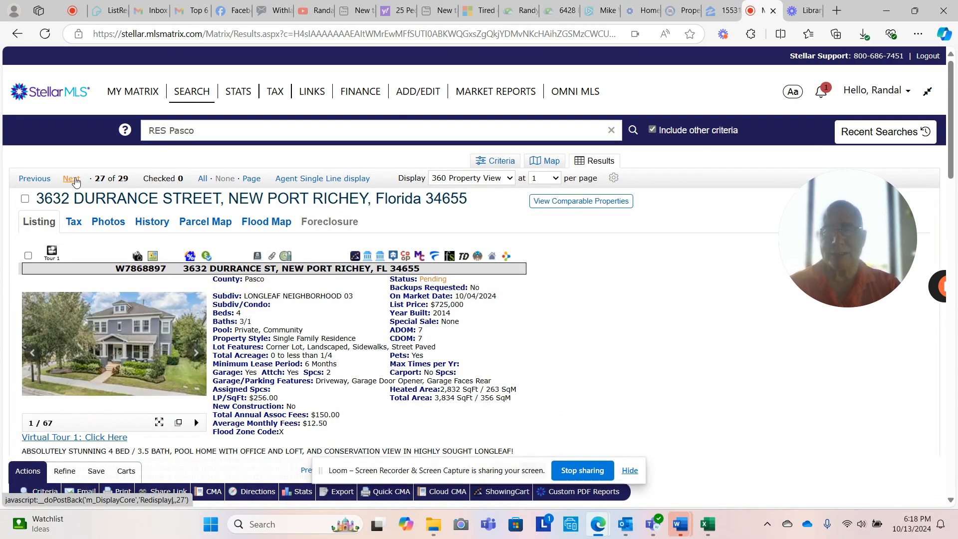
click(71, 178)
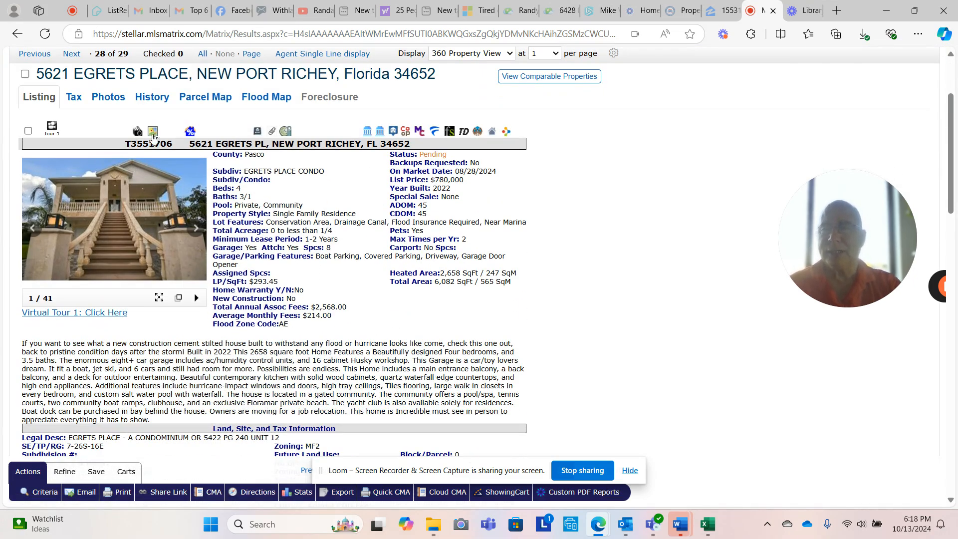
click(153, 131)
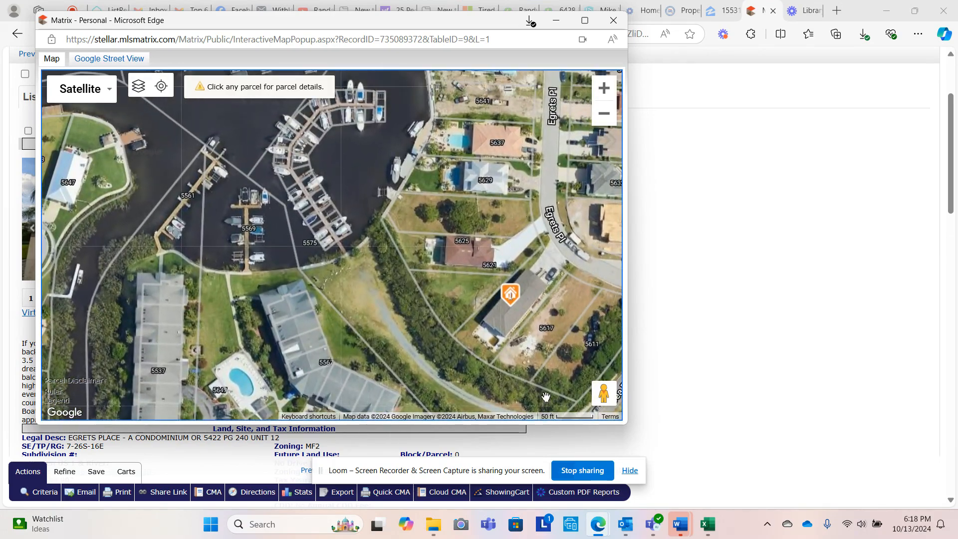
mouse_move(515, 346)
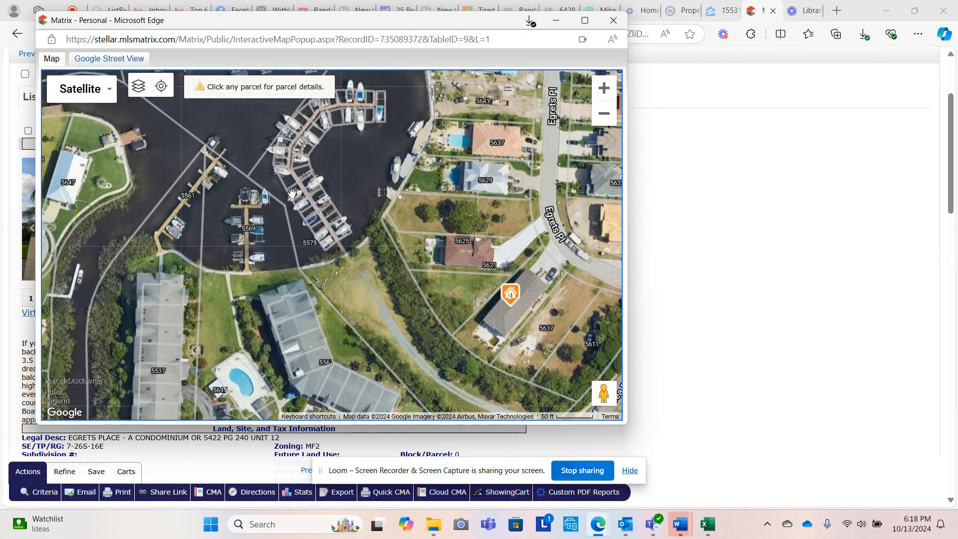
drag(293, 192, 455, 267)
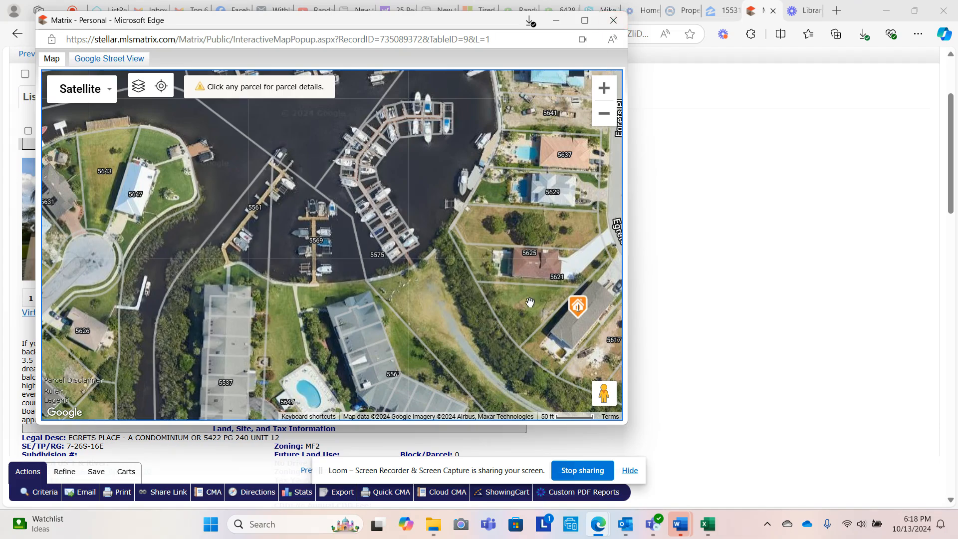
mouse_move(584, 98)
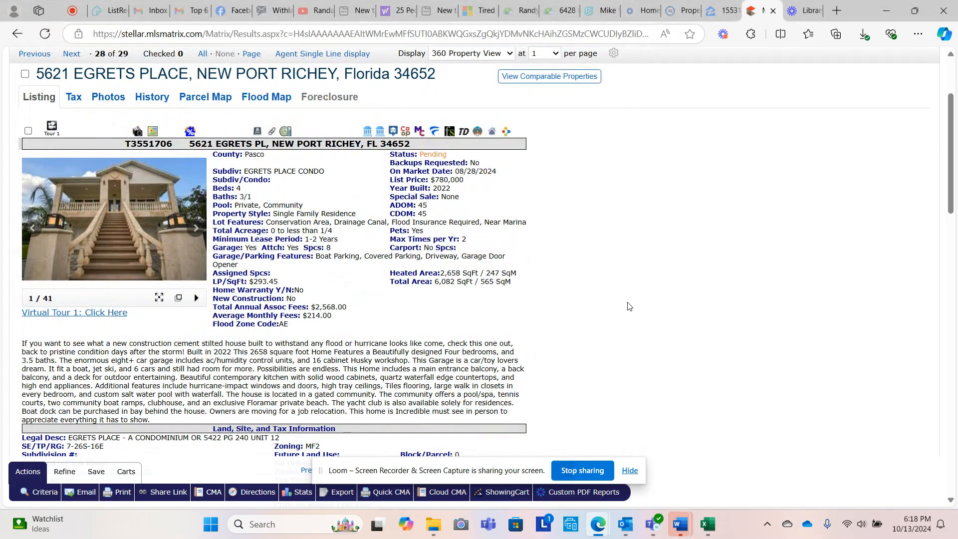
mouse_move(588, 305)
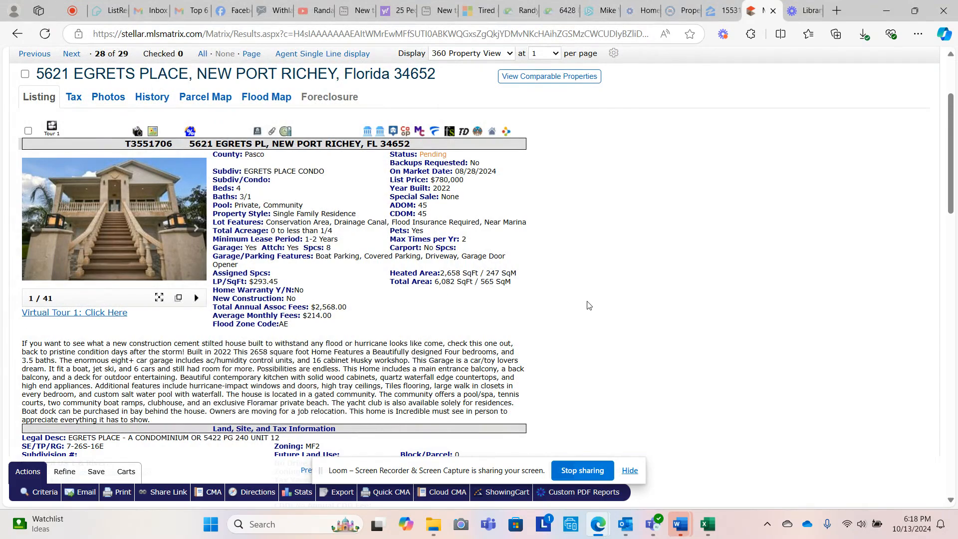
scroll(down, 3)
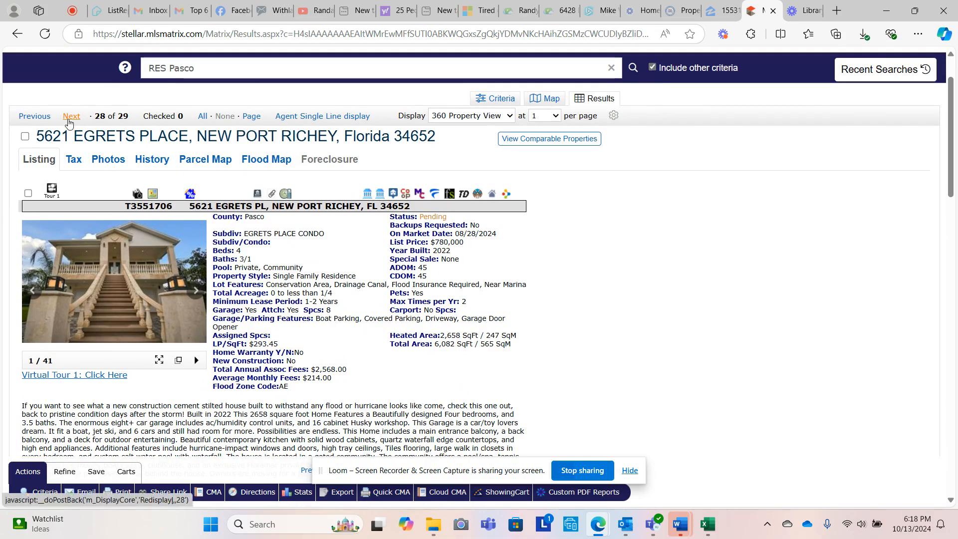
- Filter Pasco County to Sold listings from the last 0-9 days, yielding 88 matches
click(71, 115)
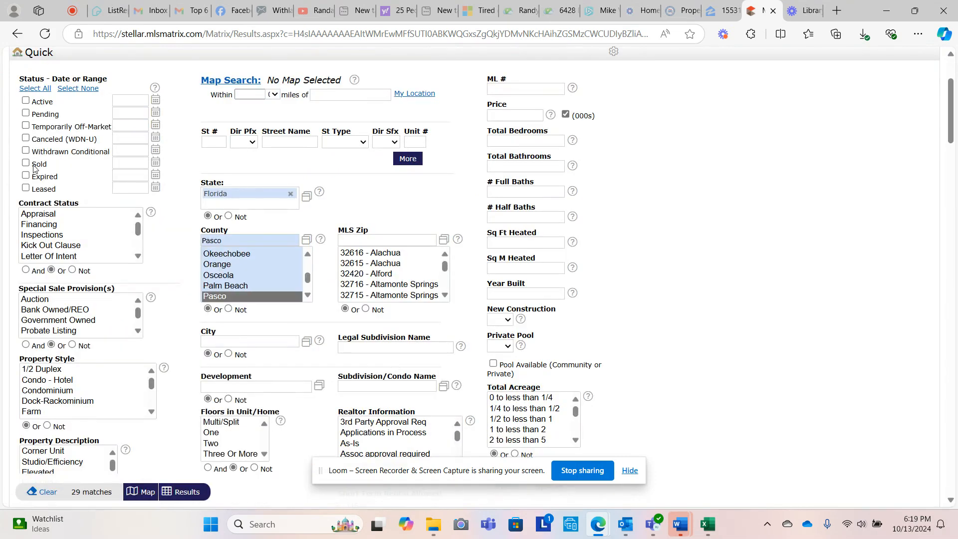
click(26, 163)
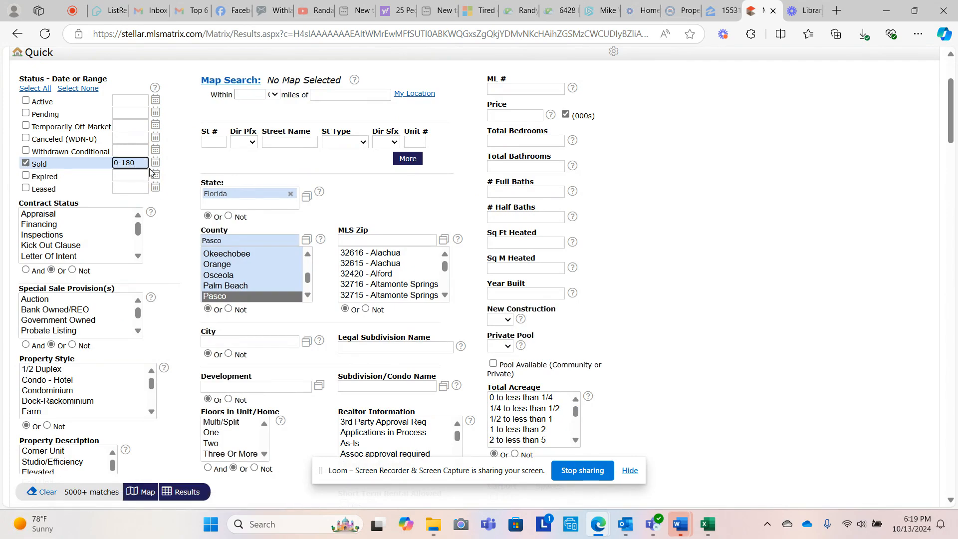
text(0-3)
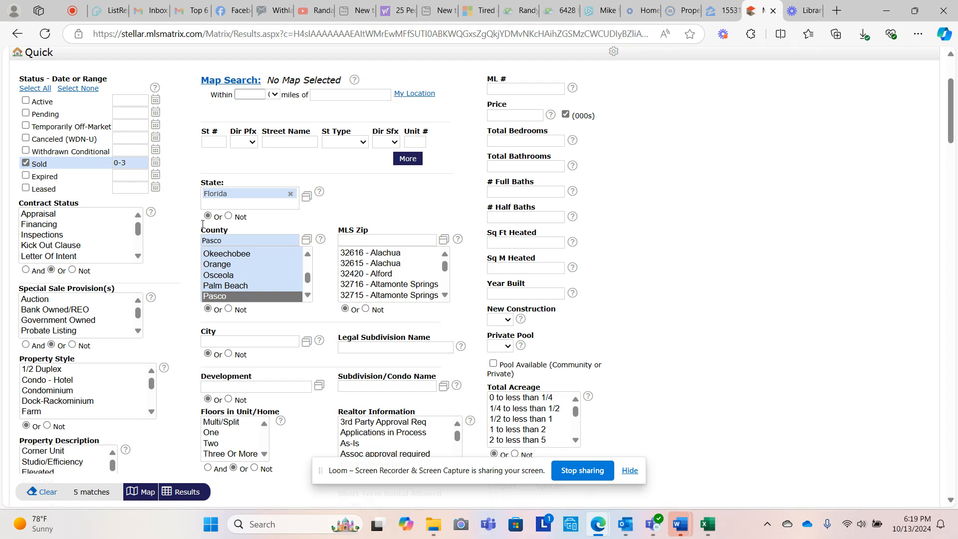
click(131, 163)
text(9)
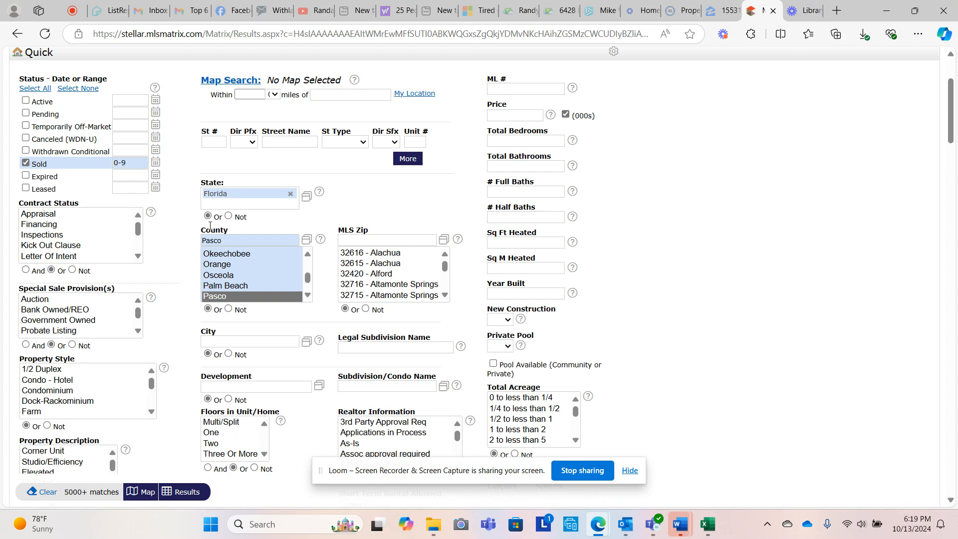
click(187, 491)
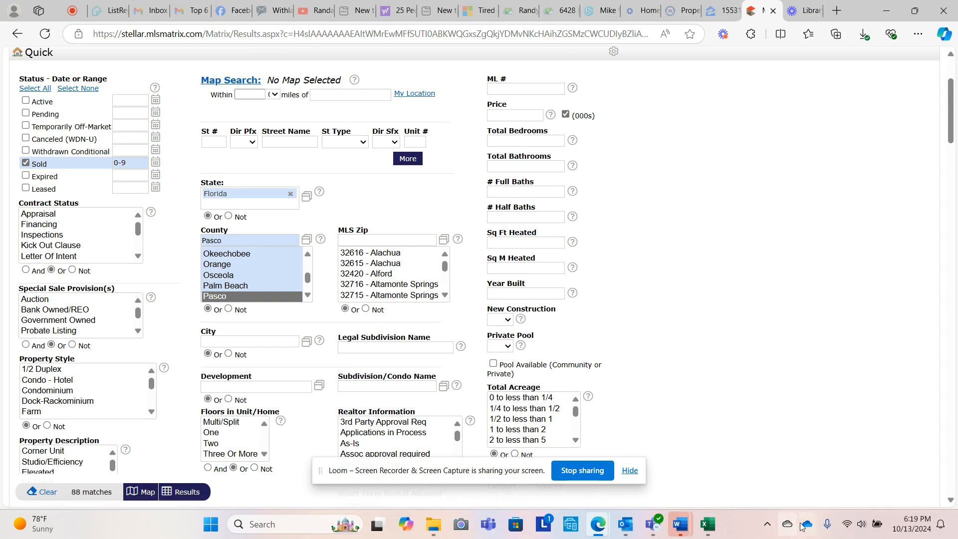
click(910, 524)
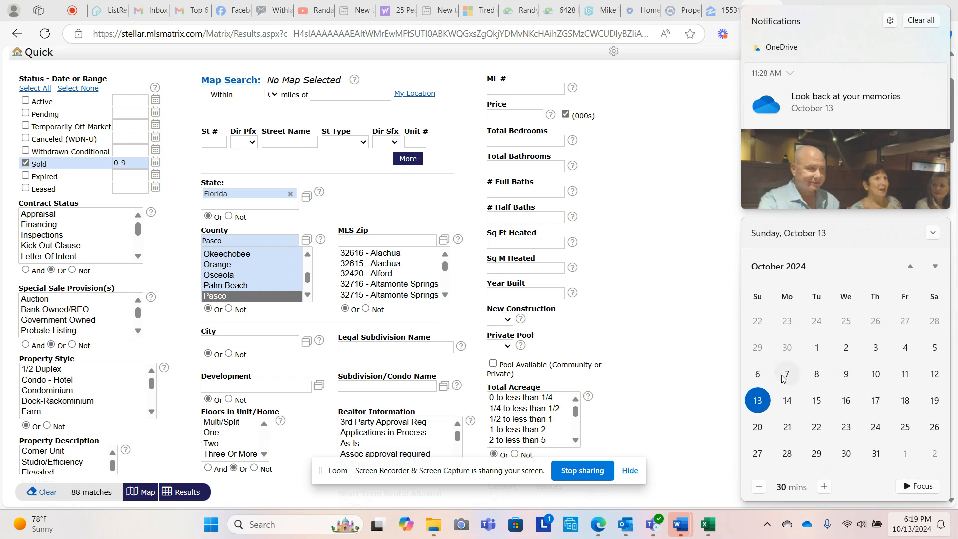
mouse_move(895, 347)
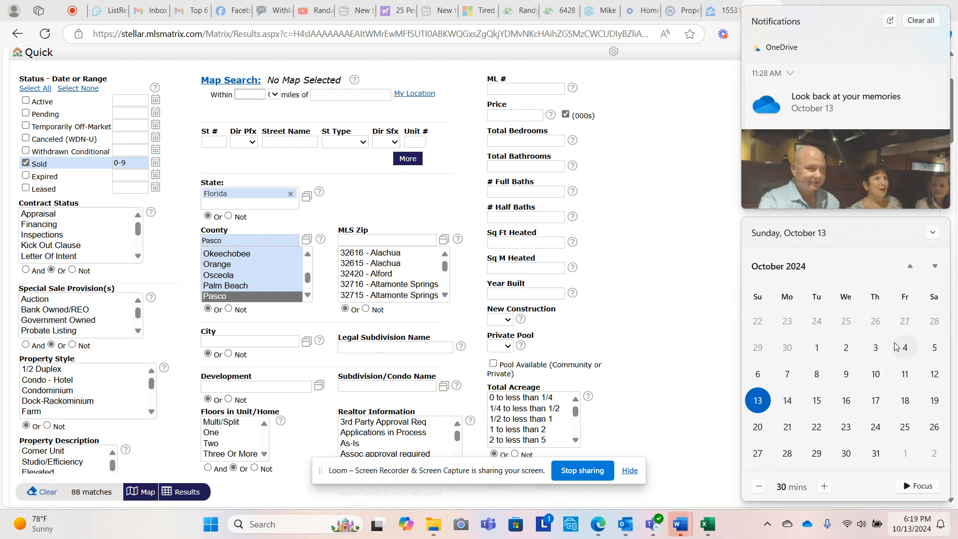
mouse_move(912, 325)
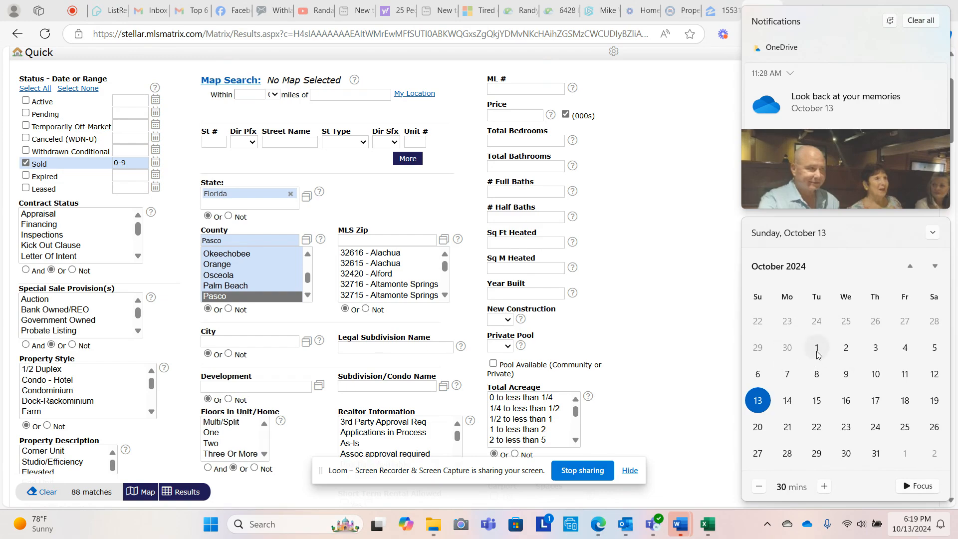
mouse_move(871, 385)
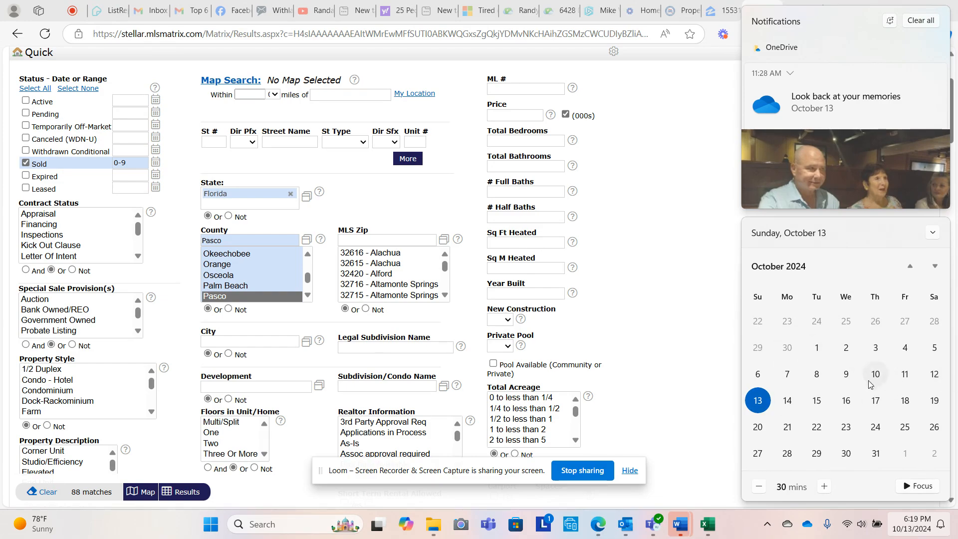
mouse_move(946, 347)
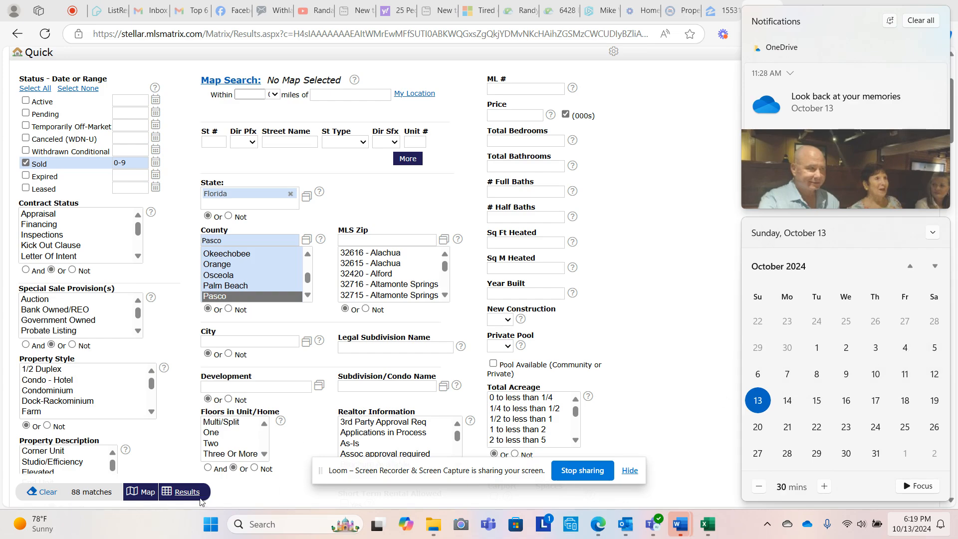
- Filter the Pasco sold search to Flood Zone Code 'ae' and list the 5 results
click(183, 491)
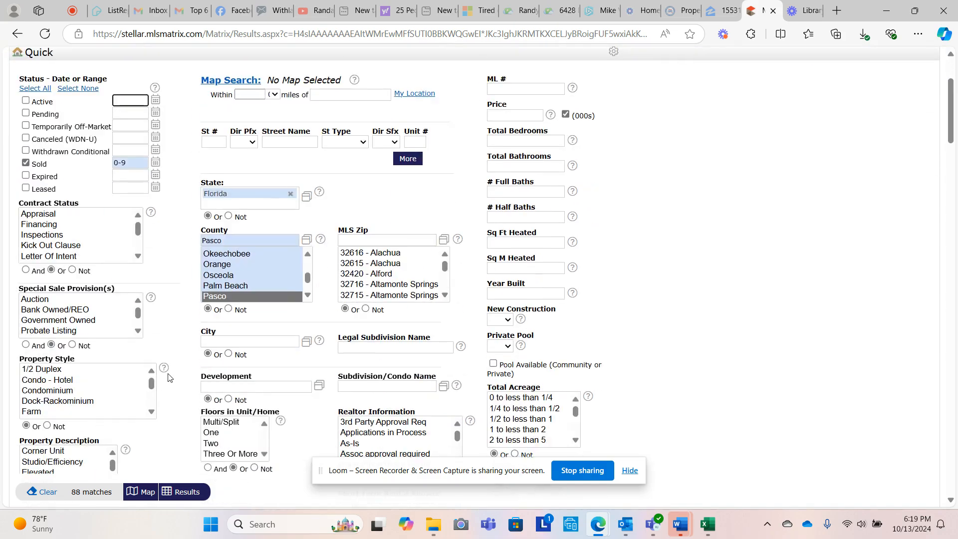
scroll(down, 3)
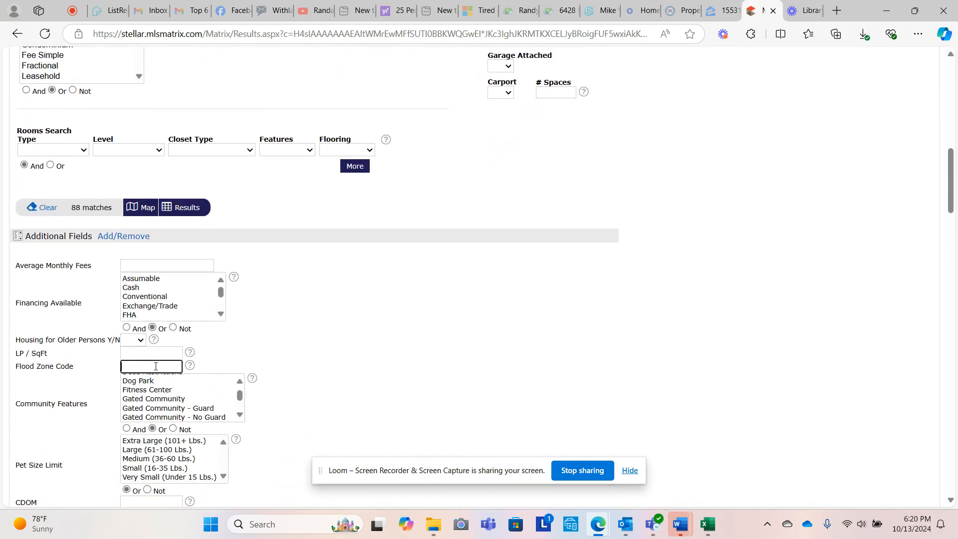
text(ae)
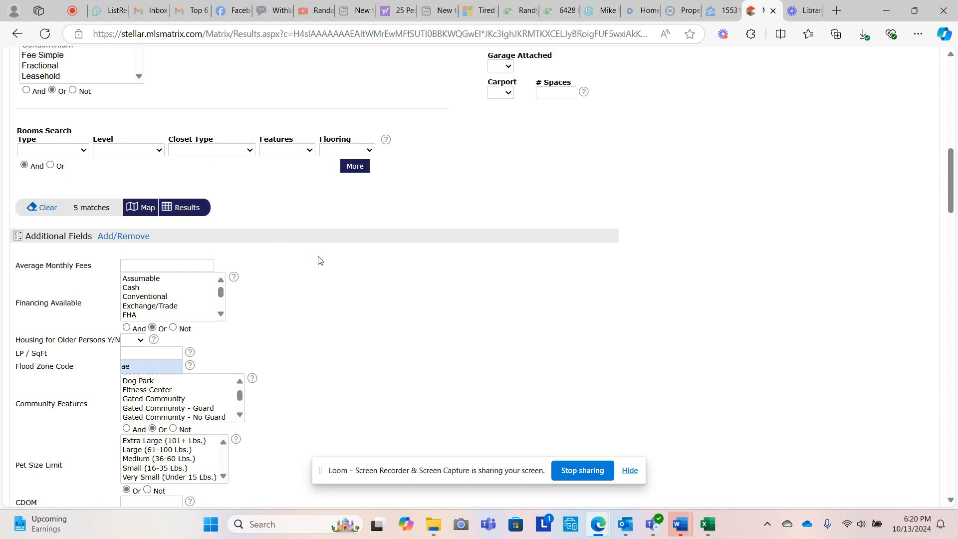
mouse_move(214, 223)
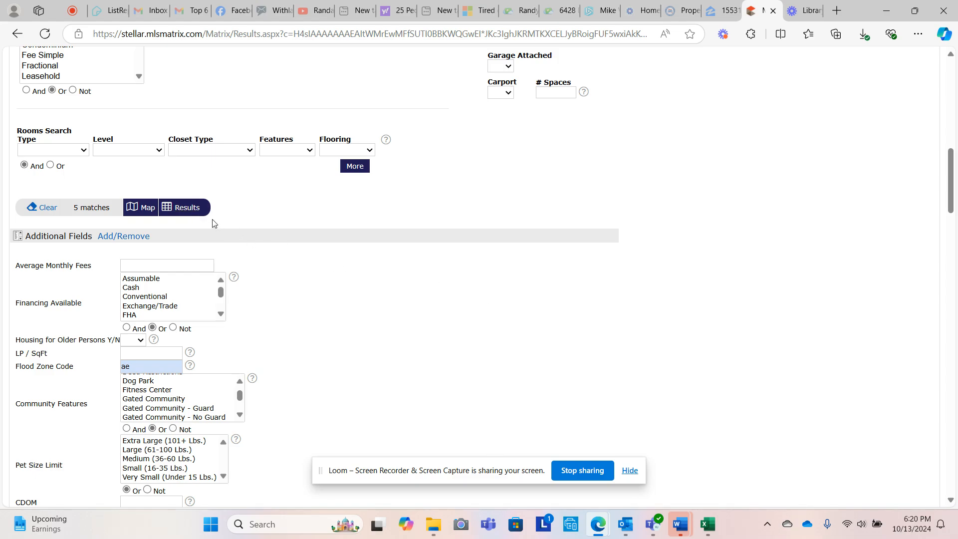
click(184, 207)
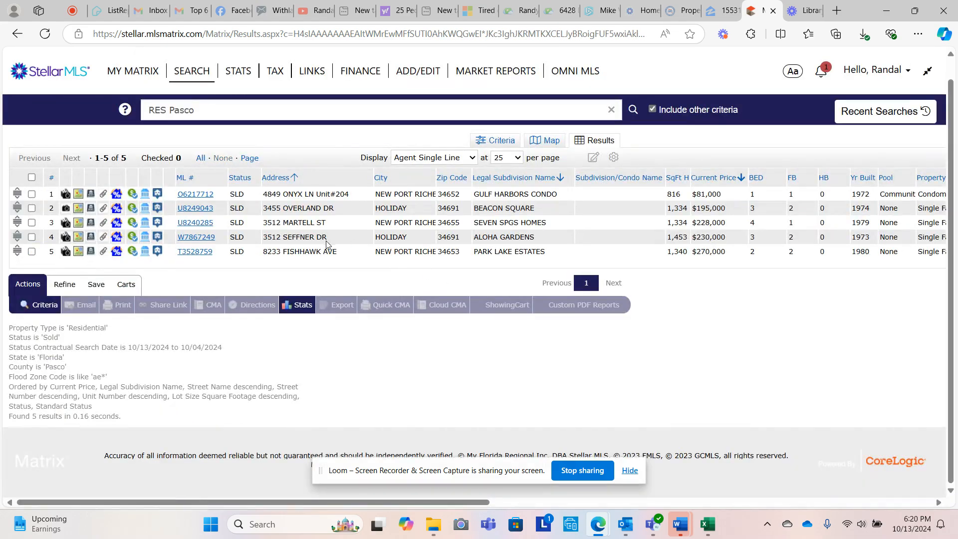
click(196, 194)
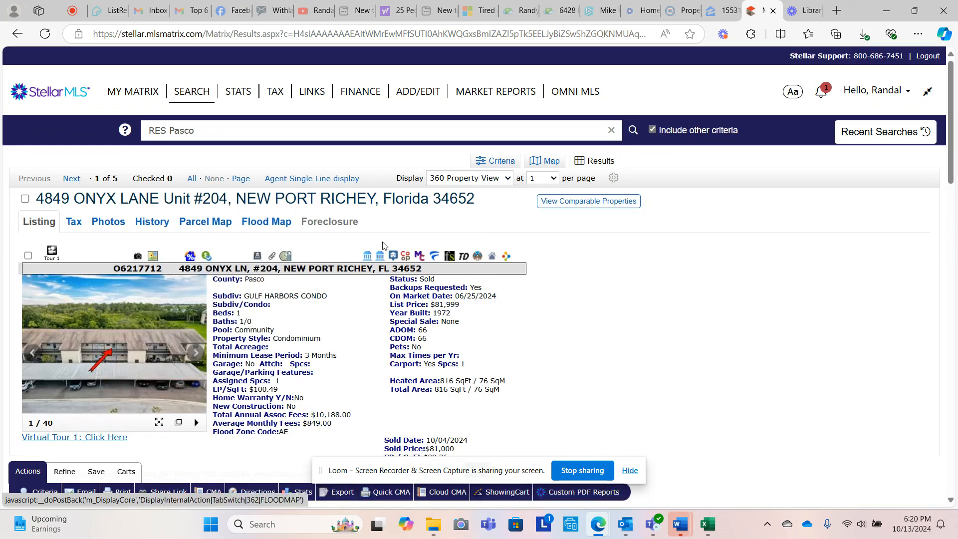
click(71, 178)
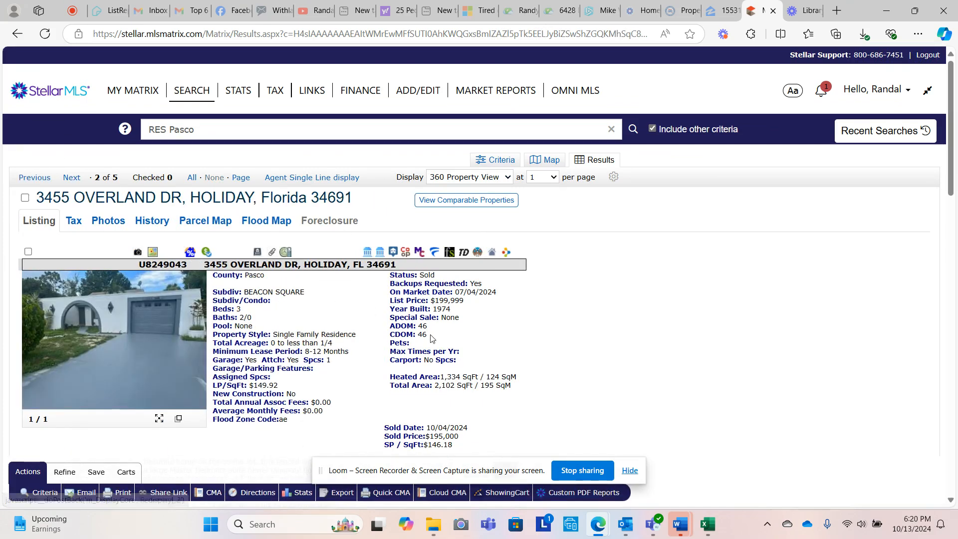
scroll(down, 3)
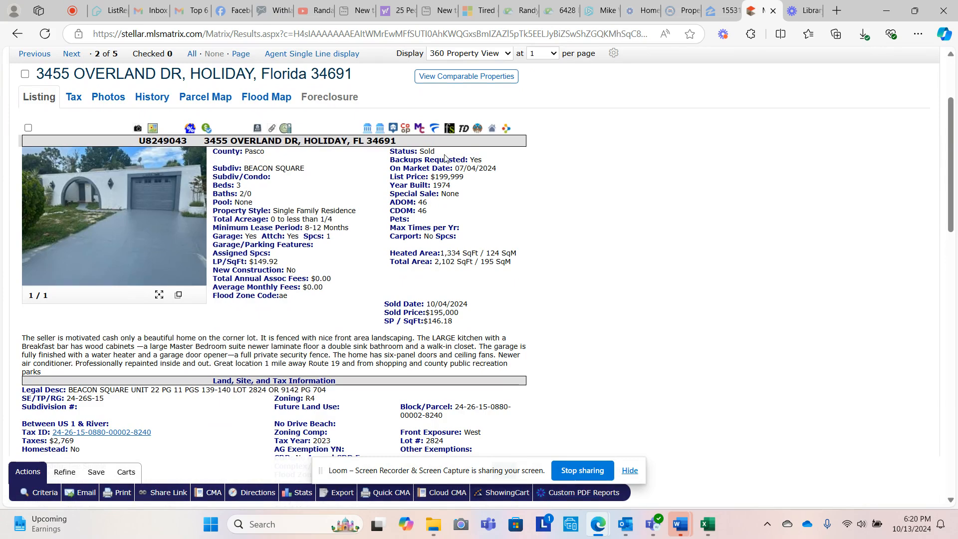
mouse_move(345, 320)
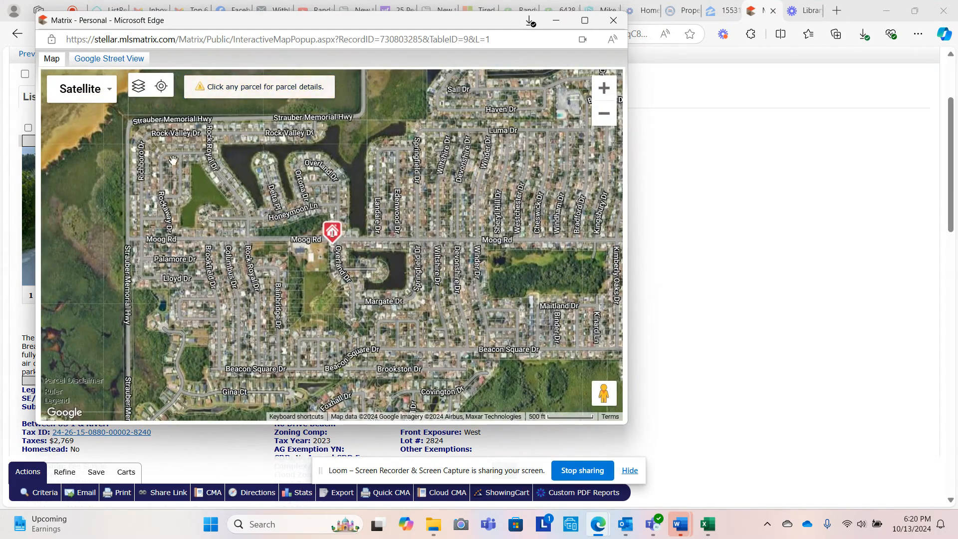
mouse_move(155, 145)
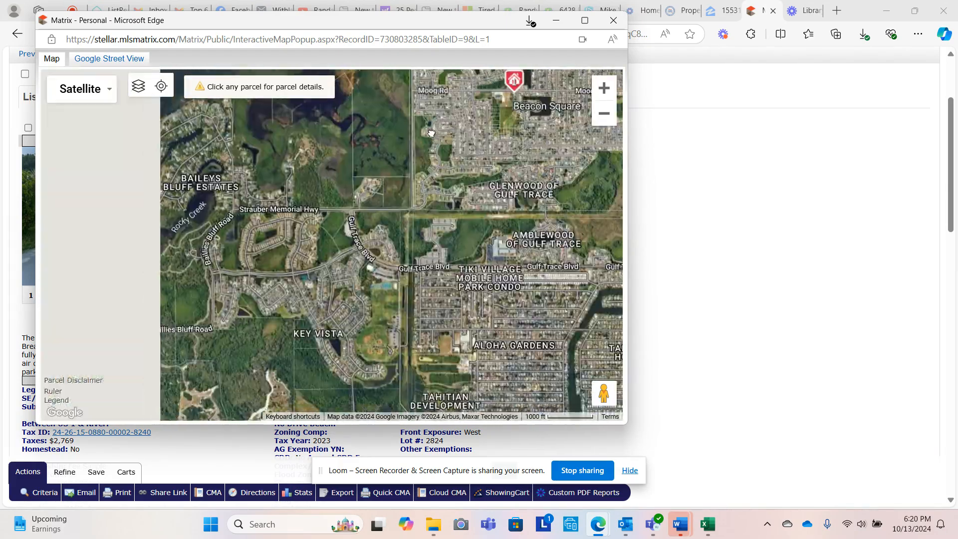
drag(430, 132, 440, 296)
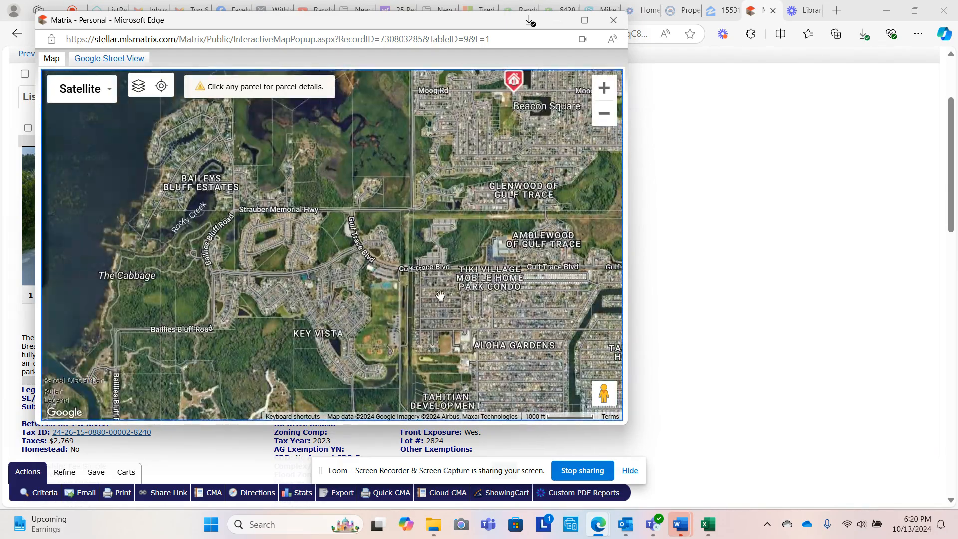
drag(440, 297, 232, 321)
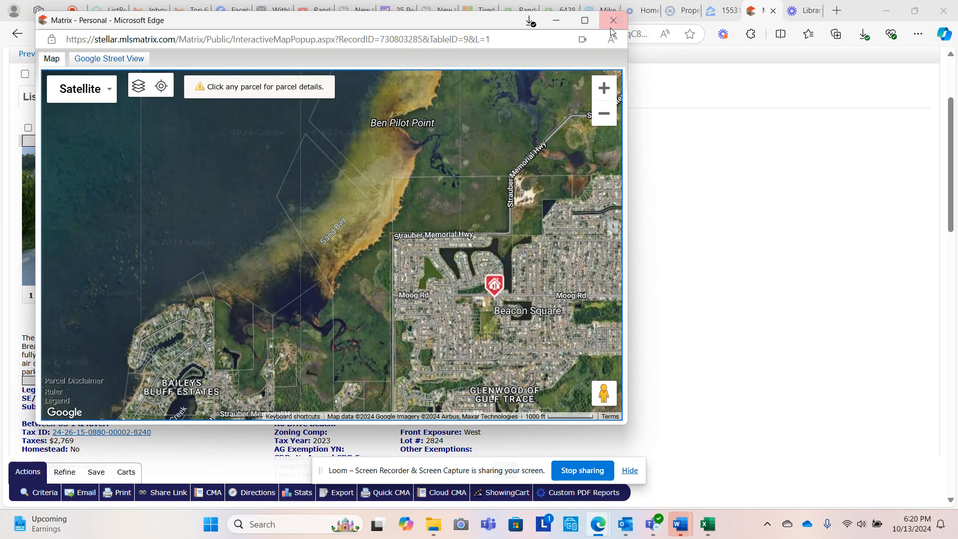
click(613, 20)
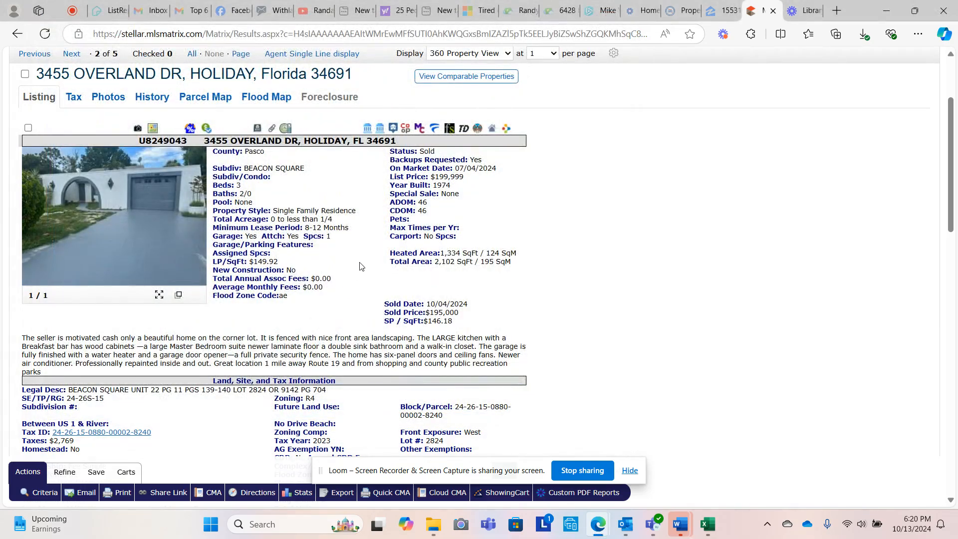
scroll(down, 3)
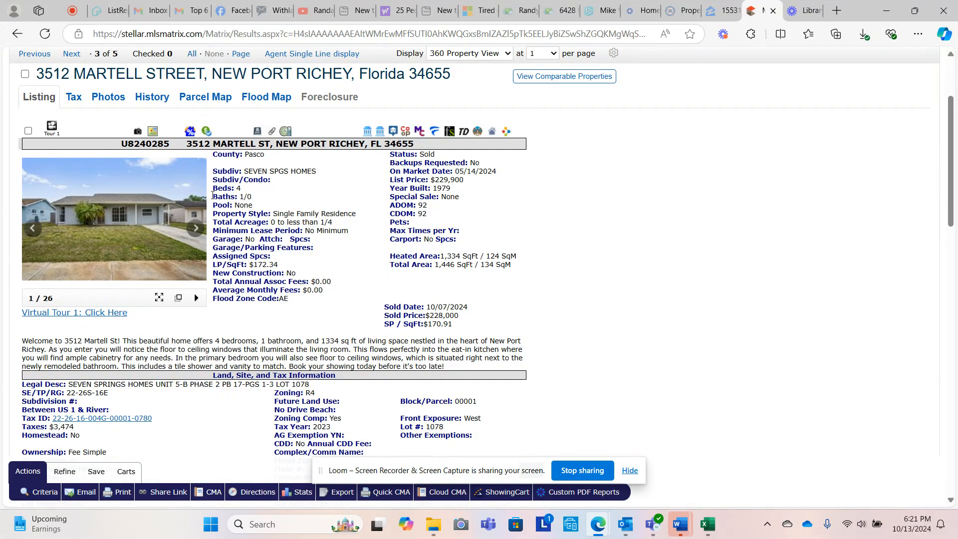
click(204, 96)
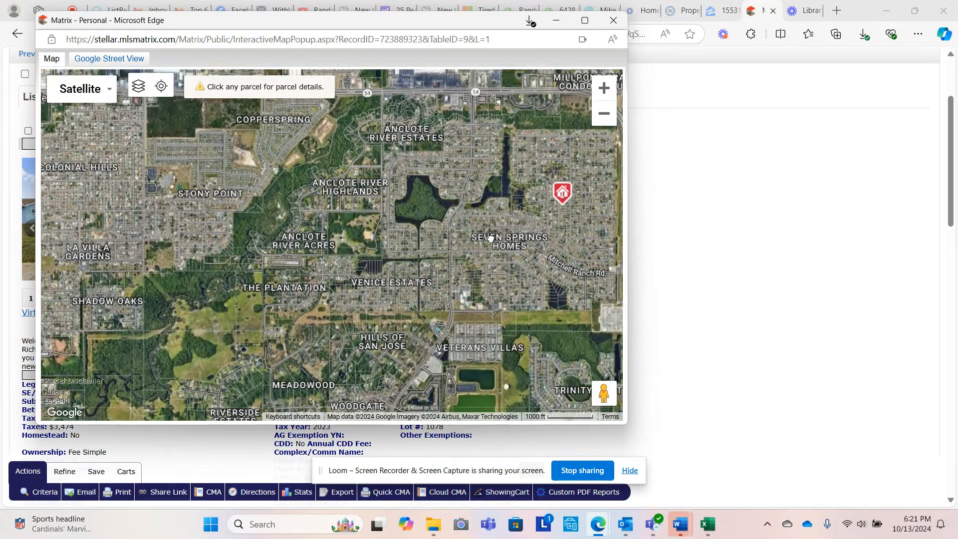
drag(489, 238, 449, 186)
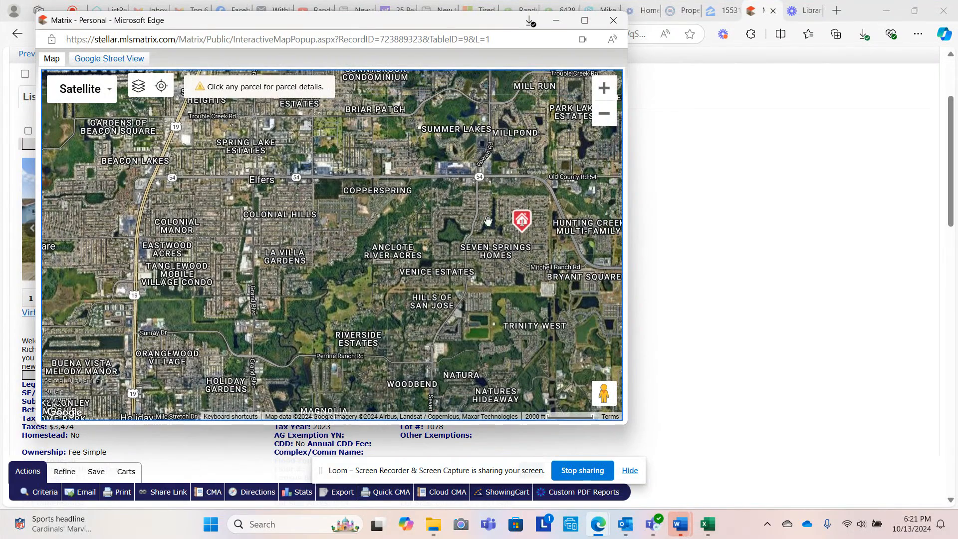
mouse_move(475, 194)
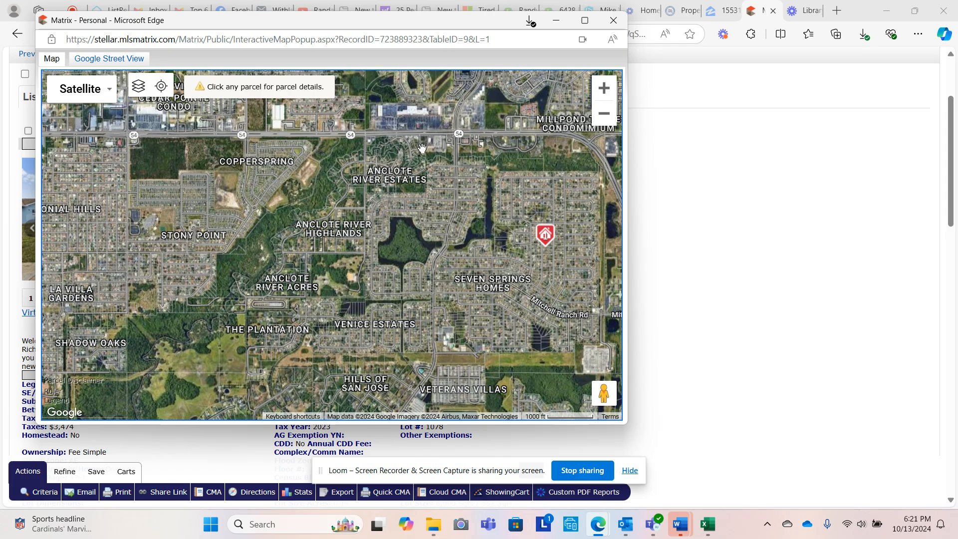
mouse_move(375, 188)
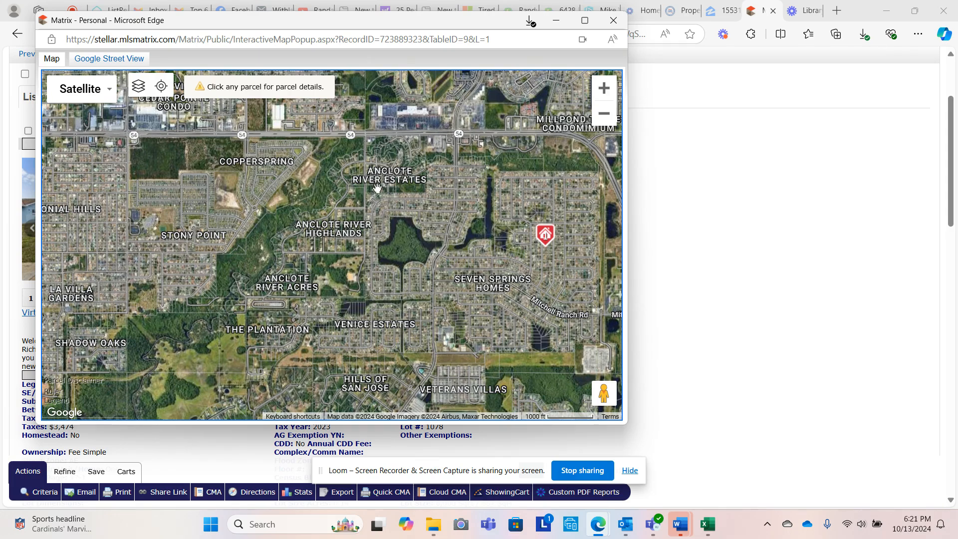
mouse_move(437, 144)
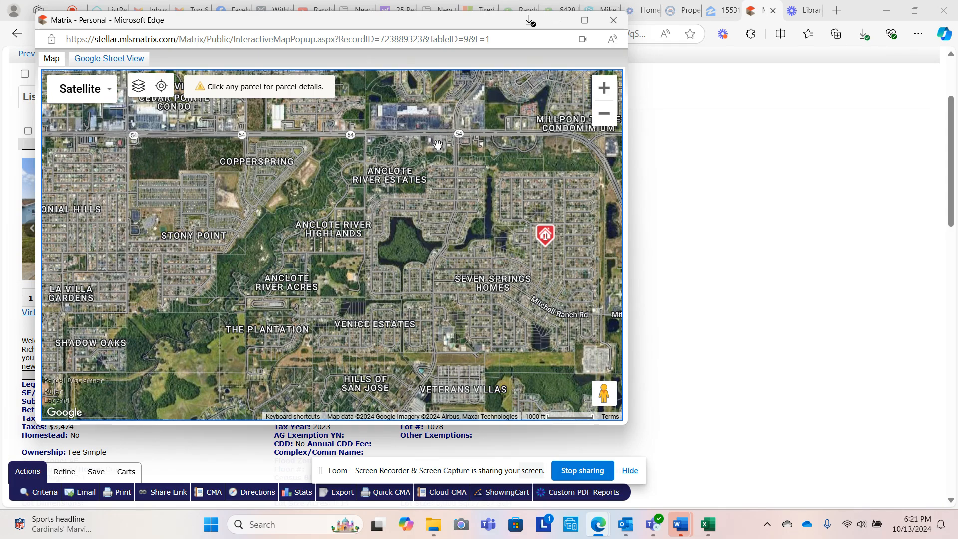
mouse_move(464, 154)
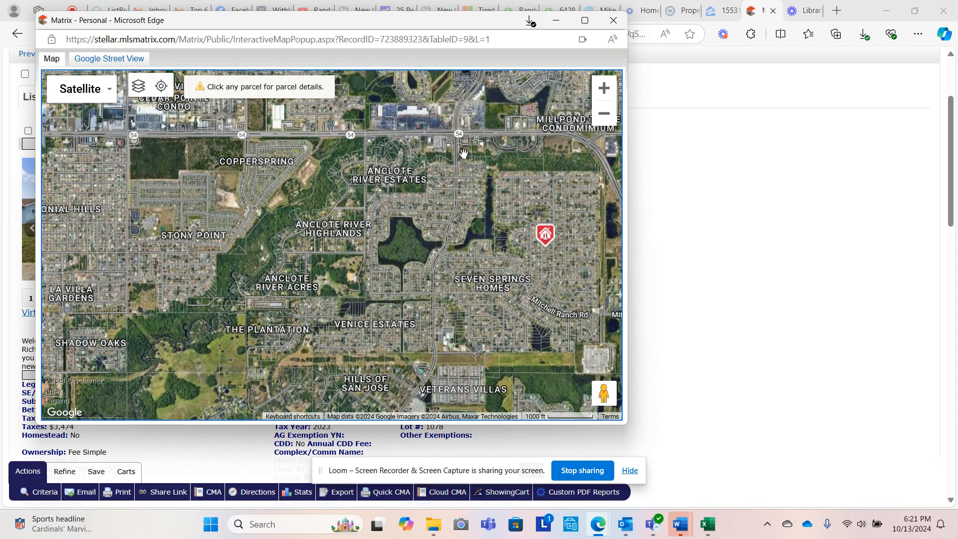
mouse_move(484, 228)
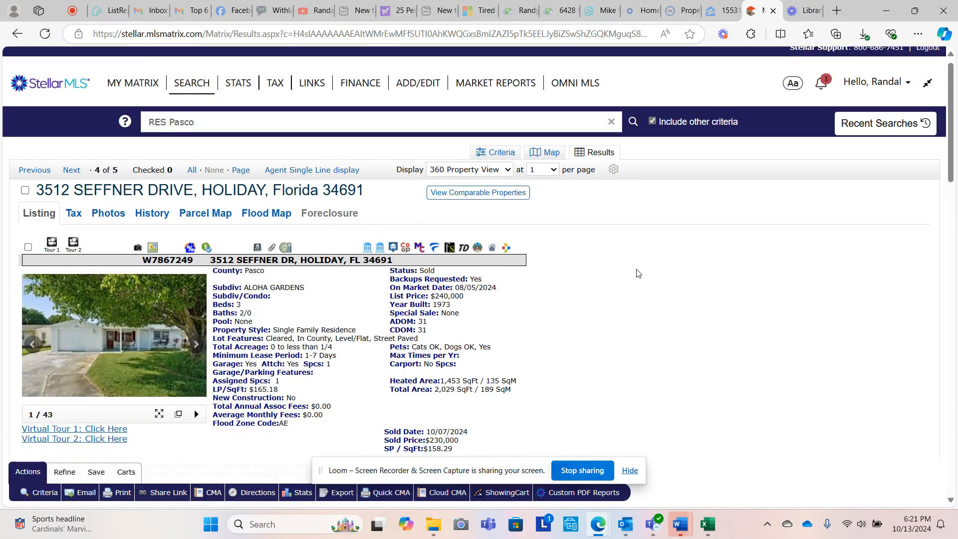
scroll(down, 3)
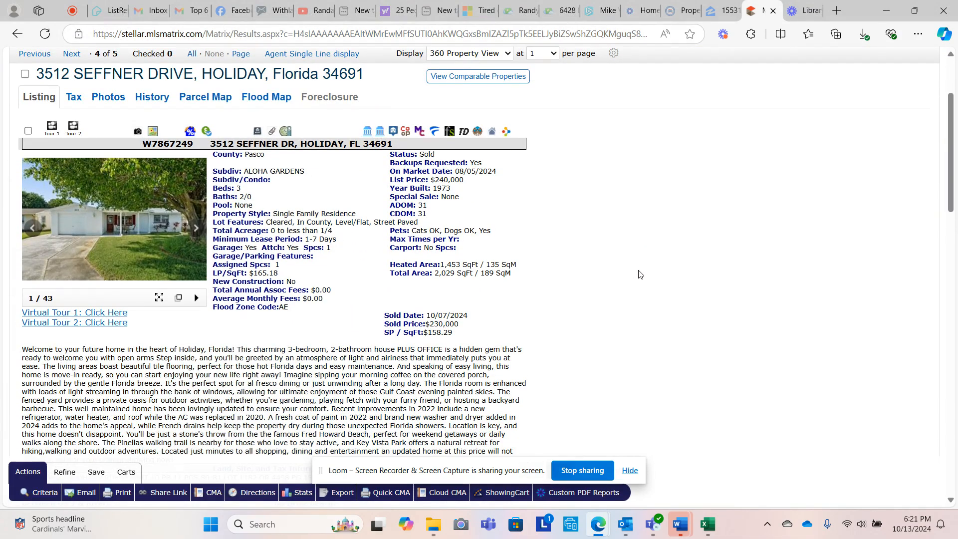
mouse_move(623, 273)
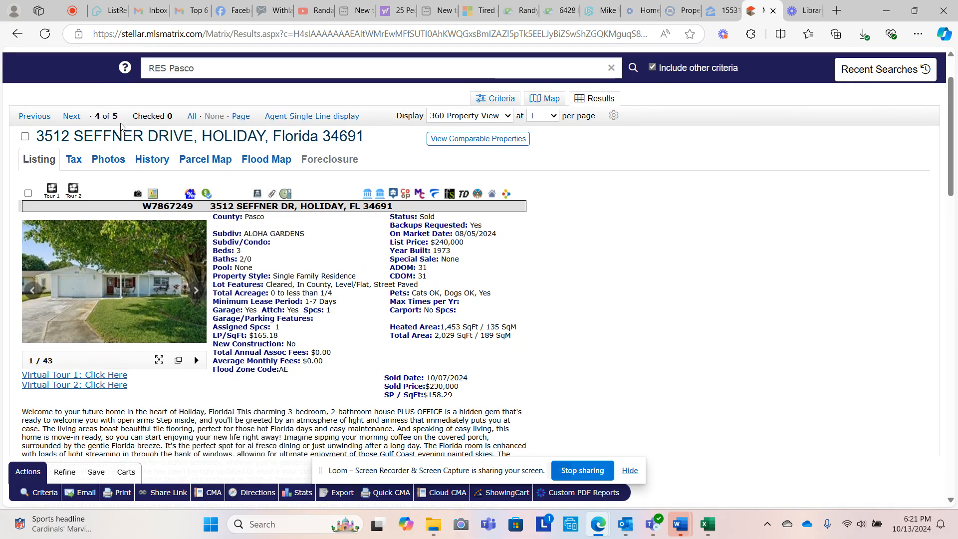
mouse_move(152, 194)
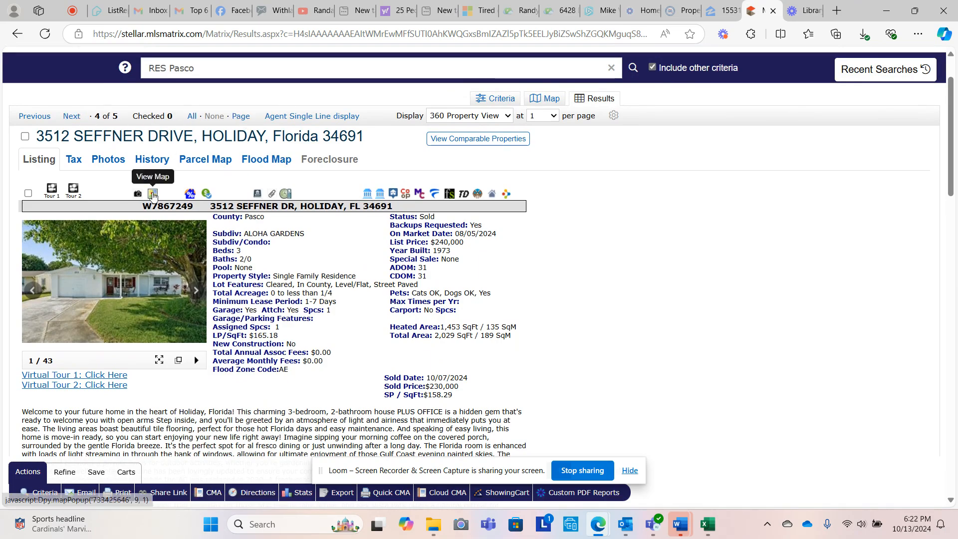
click(153, 193)
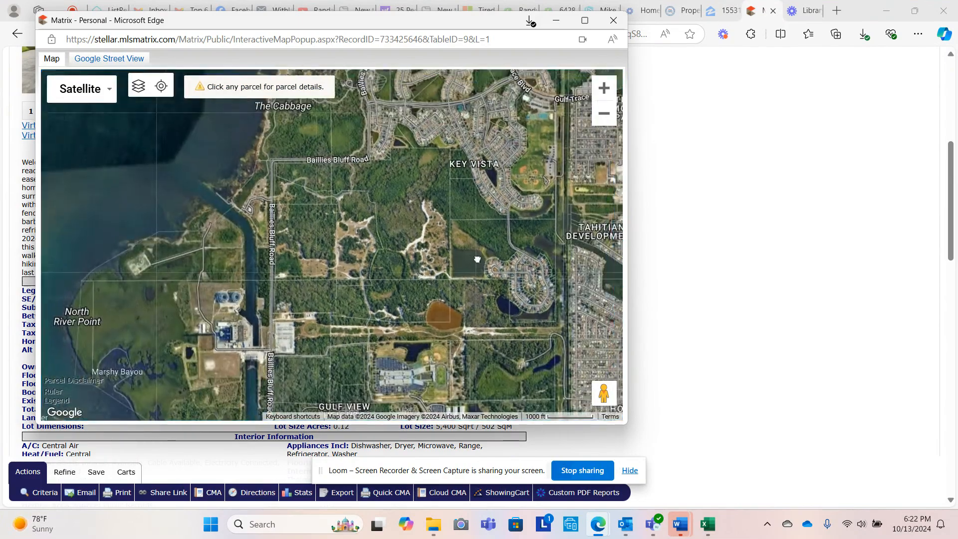
drag(477, 259, 413, 221)
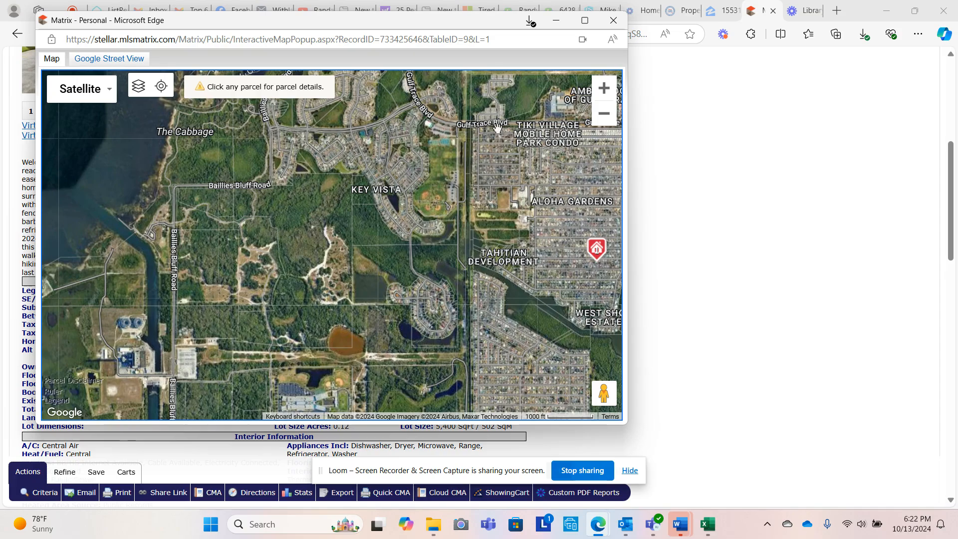
click(602, 114)
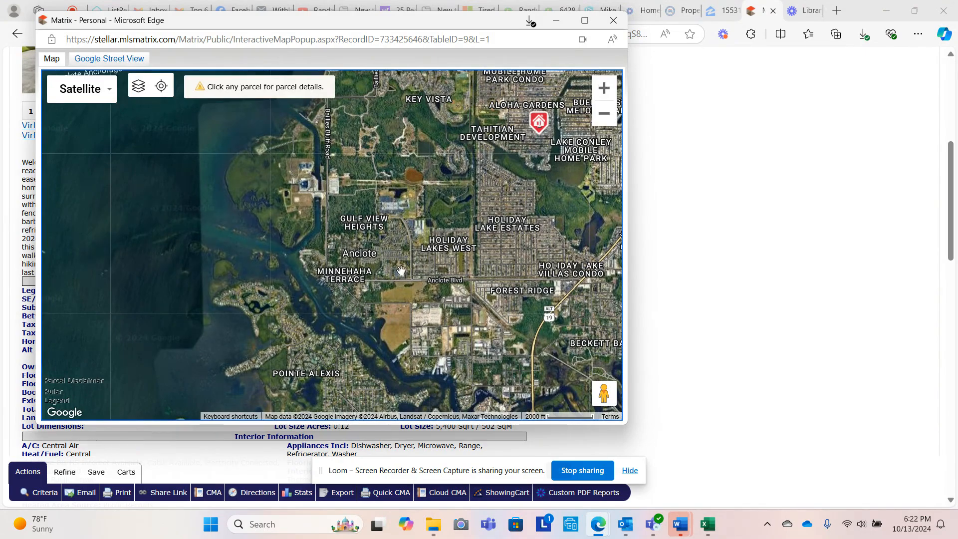
mouse_move(460, 249)
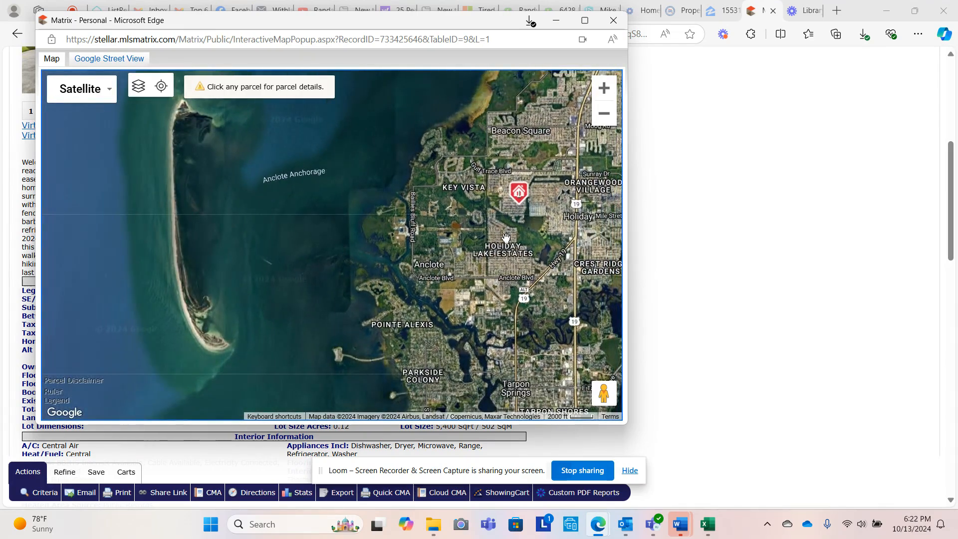
mouse_move(613, 20)
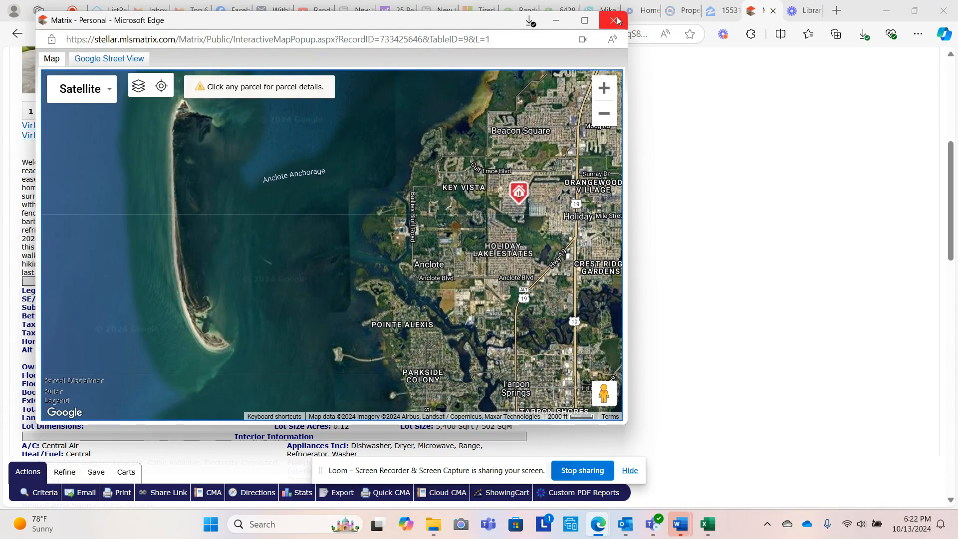
click(615, 20)
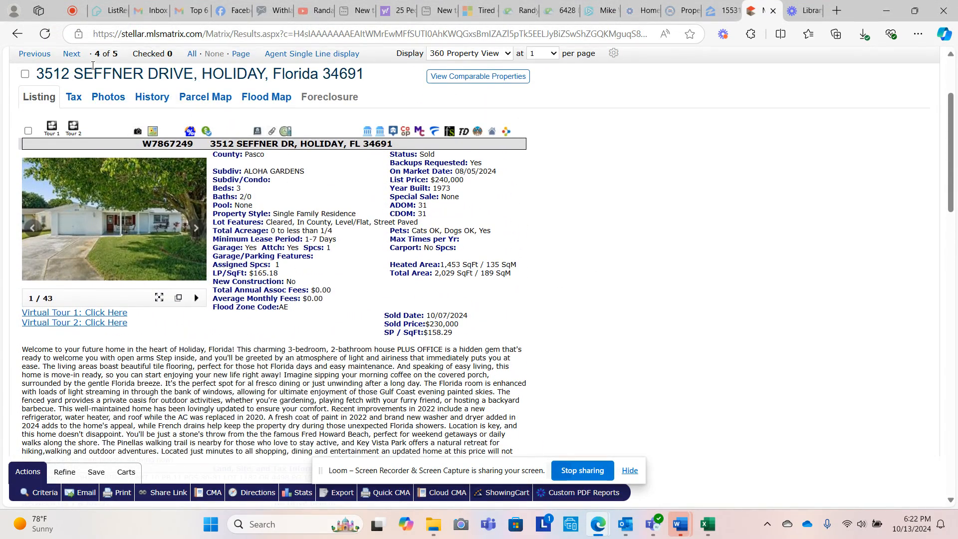
click(71, 54)
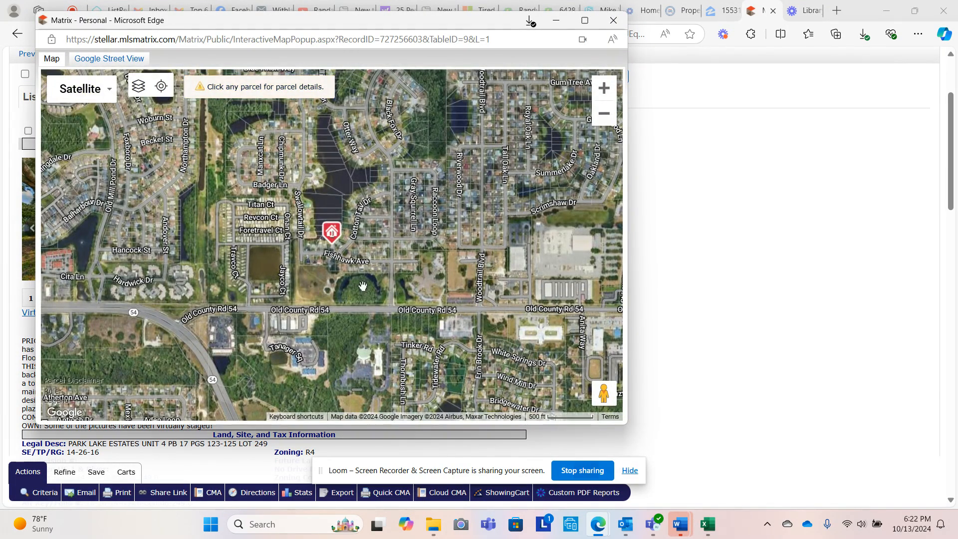
mouse_move(411, 251)
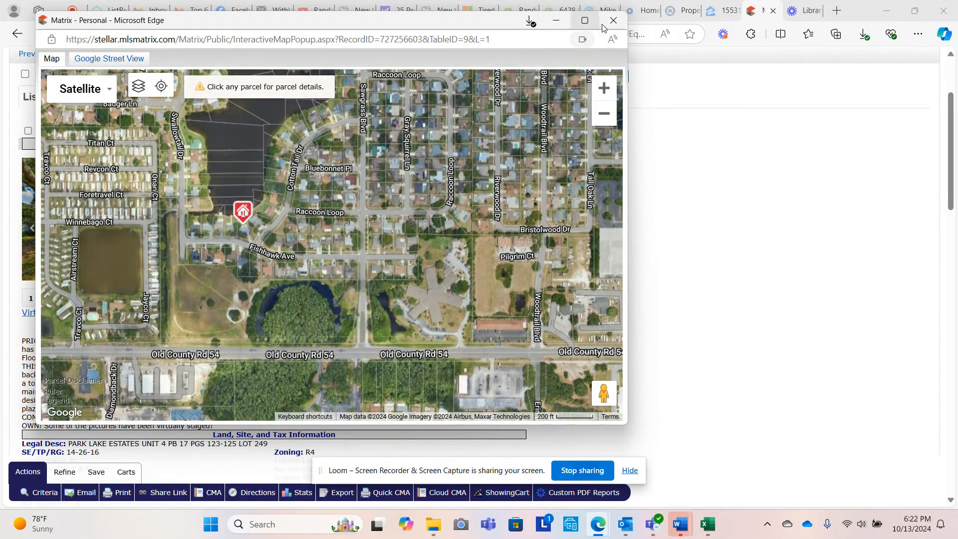
click(614, 20)
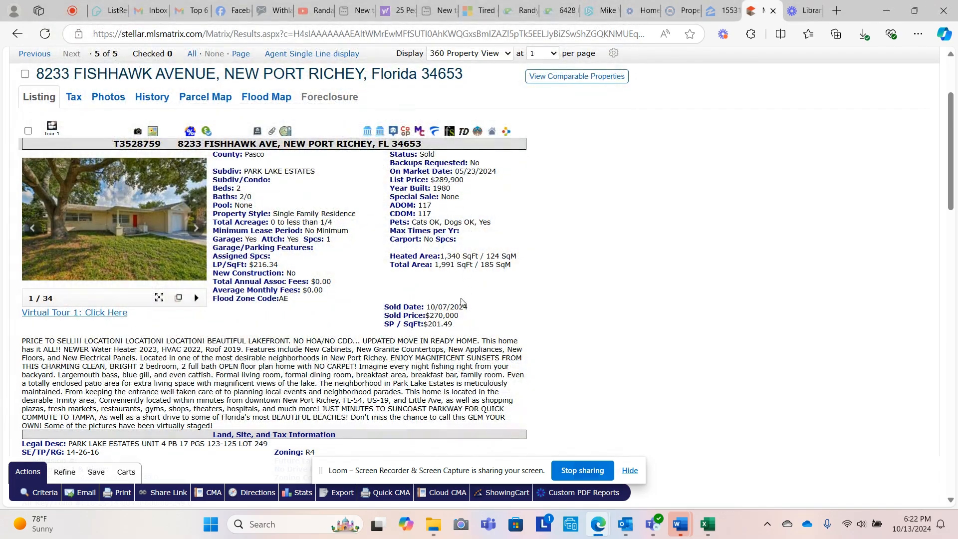
scroll(down, 3)
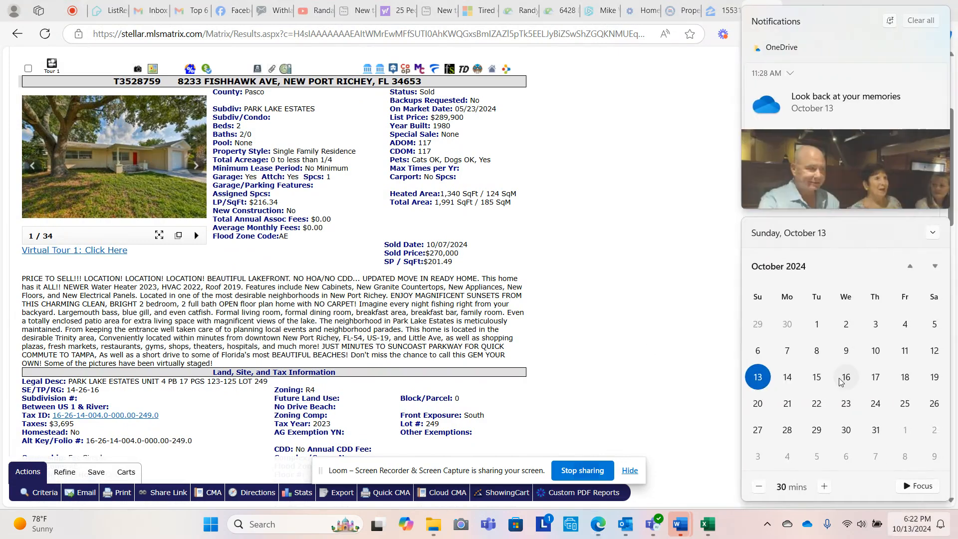
mouse_move(787, 351)
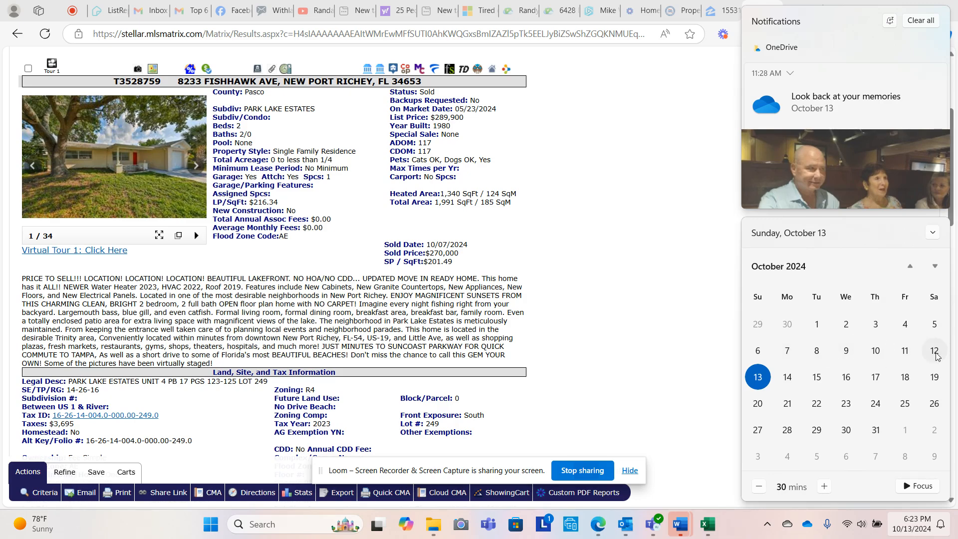
mouse_move(905, 350)
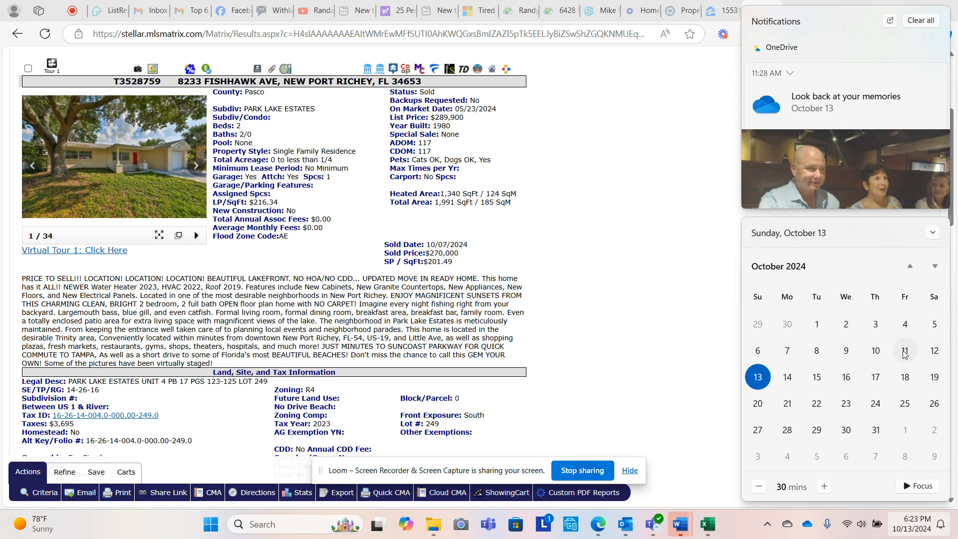
mouse_move(897, 359)
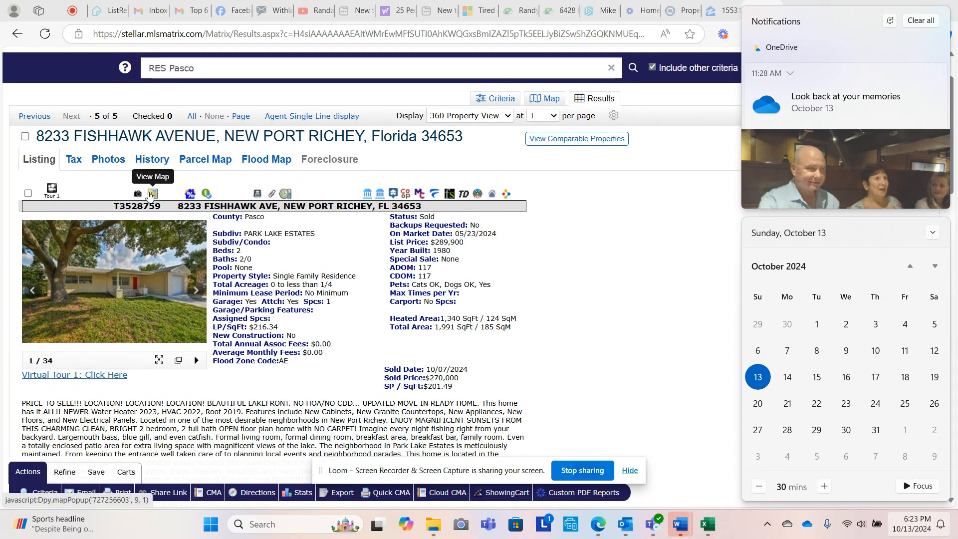
click(152, 194)
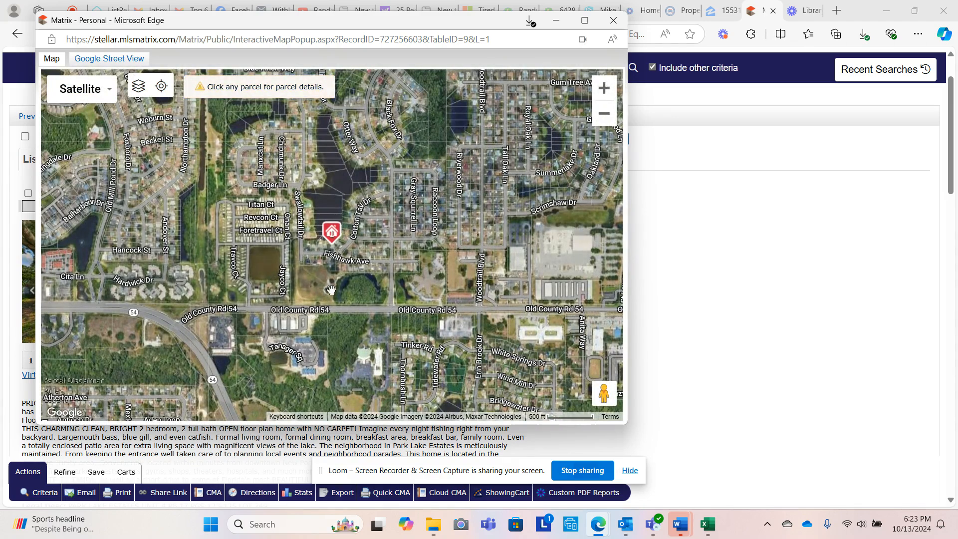
mouse_move(387, 275)
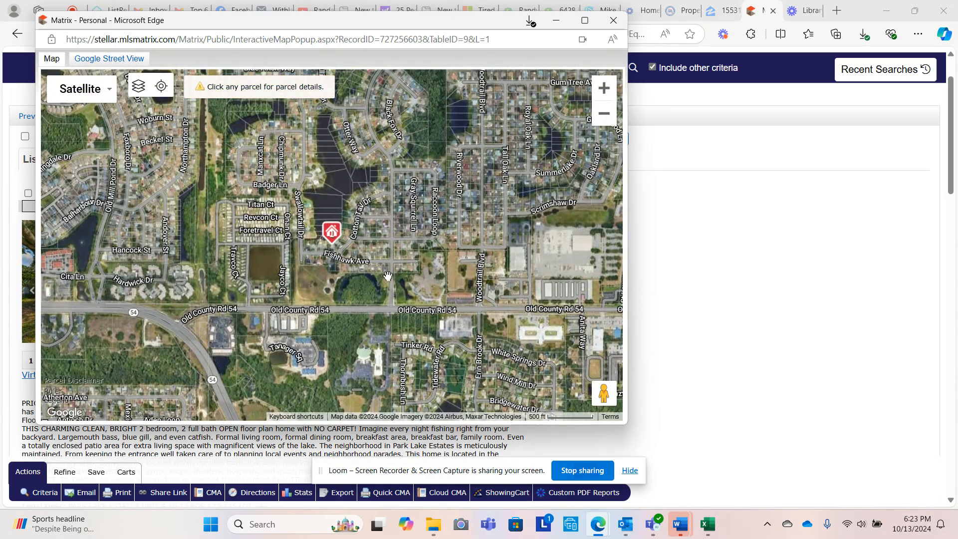
mouse_move(331, 232)
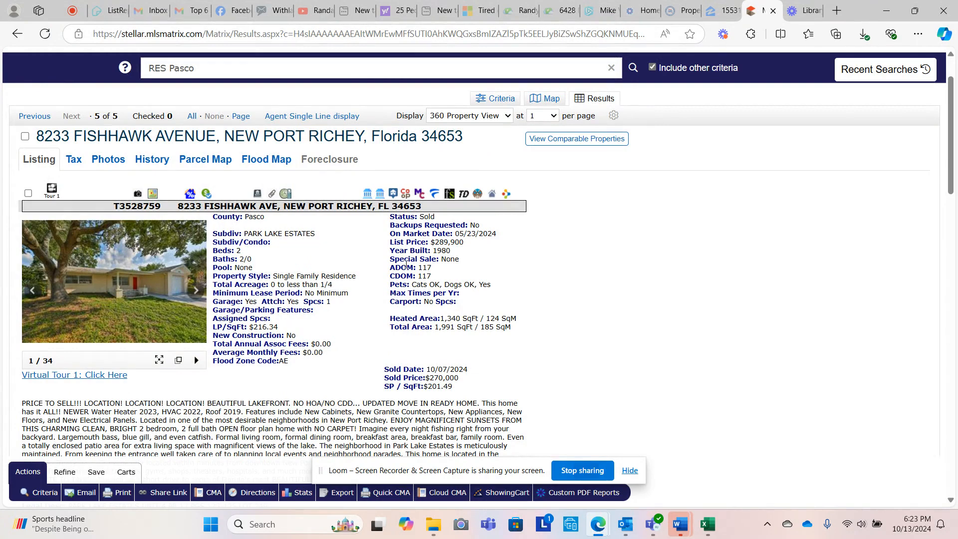
mouse_move(656, 52)
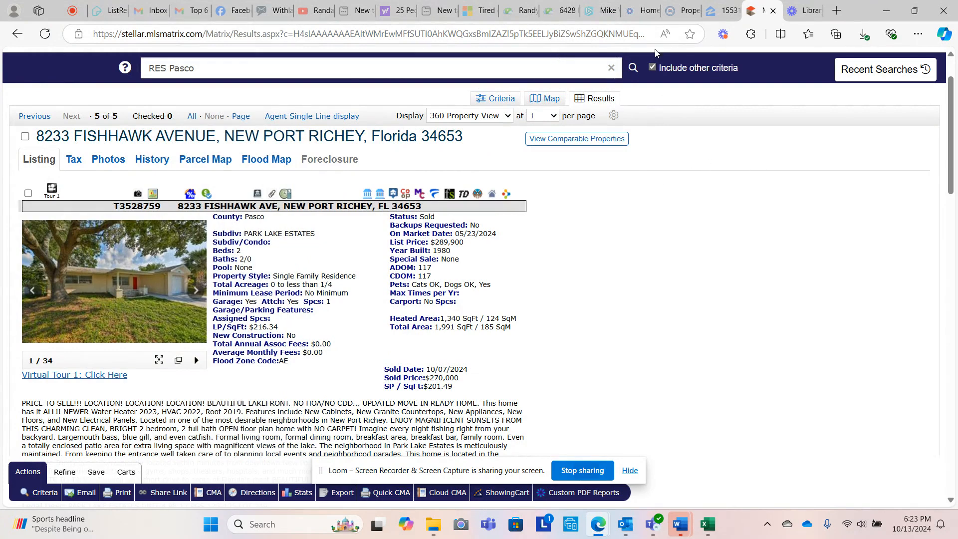
mouse_move(694, 226)
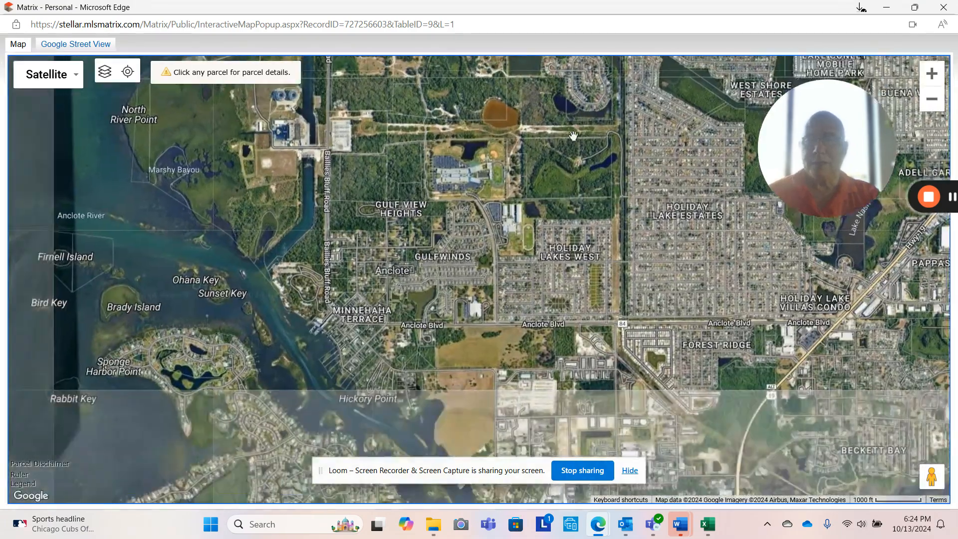
- Pan the full-window satellite map along the coastline toward Rocky Creek
drag(573, 135, 473, 400)
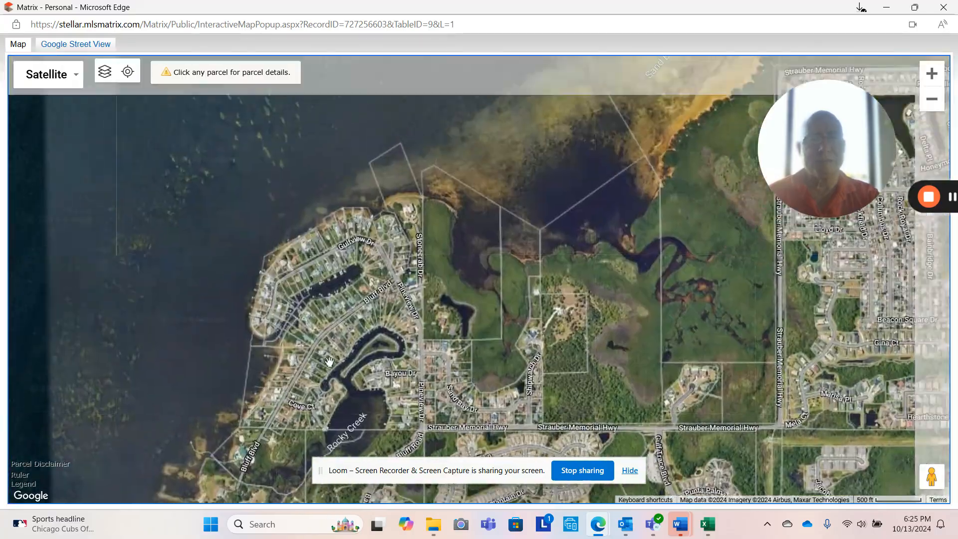
- Scroll the satellite map through Gulf Harbors toward Manor Beach Rd
scroll(down, 3)
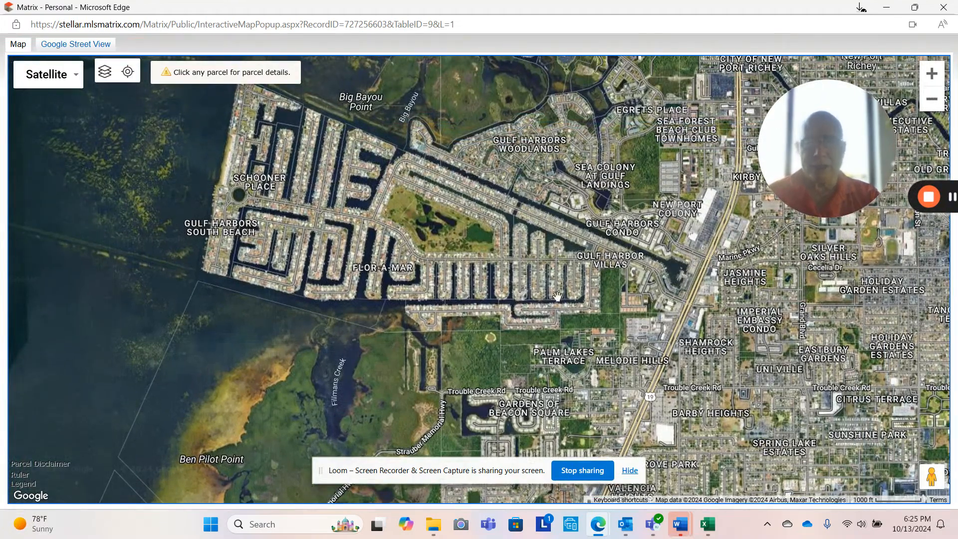
mouse_move(351, 188)
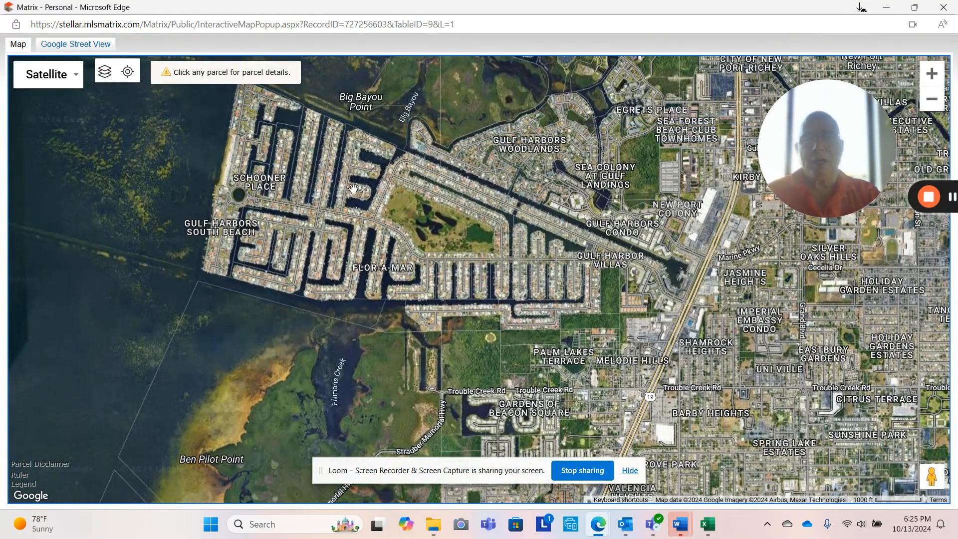
mouse_move(378, 237)
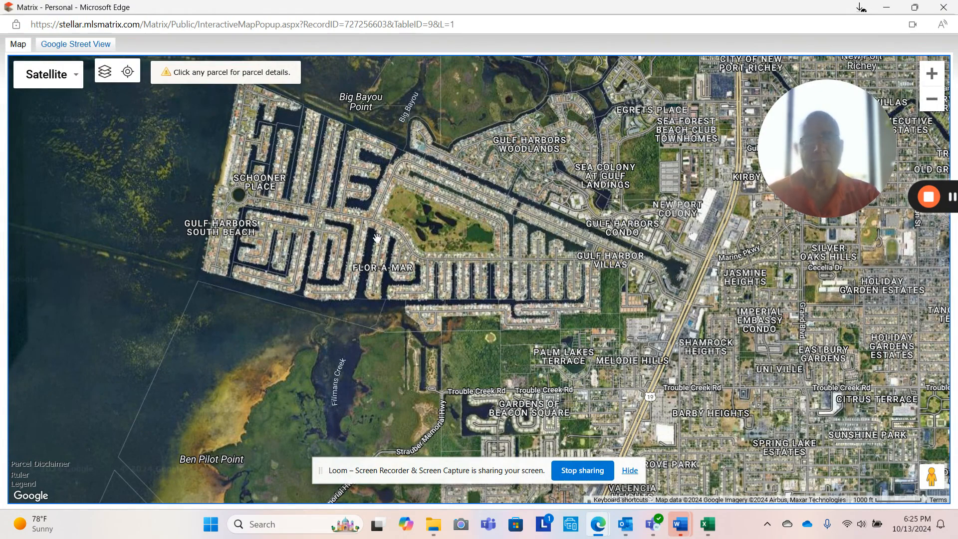
mouse_move(493, 188)
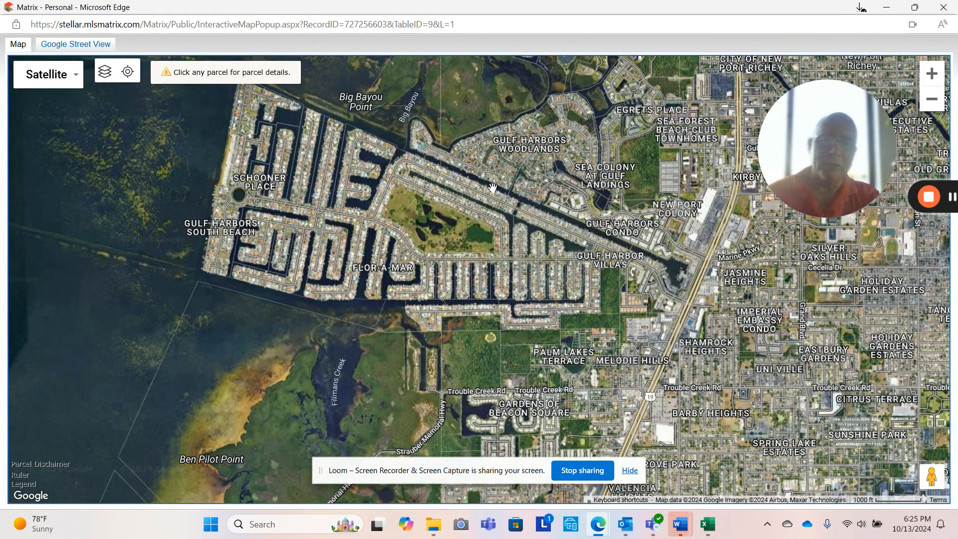
mouse_move(533, 213)
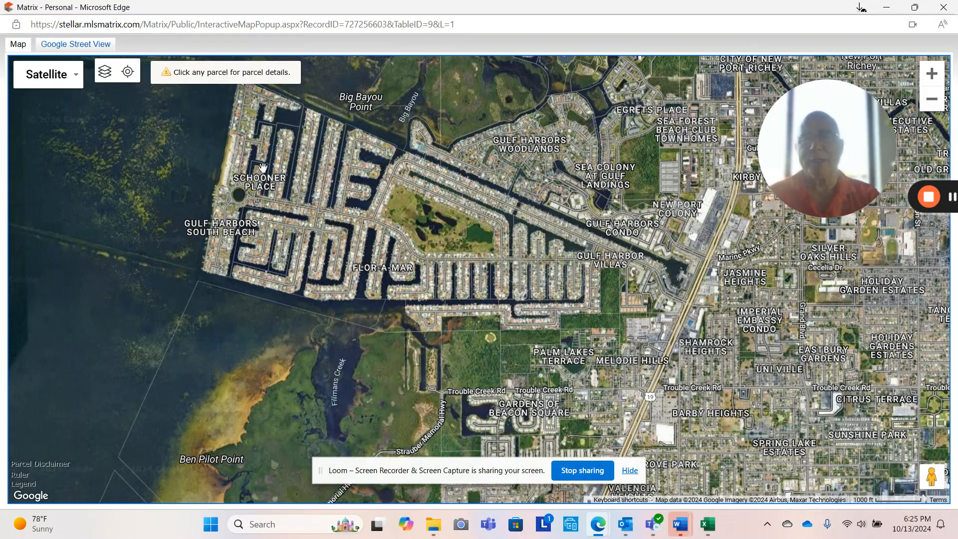
mouse_move(267, 232)
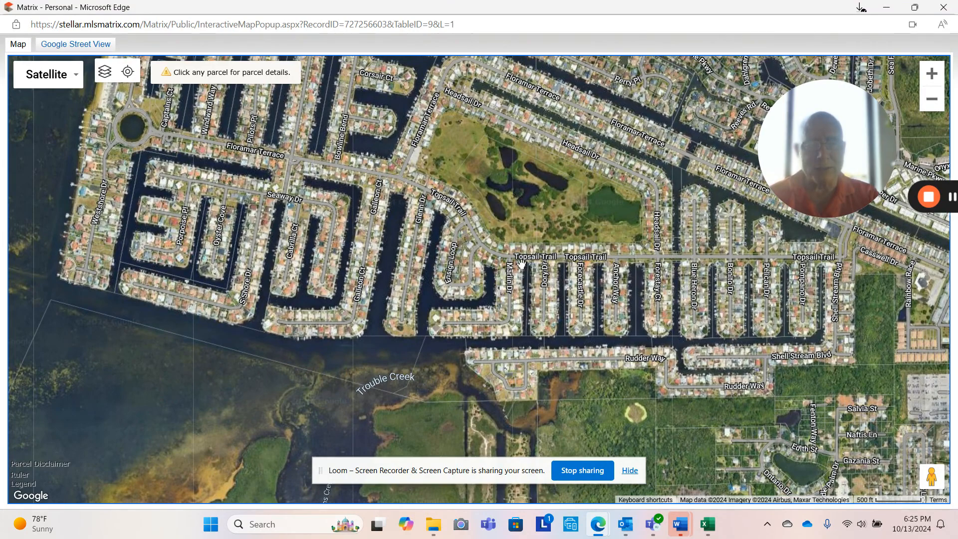
mouse_move(809, 299)
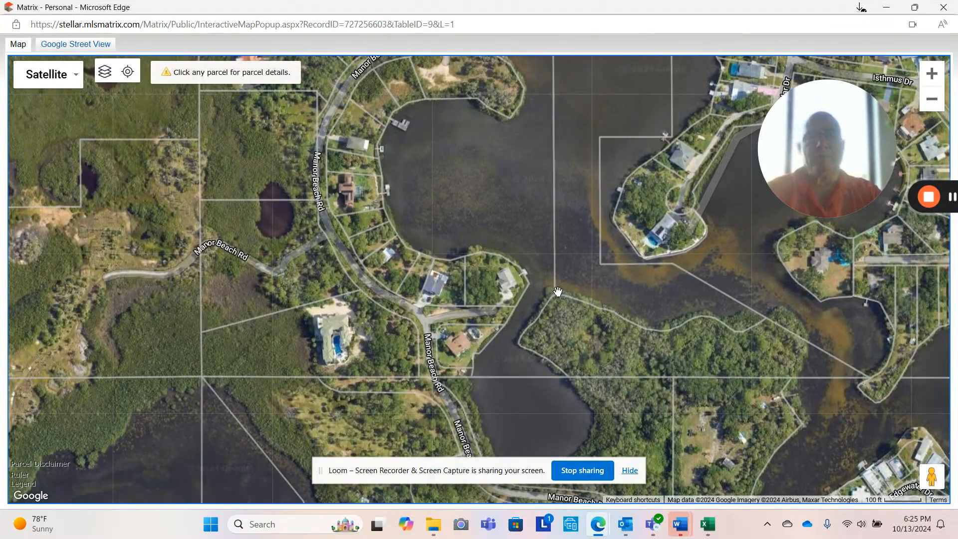
mouse_move(424, 218)
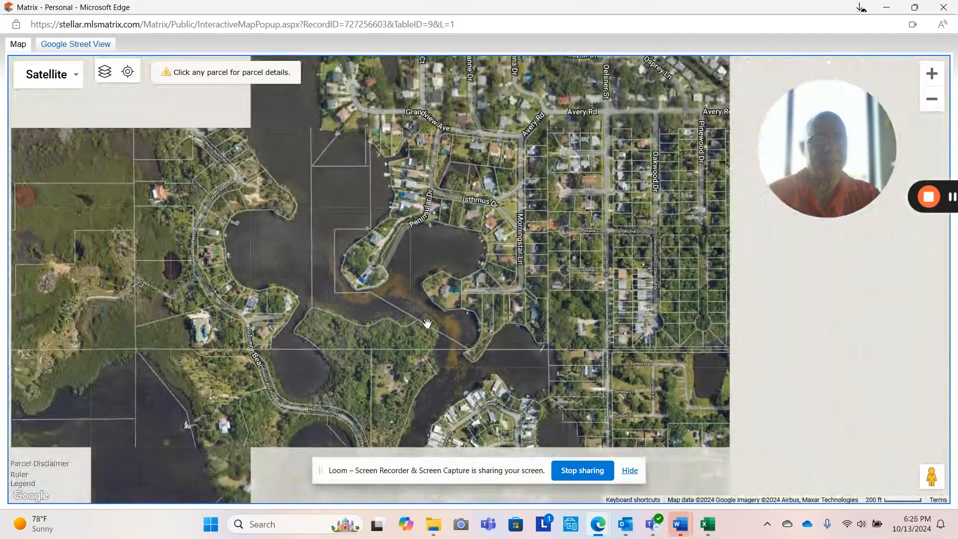
- Zoom out, pan north along U.S. Hwy 19, and zoom in on Sunset Blvd and Limestone Dr
scroll(down, 3)
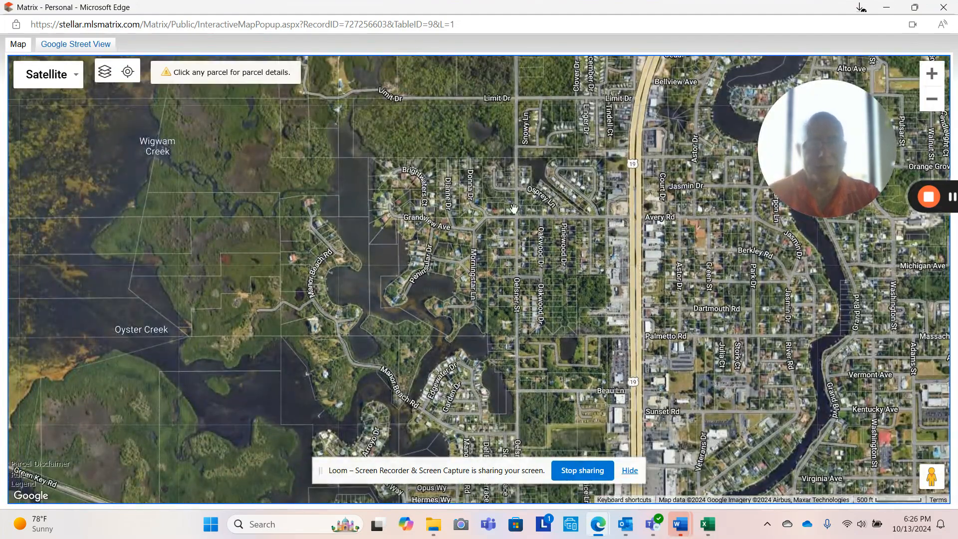
mouse_move(537, 248)
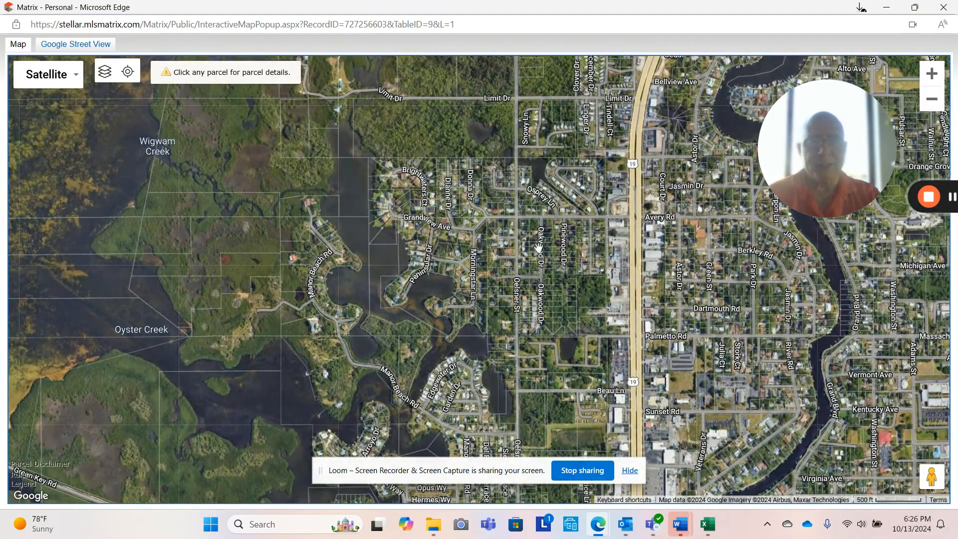
mouse_move(470, 191)
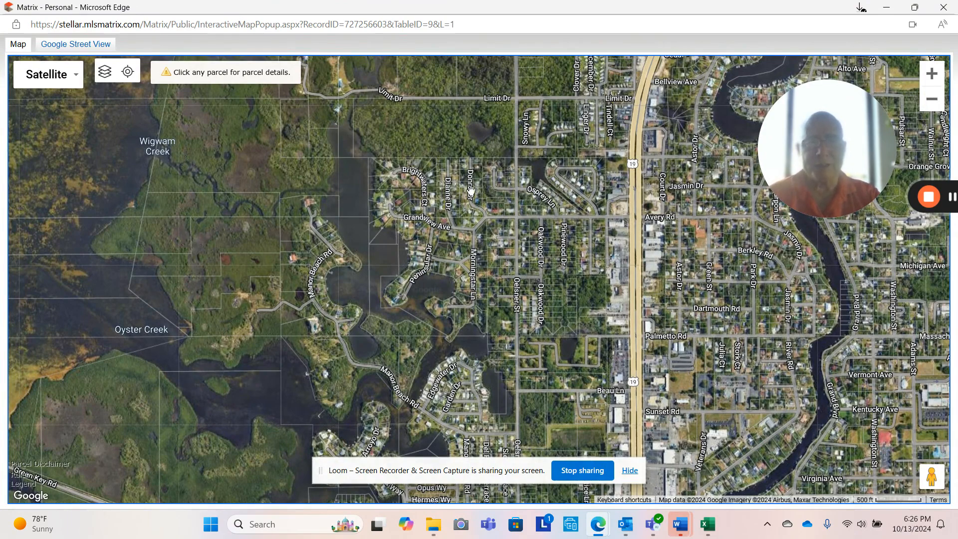
mouse_move(550, 213)
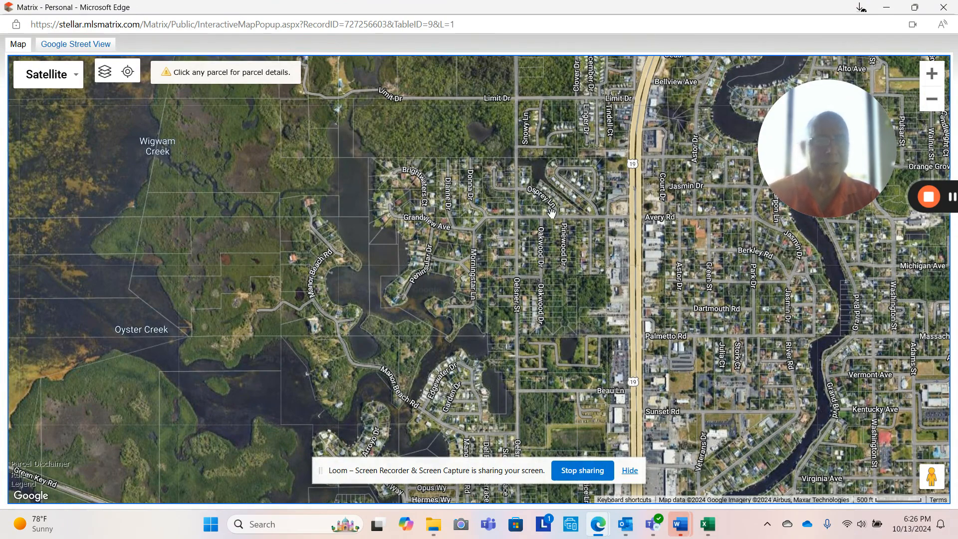
drag(550, 213, 561, 298)
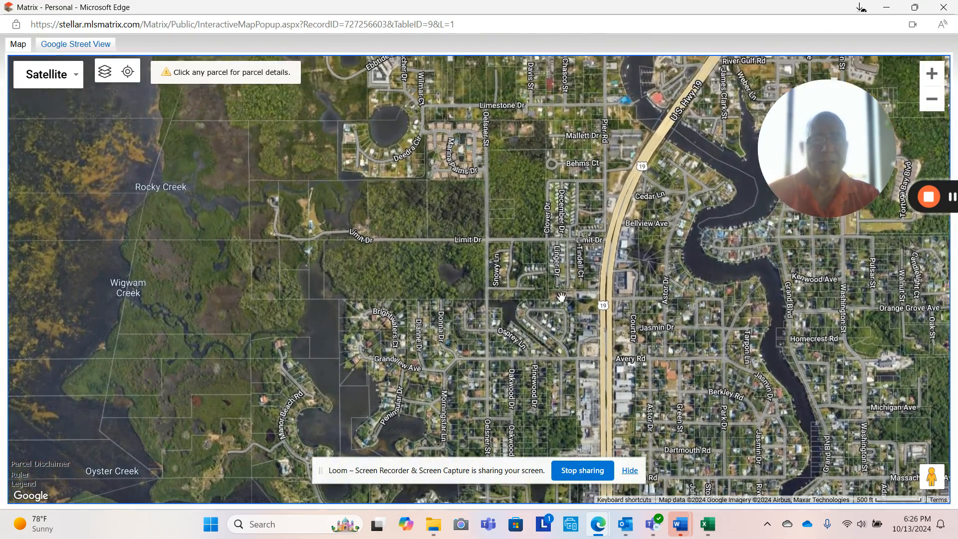
drag(561, 296, 455, 168)
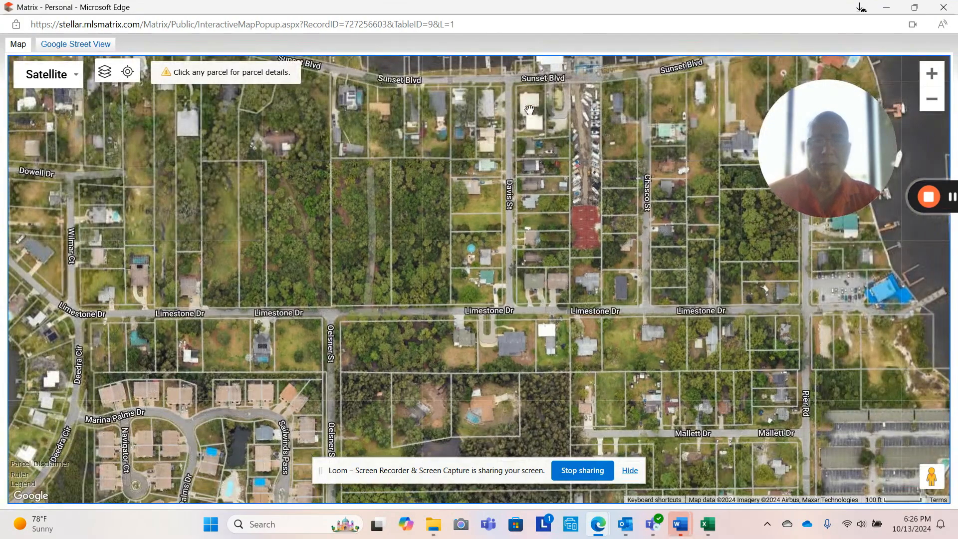
scroll(down, 3)
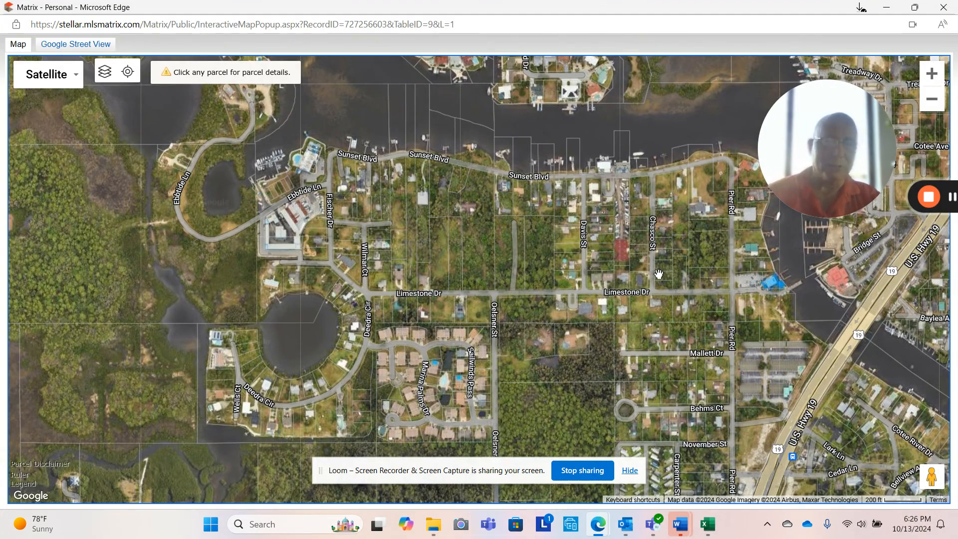
mouse_move(308, 185)
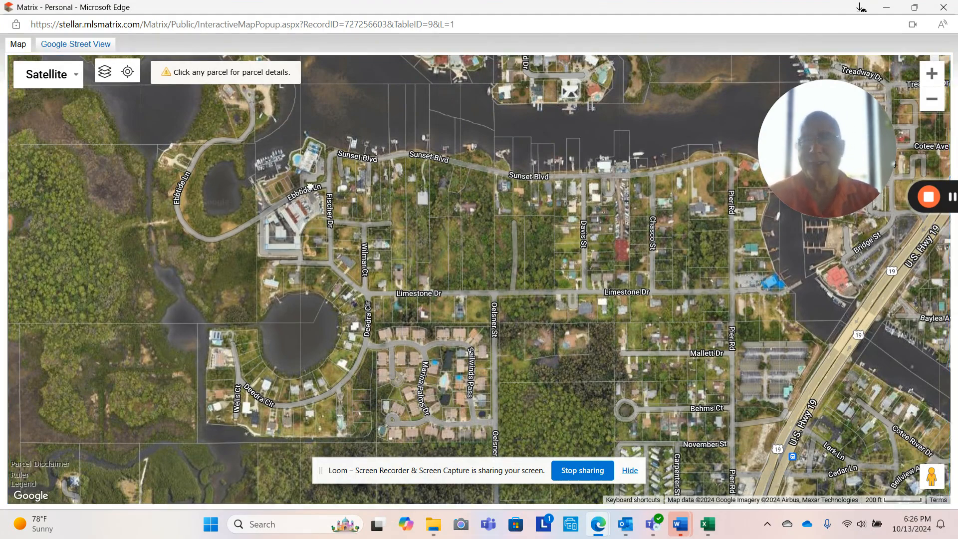